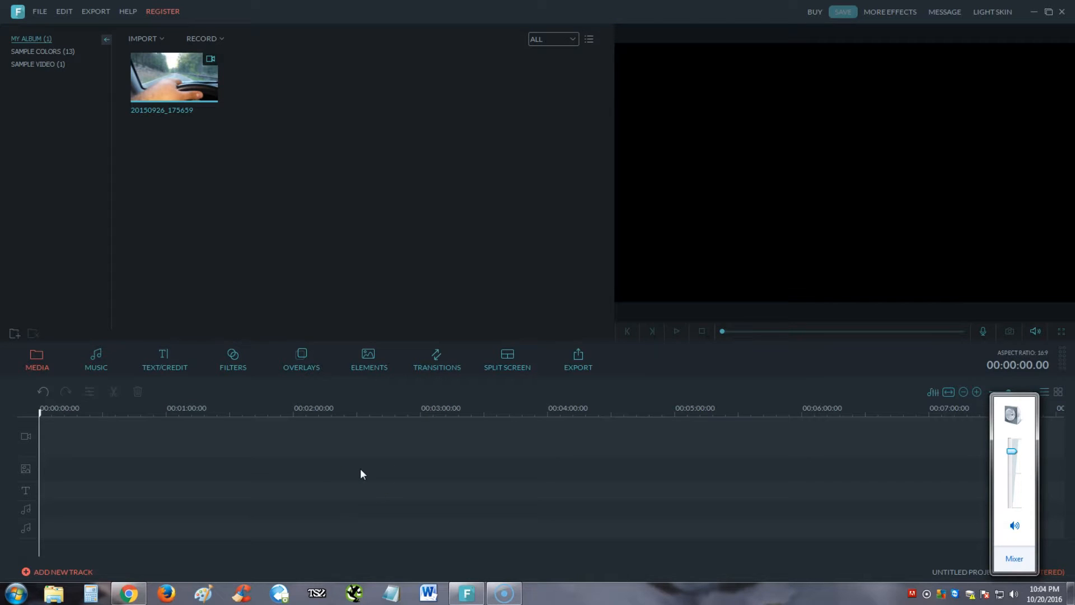
{"action": "mouse_move", "coordinate": [367, 489]}
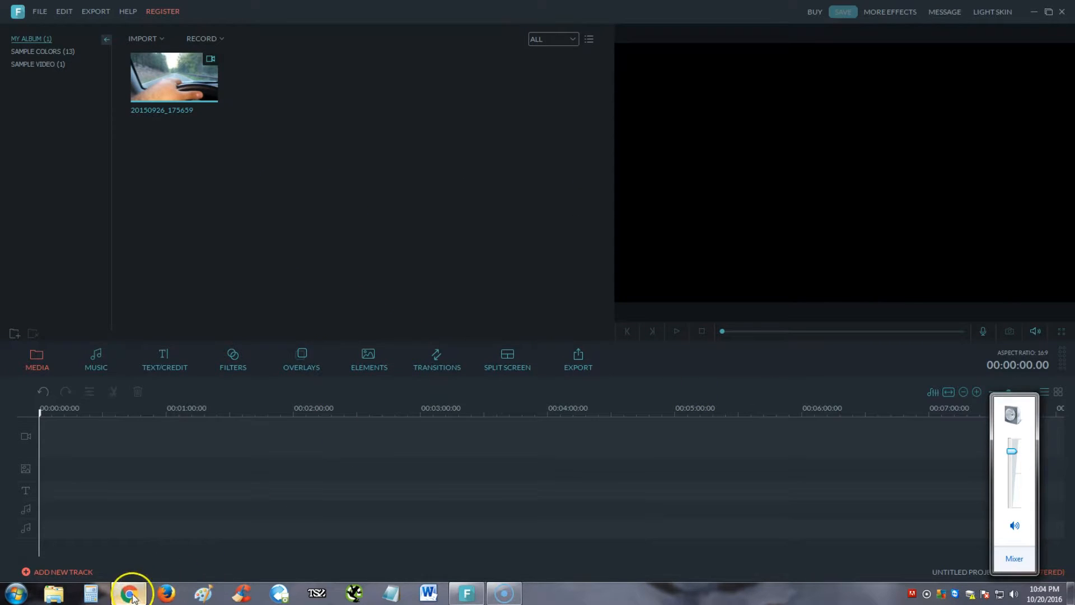
- Switch to Chrome, showing the Google results for Wondershare Filmora
{"action": "left_click", "coordinate": [129, 592]}
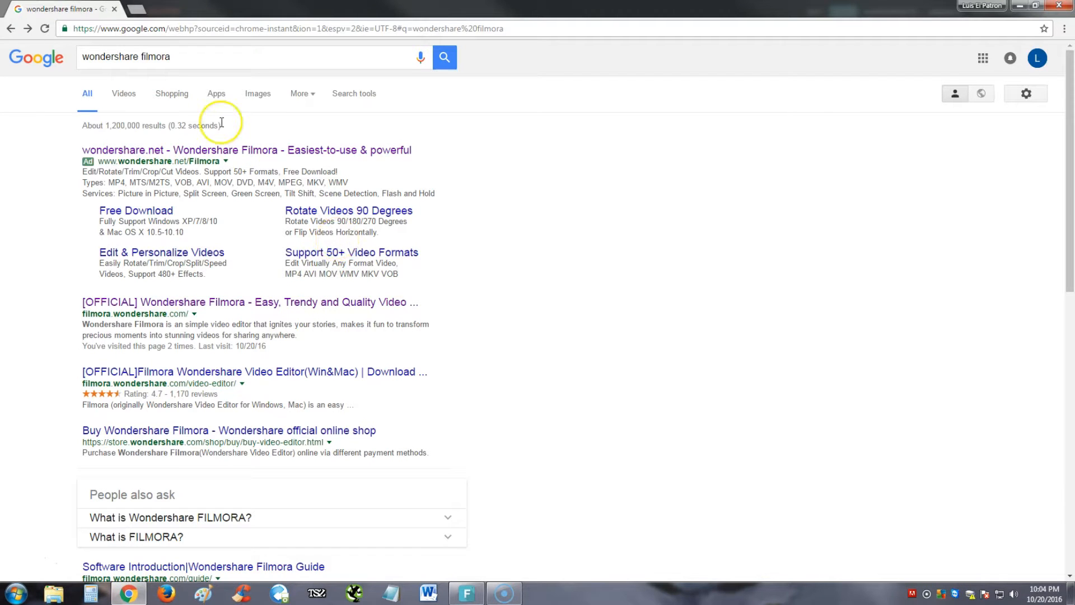
{"action": "mouse_move", "coordinate": [192, 54]}
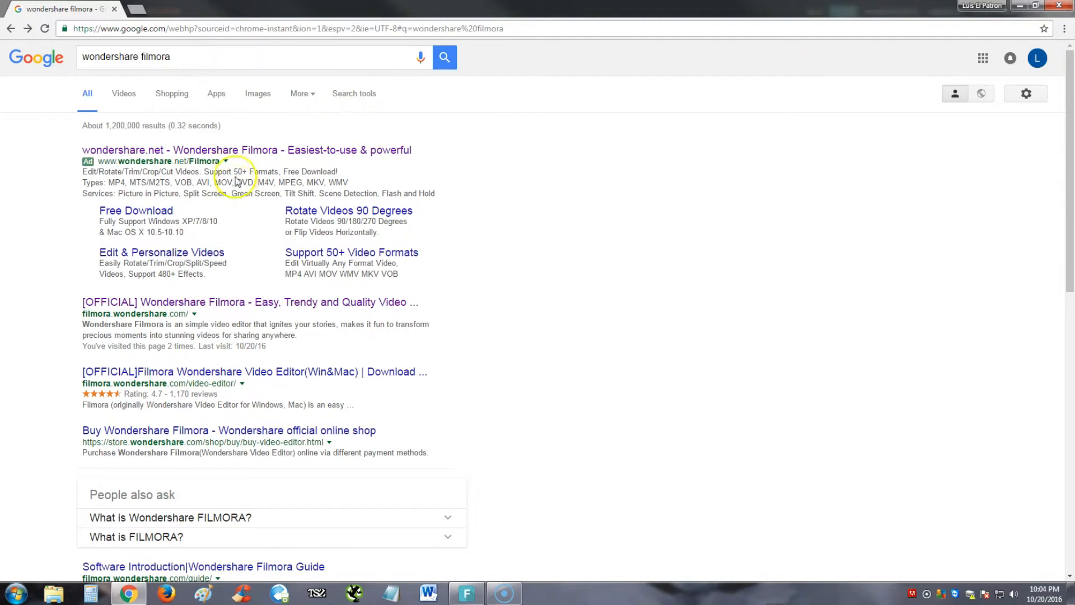
{"action": "mouse_move", "coordinate": [190, 162]}
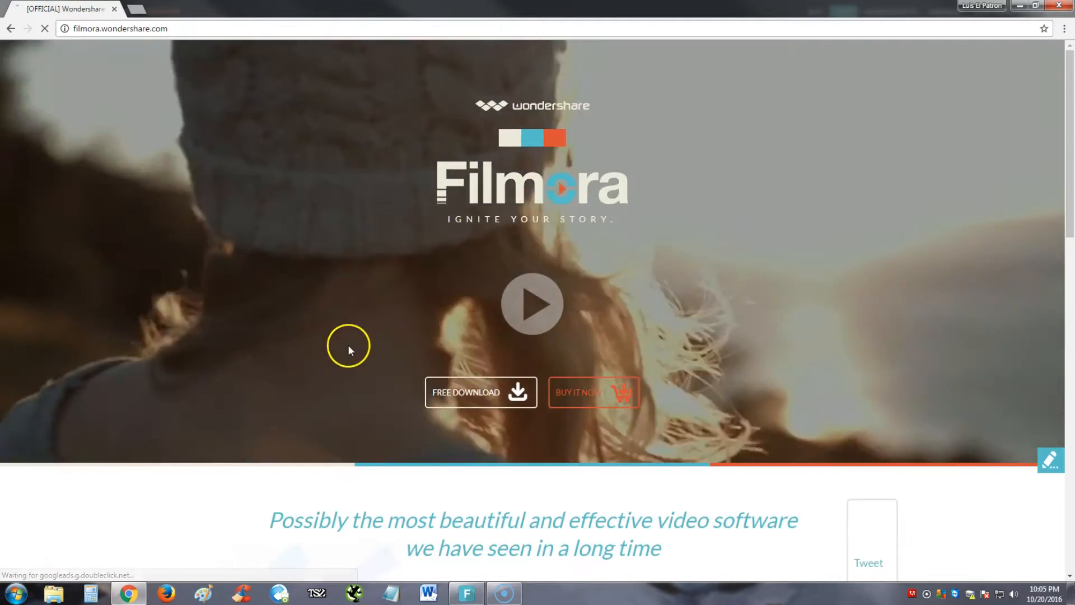
{"action": "left_click", "coordinate": [481, 392]}
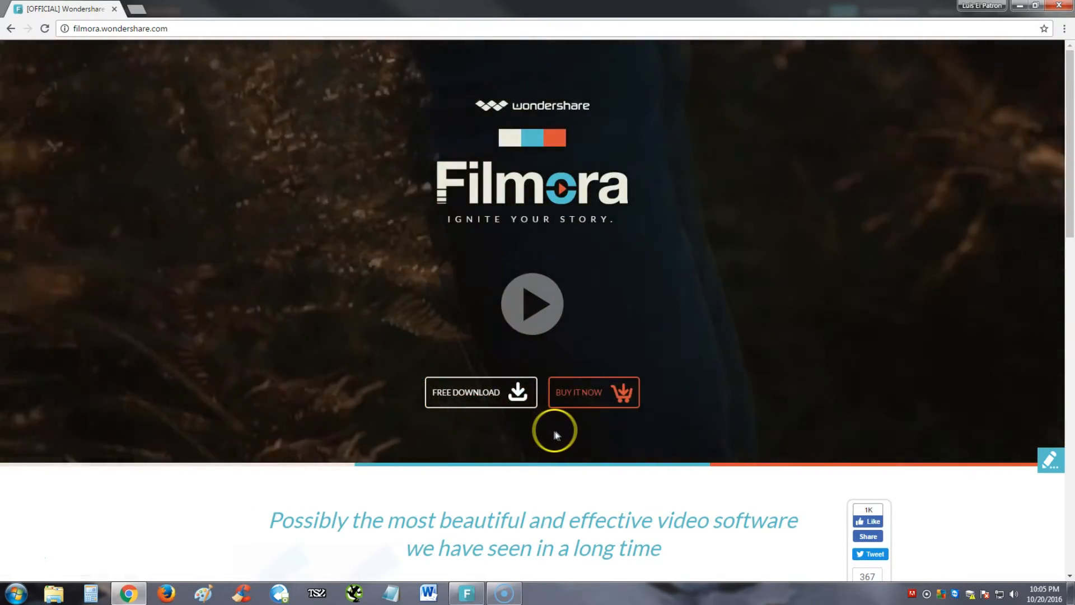
{"action": "mouse_move", "coordinate": [576, 424]}
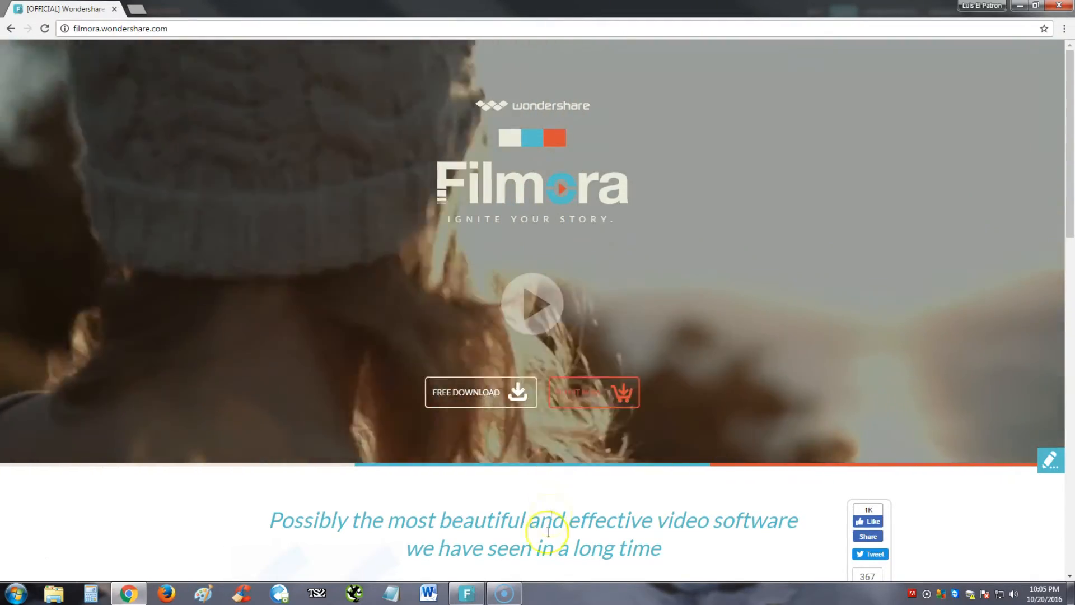
{"action": "left_click", "coordinate": [500, 592]}
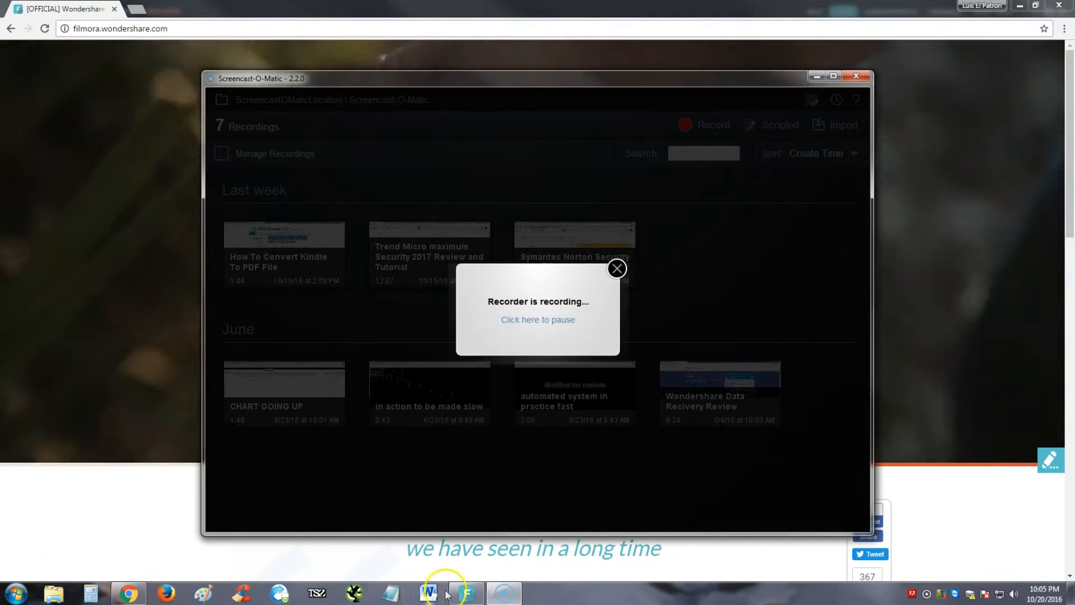
- Bring the Filmora editor with the driving clip back to the front
{"action": "left_click", "coordinate": [468, 592]}
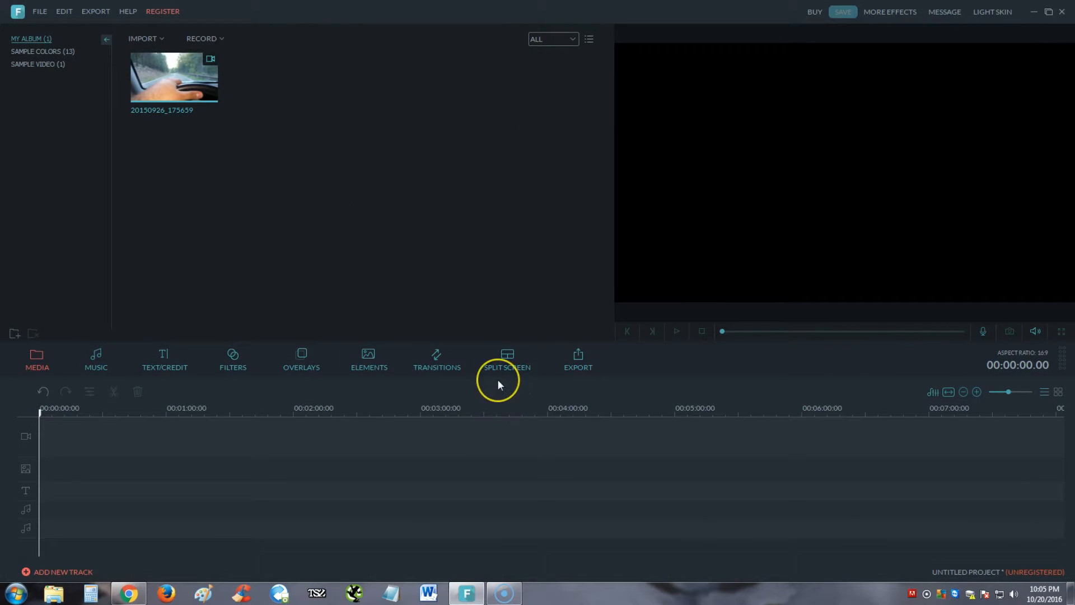
{"action": "mouse_move", "coordinate": [301, 292]}
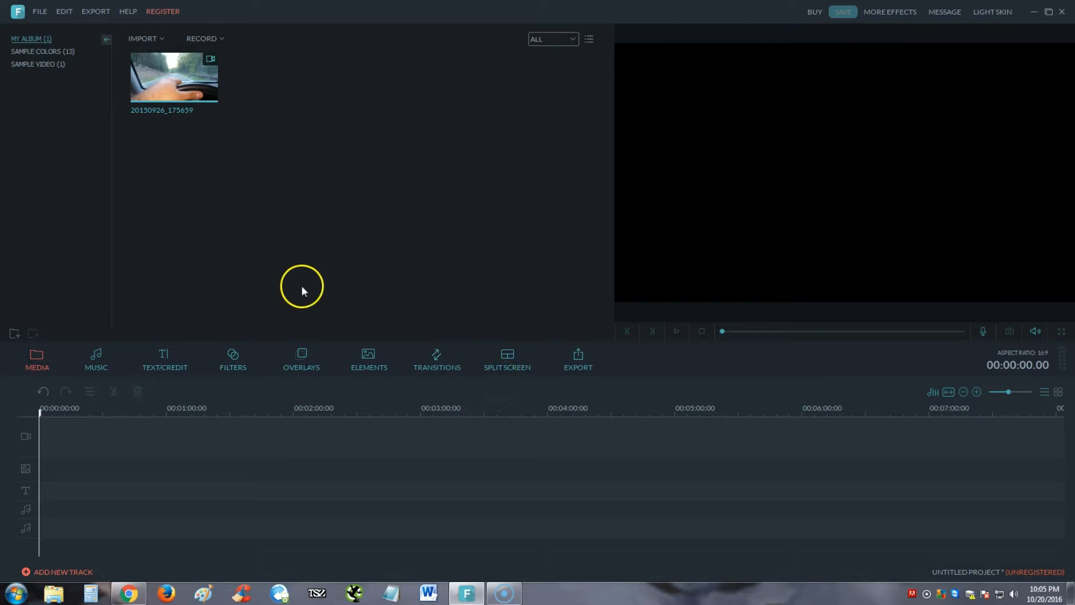
{"action": "mouse_move", "coordinate": [299, 288]}
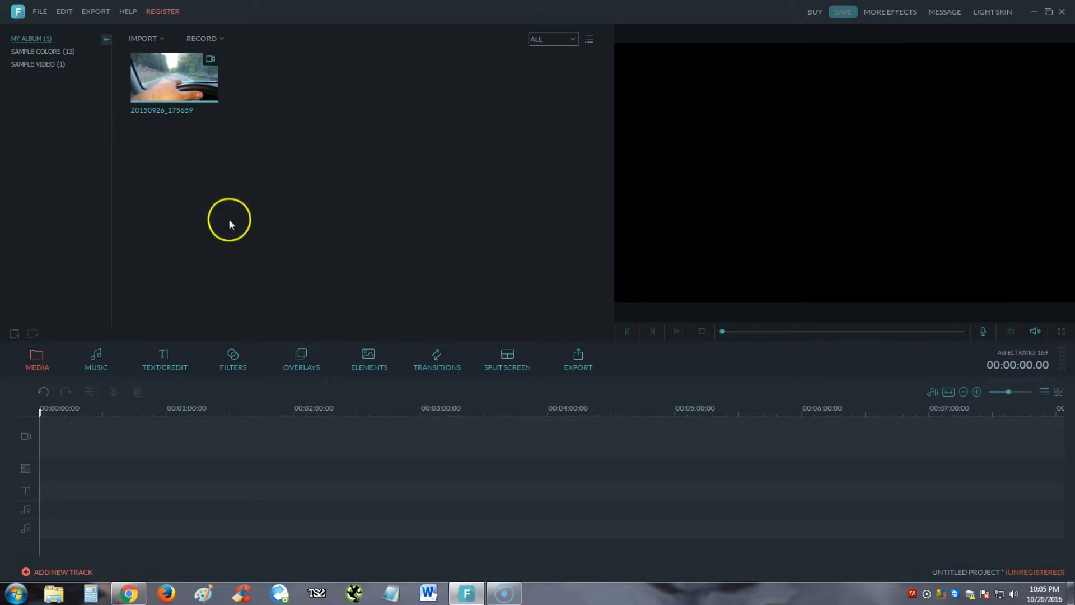
{"action": "mouse_move", "coordinate": [140, 46]}
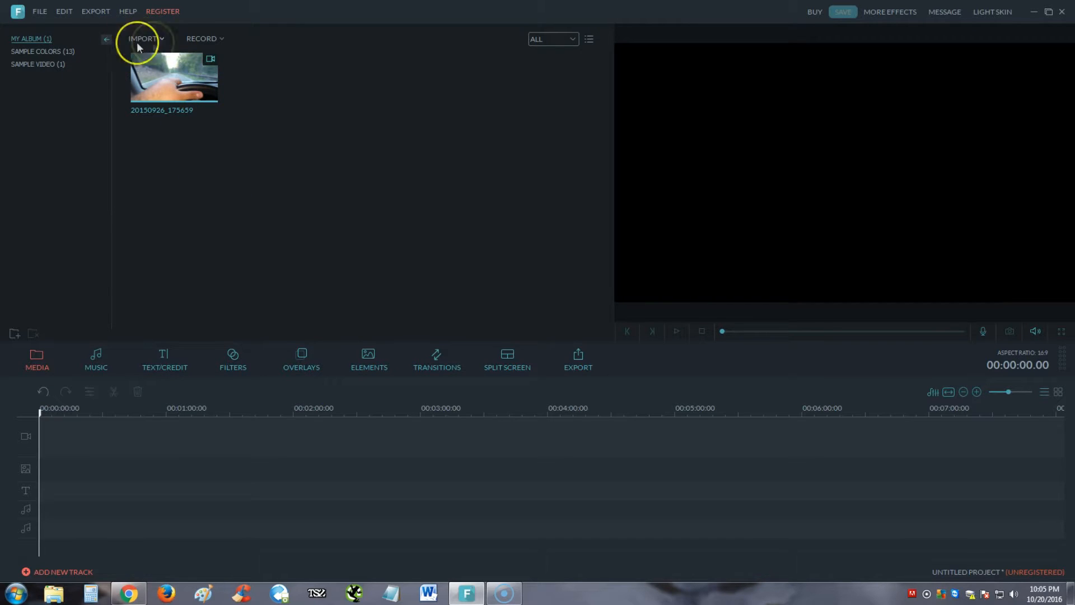
{"action": "left_click", "coordinate": [145, 39]}
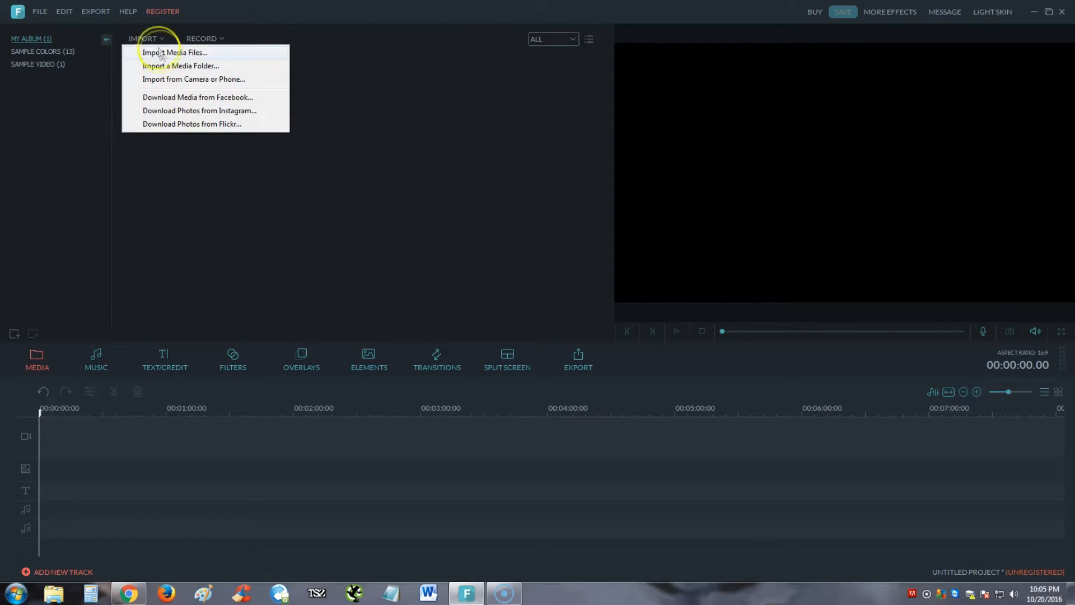
{"action": "left_click", "coordinate": [175, 52]}
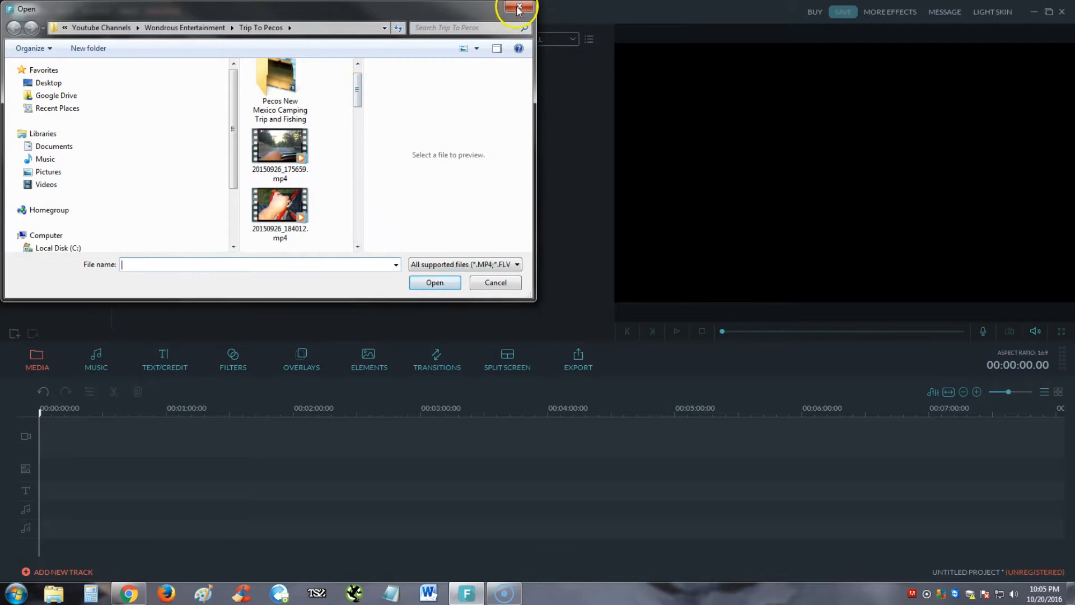
{"action": "left_click", "coordinate": [517, 8]}
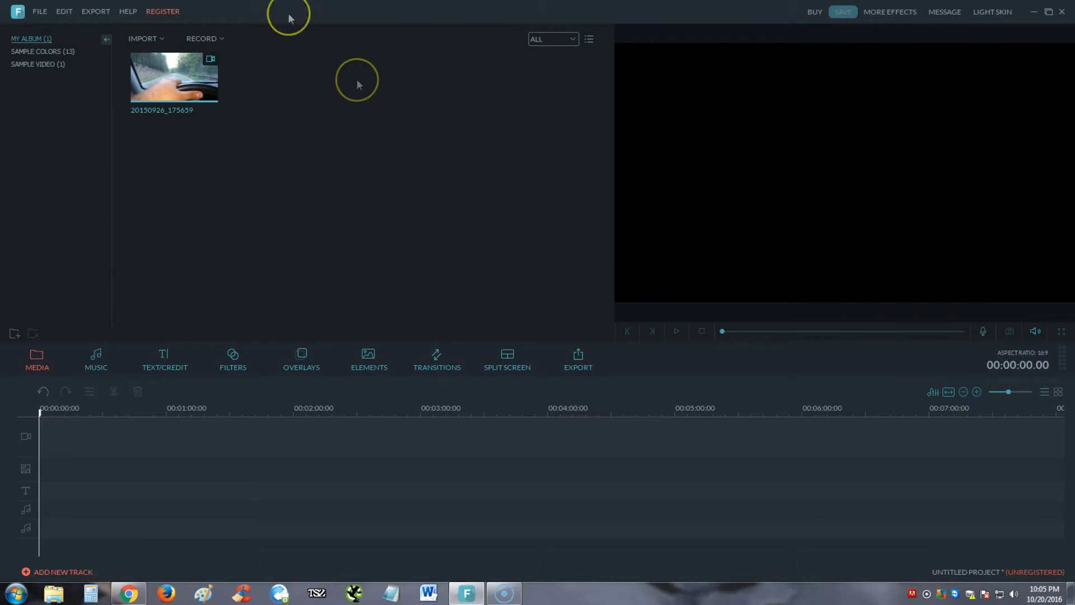
{"action": "mouse_move", "coordinate": [281, 197]}
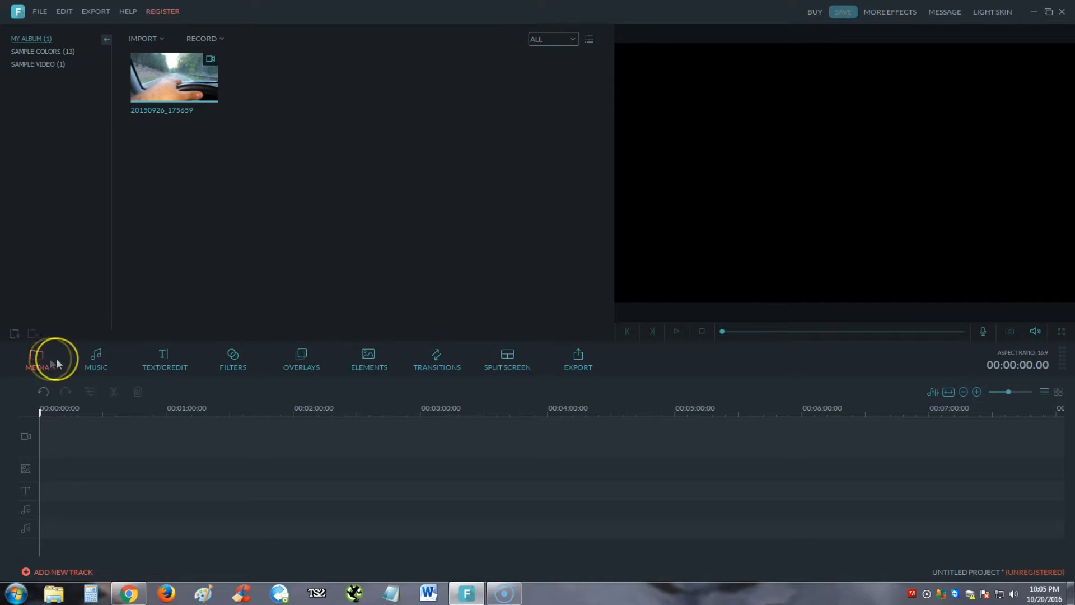
{"action": "mouse_move", "coordinate": [428, 378]}
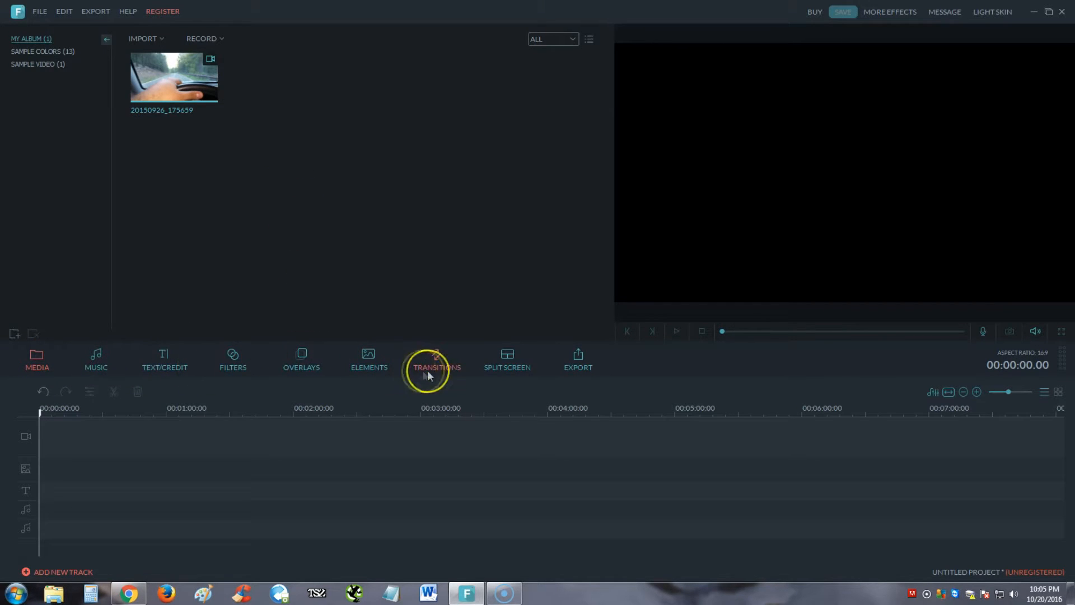
{"action": "left_click", "coordinate": [37, 357]}
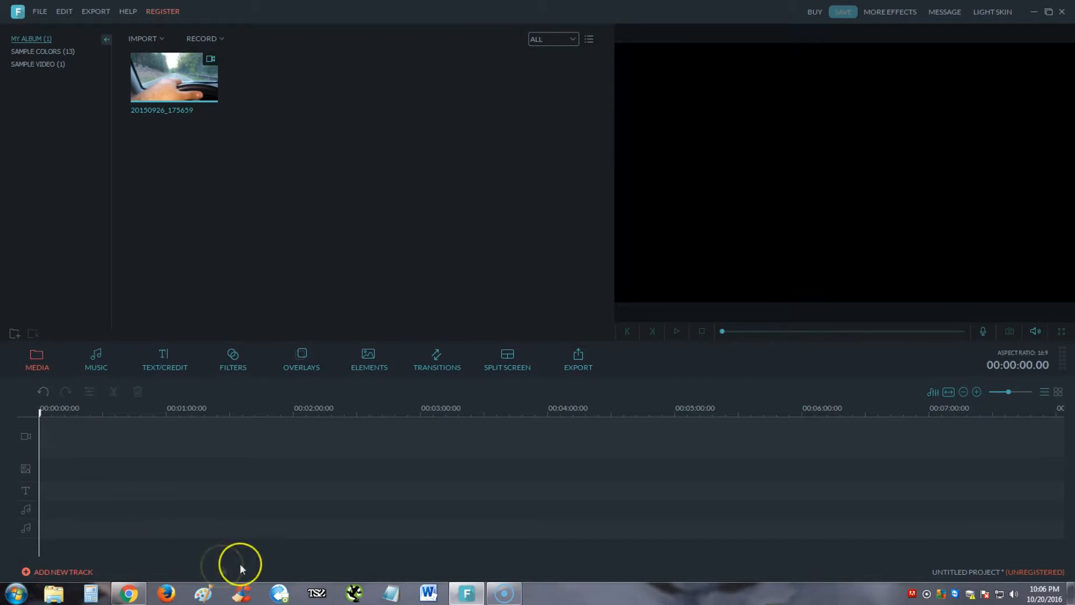
{"action": "mouse_move", "coordinate": [24, 447]}
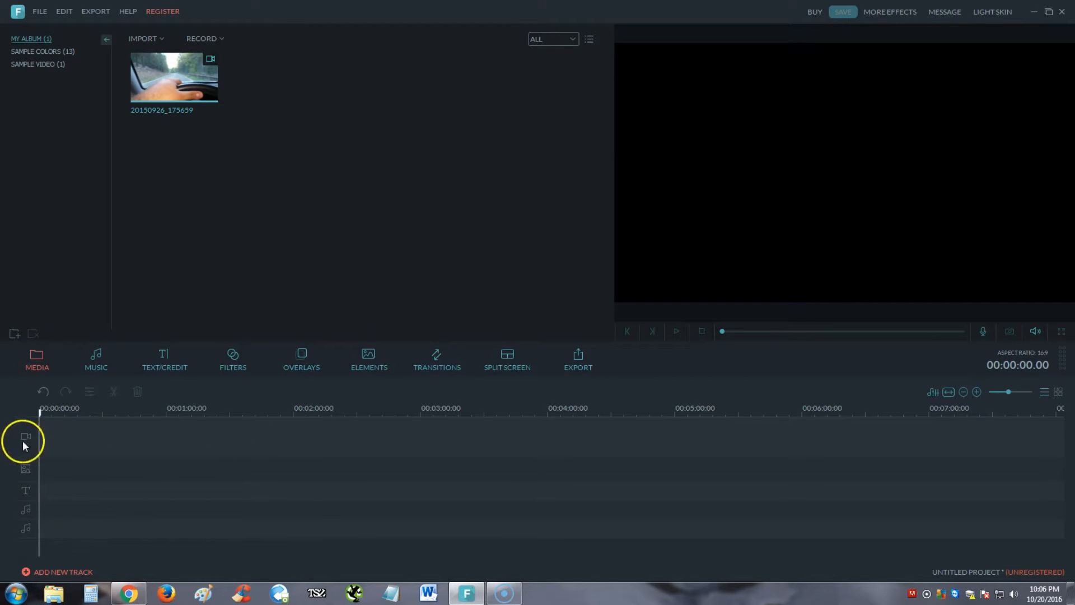
{"action": "mouse_move", "coordinate": [71, 446]}
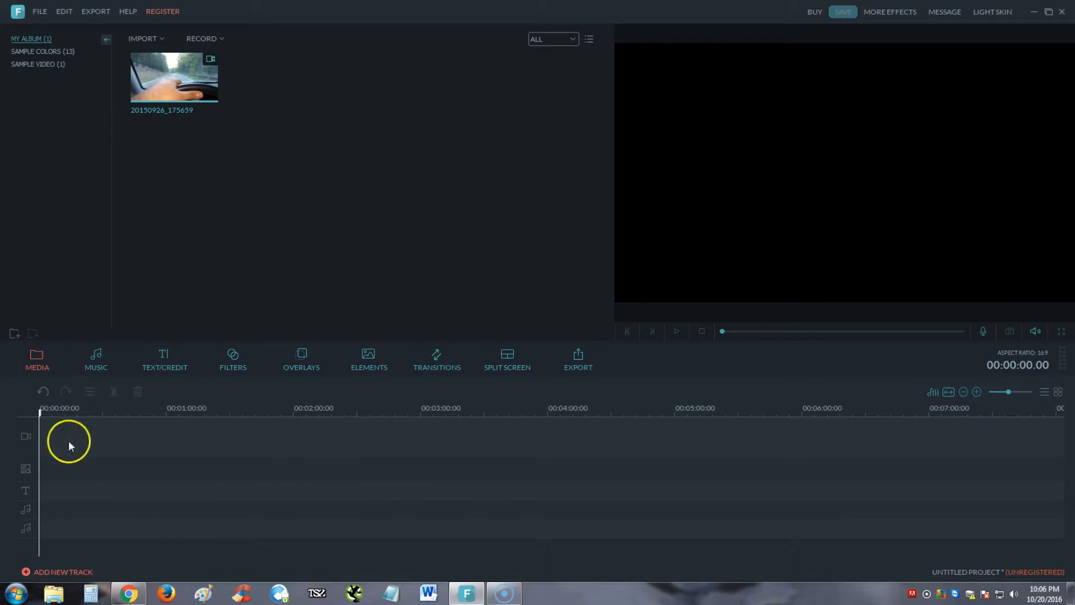
{"action": "mouse_move", "coordinate": [77, 432]}
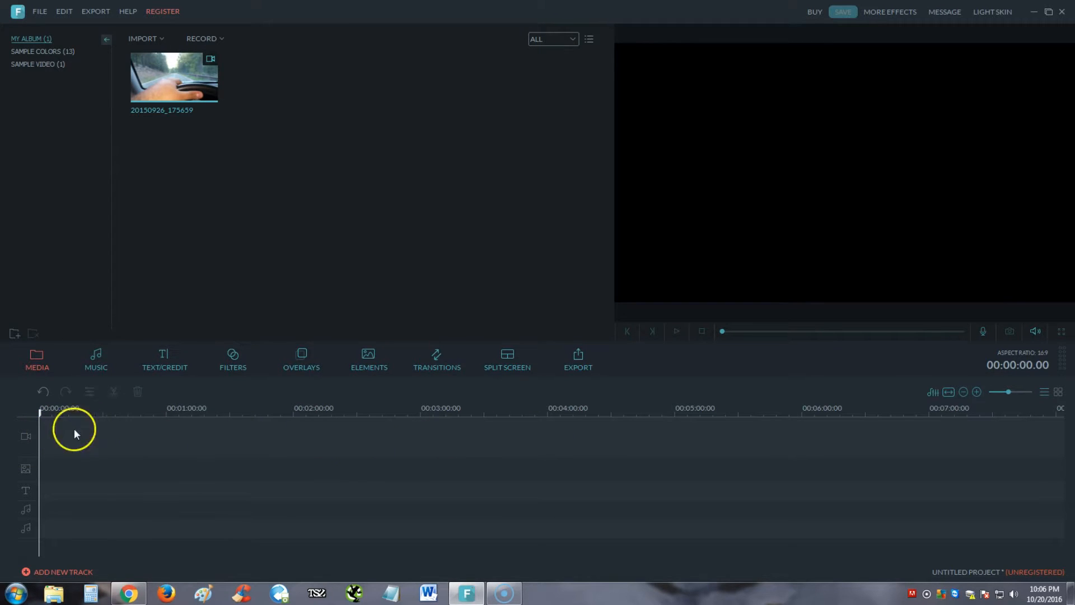
{"action": "mouse_move", "coordinate": [62, 476]}
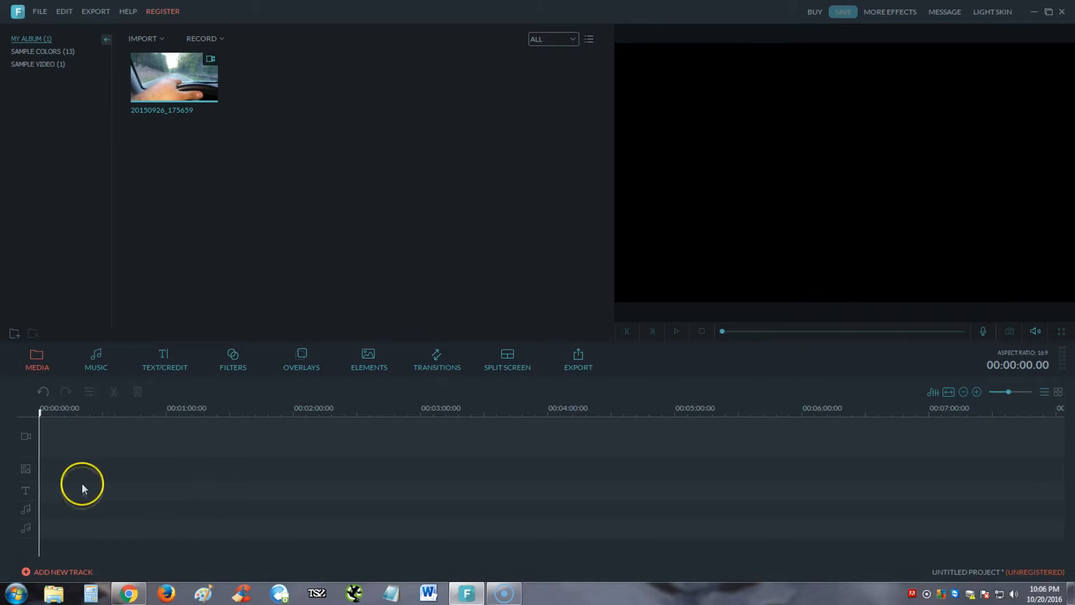
{"action": "mouse_move", "coordinate": [48, 520]}
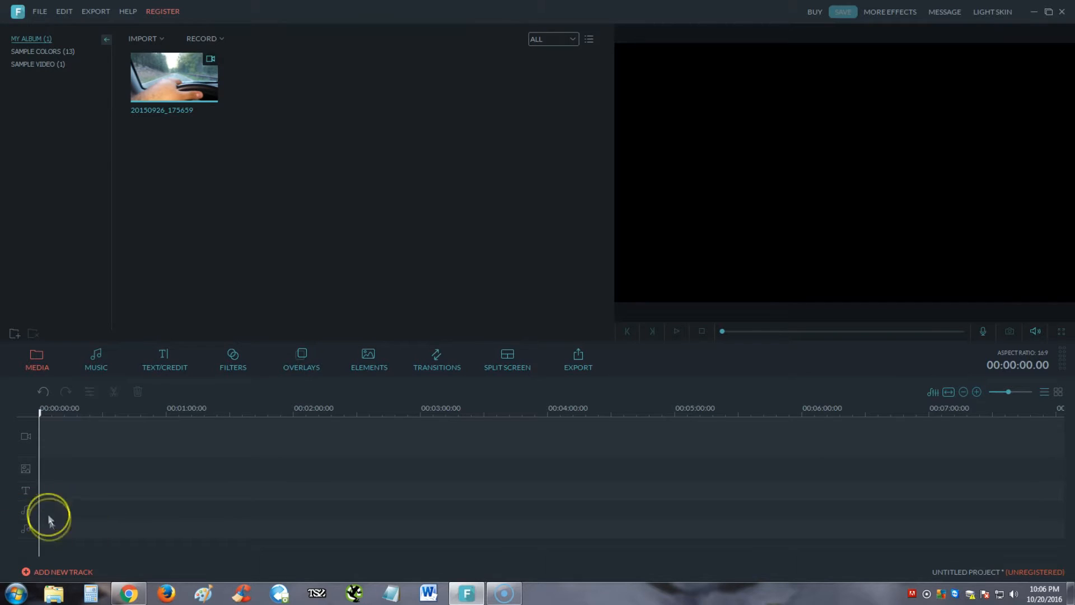
{"action": "mouse_move", "coordinate": [50, 506]}
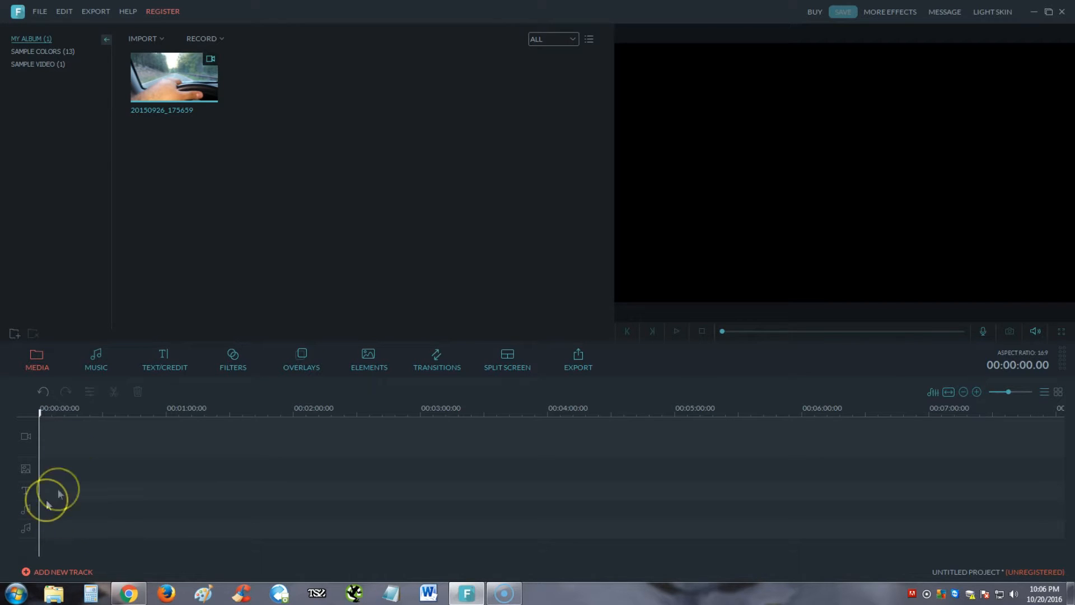
{"action": "mouse_move", "coordinate": [83, 437]}
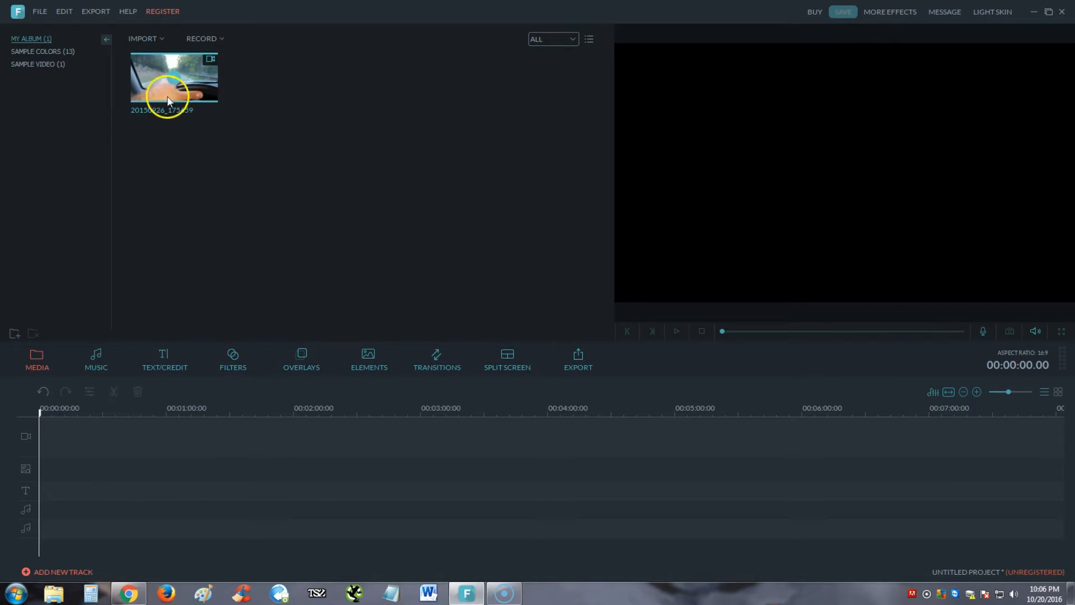
{"action": "mouse_move", "coordinate": [157, 92]}
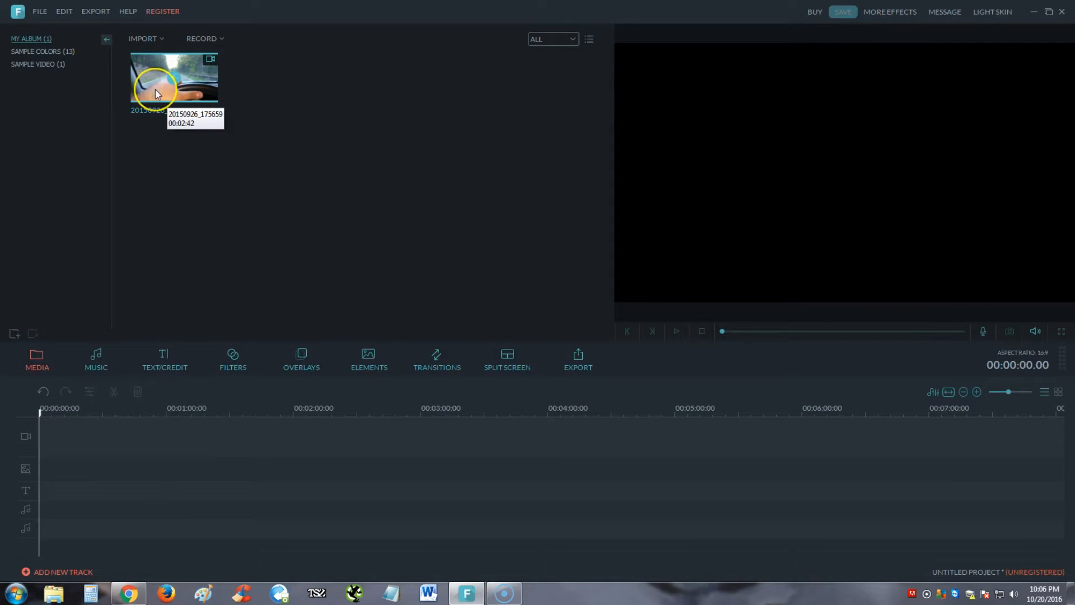
{"action": "mouse_move", "coordinate": [173, 152]}
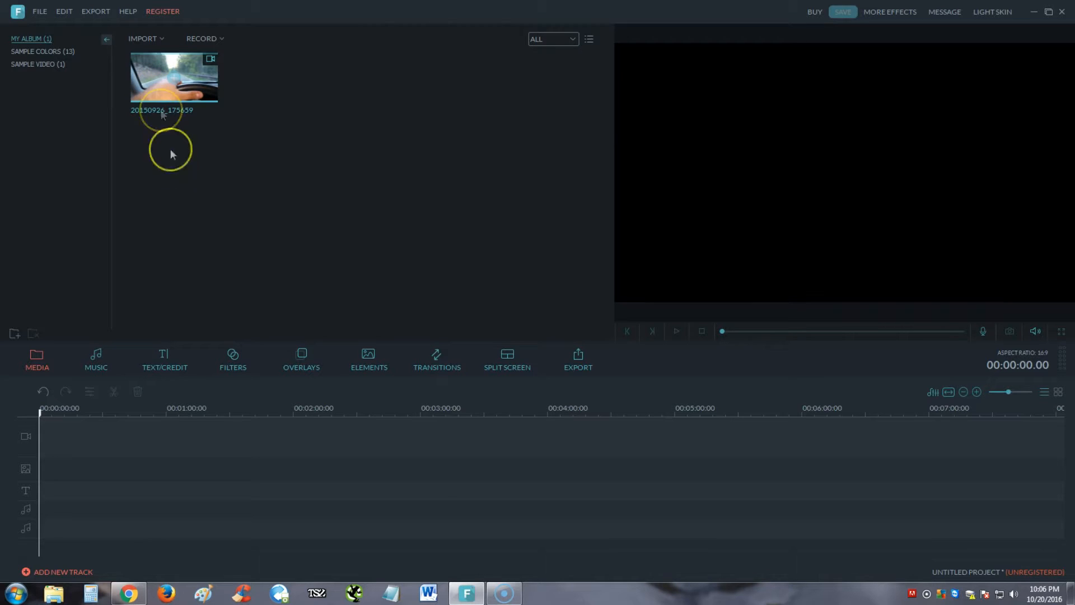
{"action": "mouse_move", "coordinate": [152, 84]}
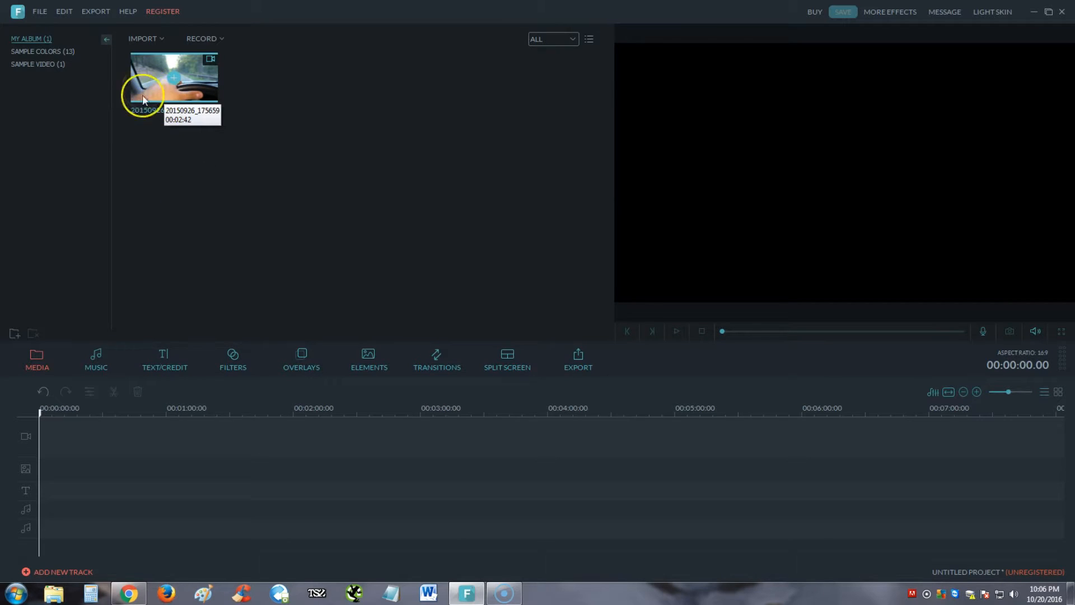
{"action": "mouse_move", "coordinate": [159, 88]}
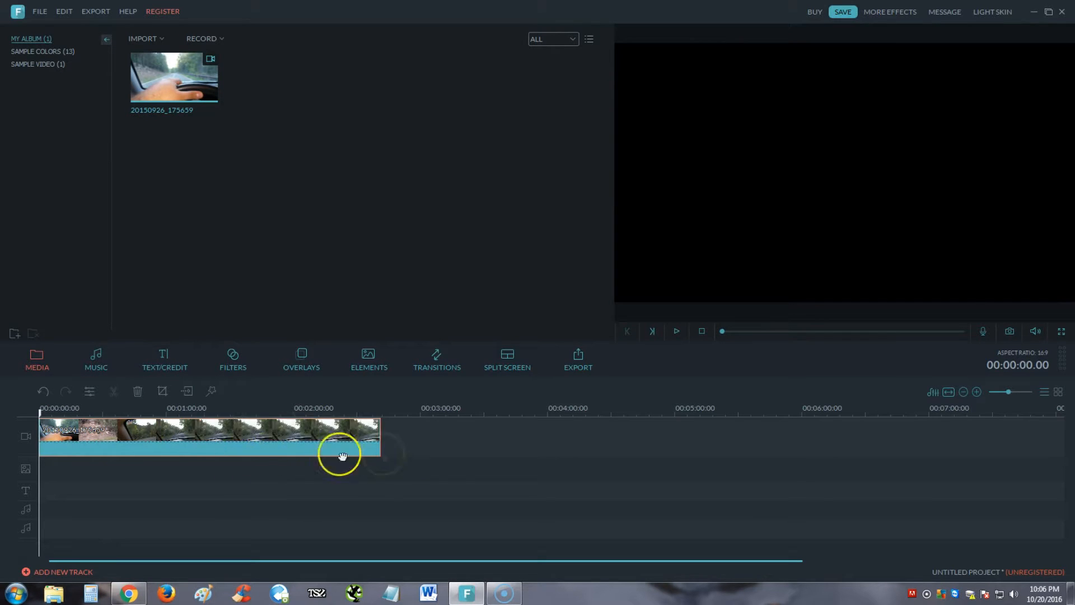
{"action": "left_click", "coordinate": [676, 331]}
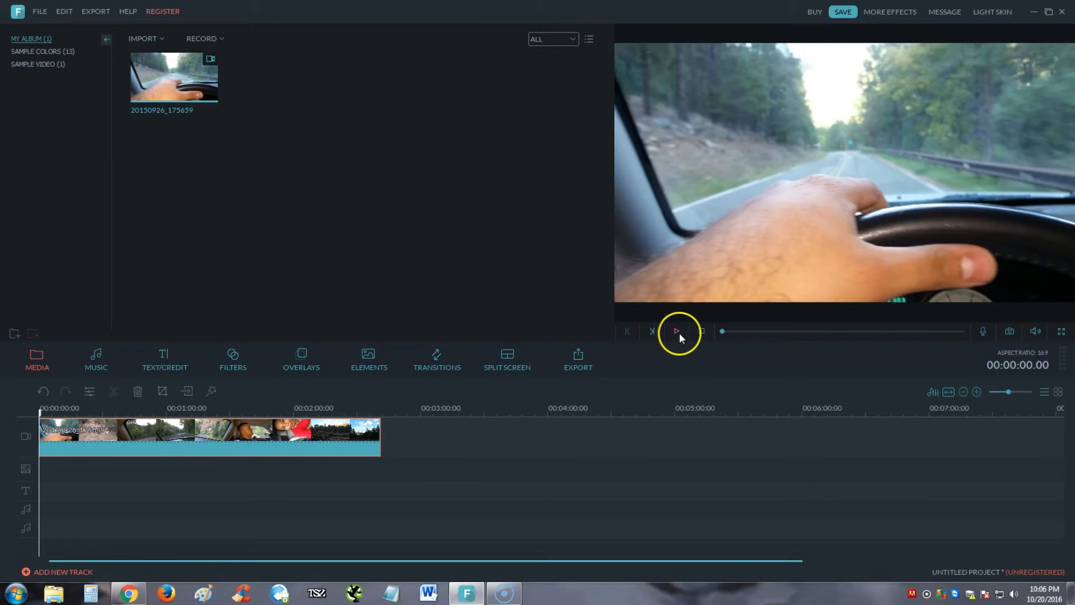
{"action": "left_click", "coordinate": [676, 331]}
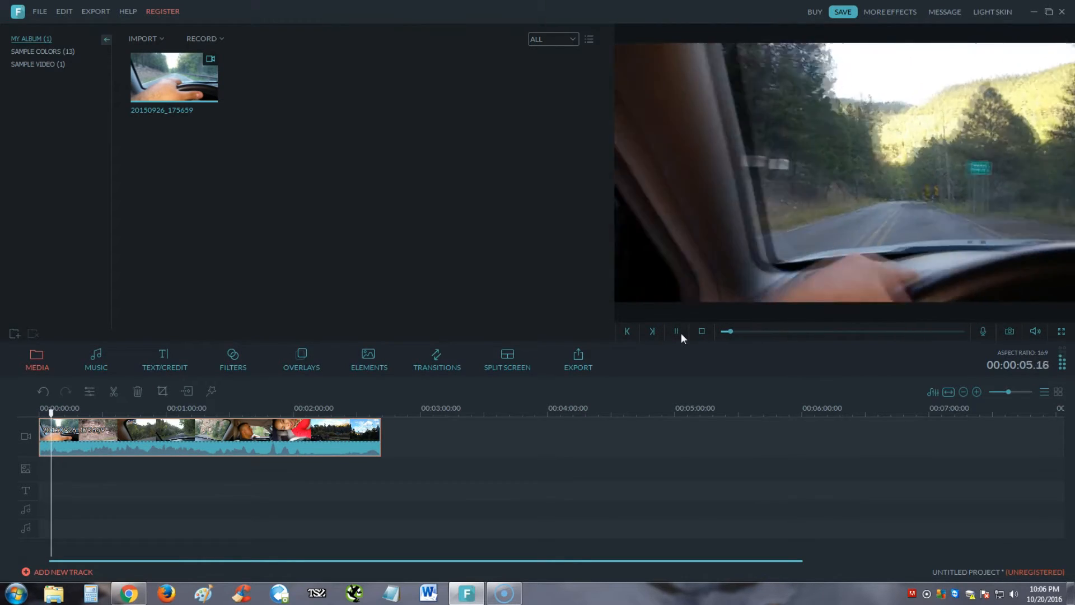
{"action": "left_click", "coordinate": [676, 331]}
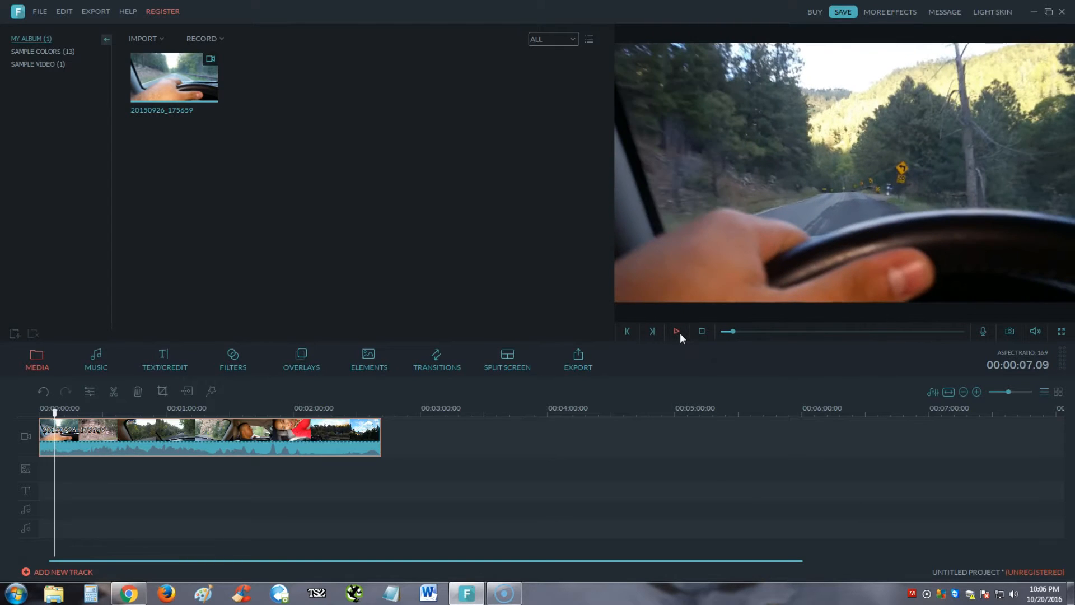
{"action": "mouse_move", "coordinate": [677, 331]}
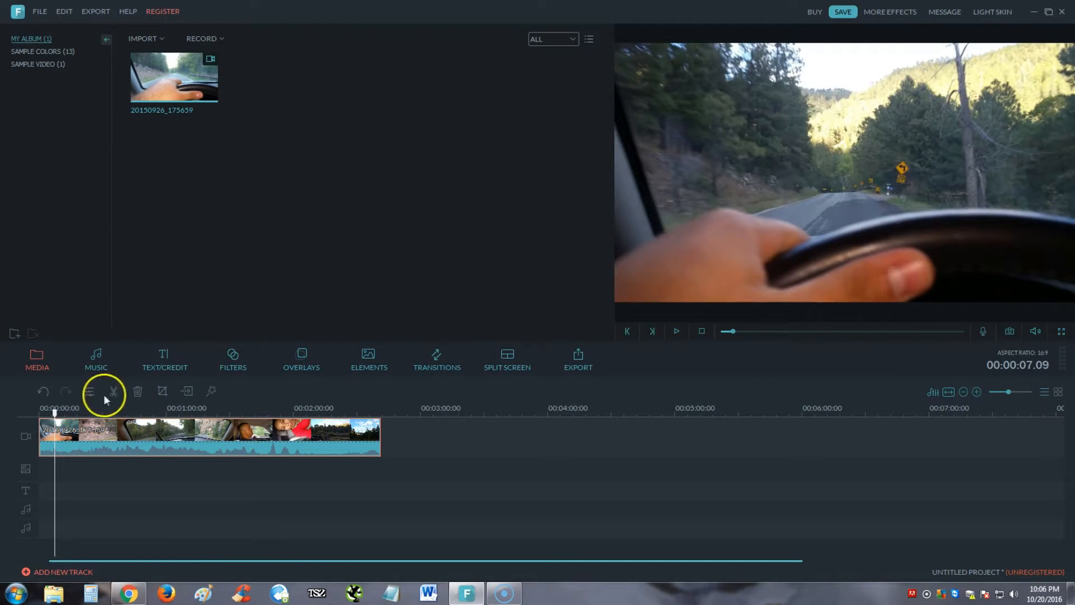
{"action": "mouse_move", "coordinate": [113, 392]}
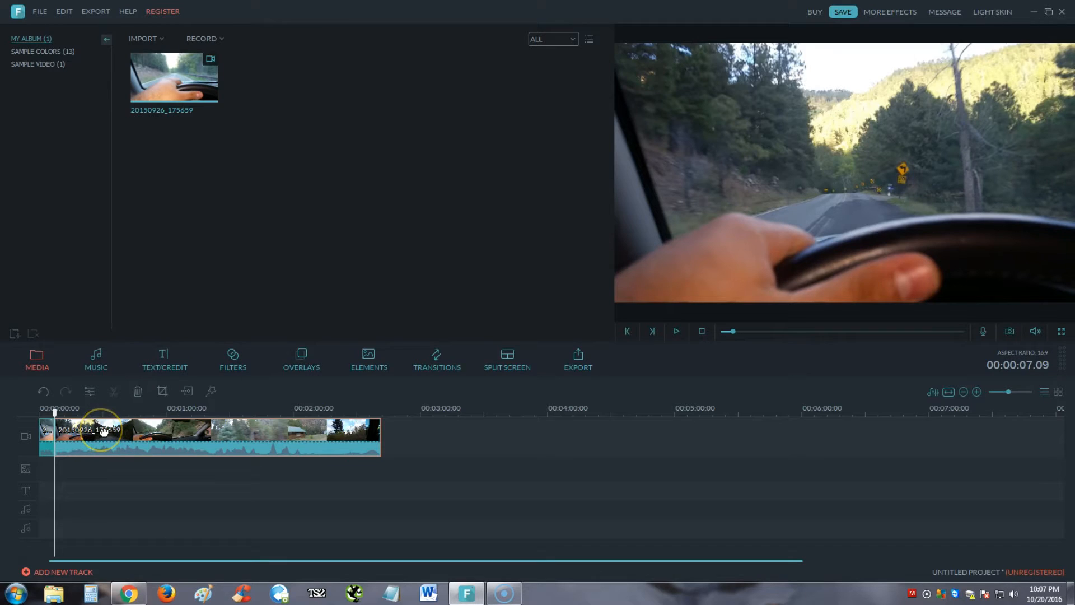
- Delete the short opening piece of the driving clip and play the edited timeline
{"action": "right_click", "coordinate": [104, 430]}
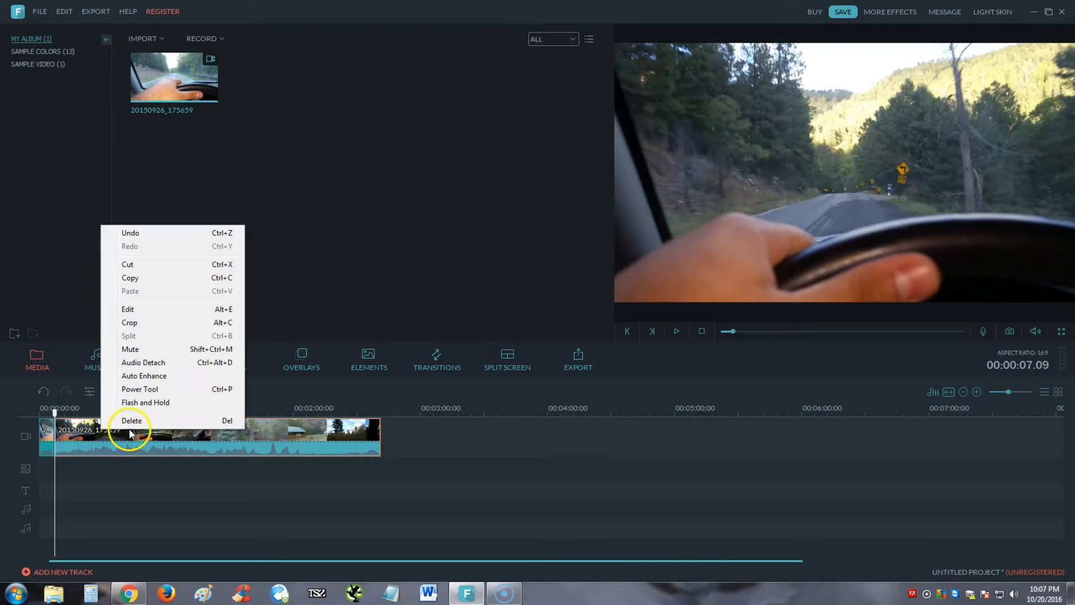
{"action": "left_click", "coordinate": [133, 420]}
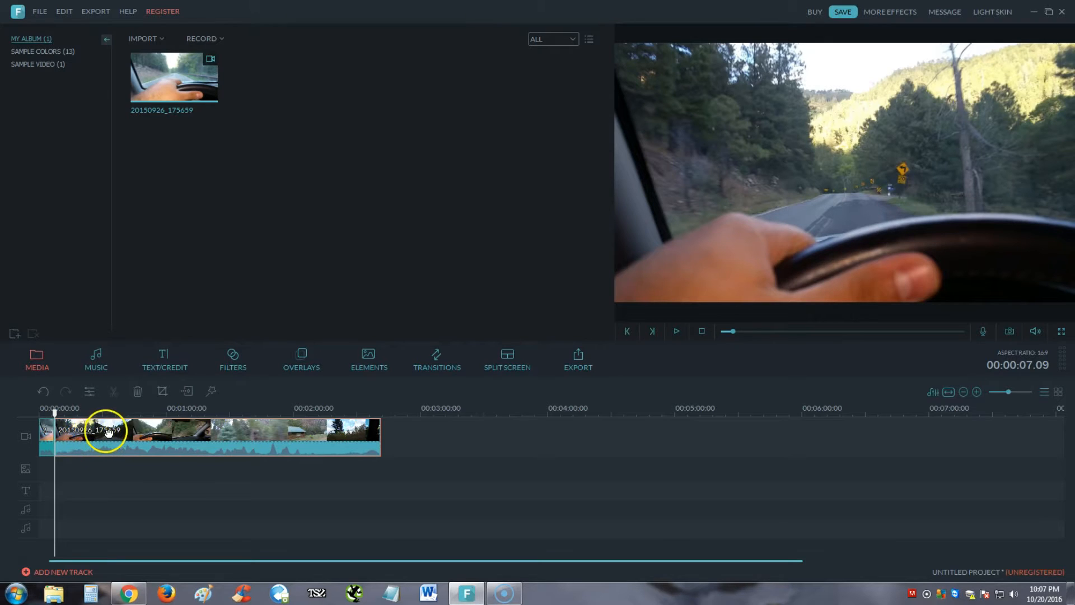
{"action": "mouse_move", "coordinate": [107, 346]}
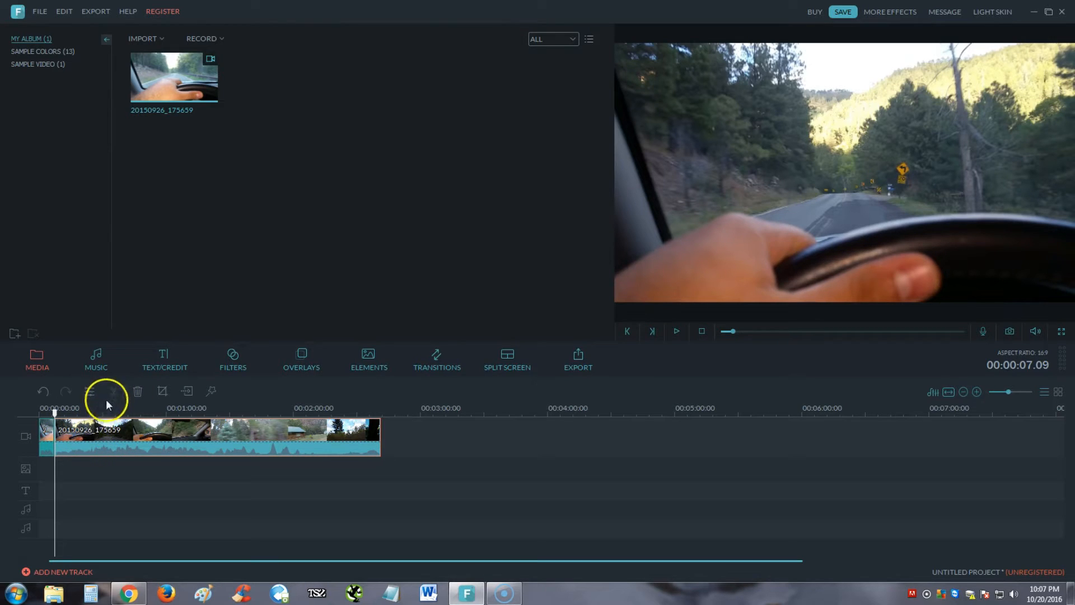
{"action": "mouse_move", "coordinate": [137, 391]}
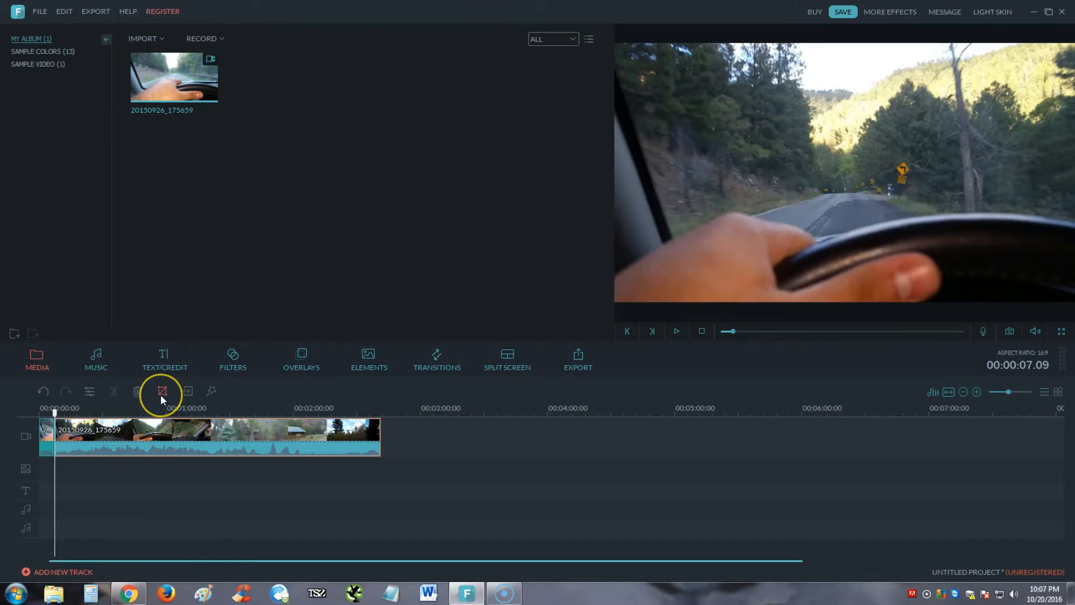
{"action": "mouse_move", "coordinate": [163, 391]}
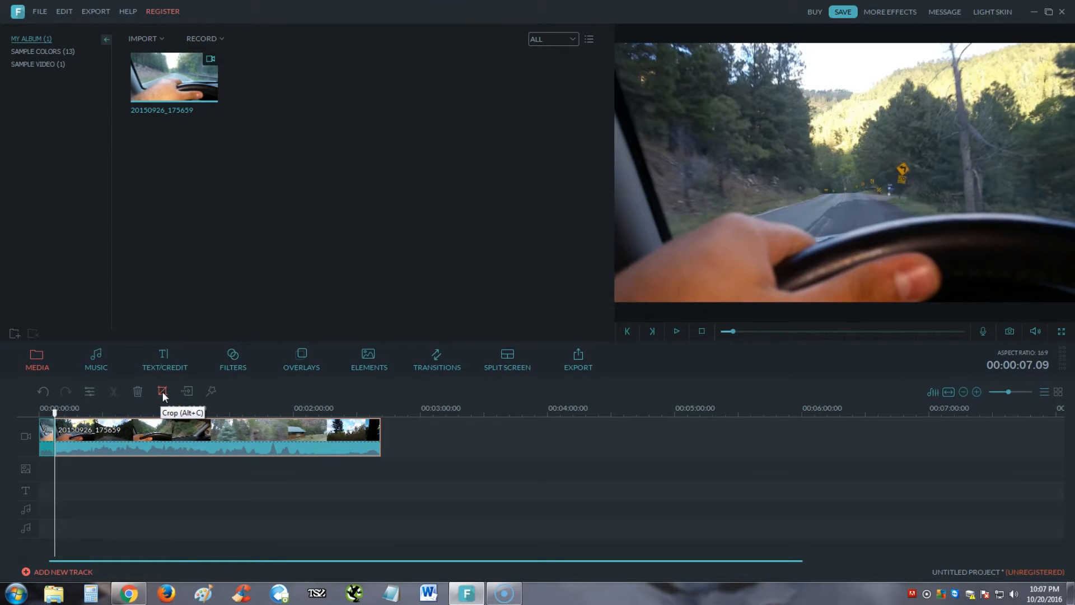
{"action": "mouse_move", "coordinate": [187, 391]}
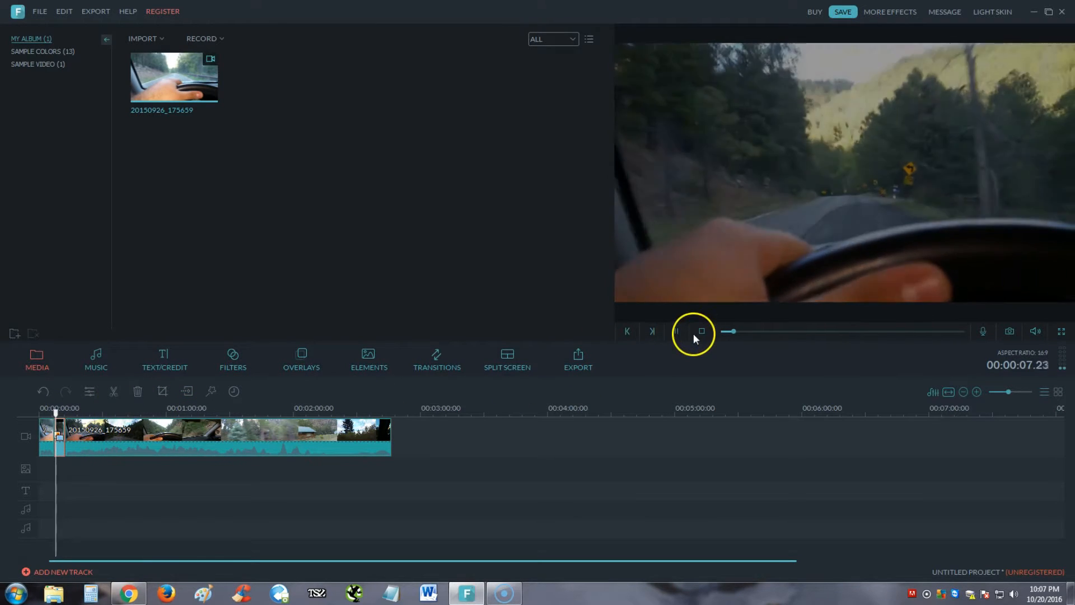
{"action": "left_click", "coordinate": [676, 332]}
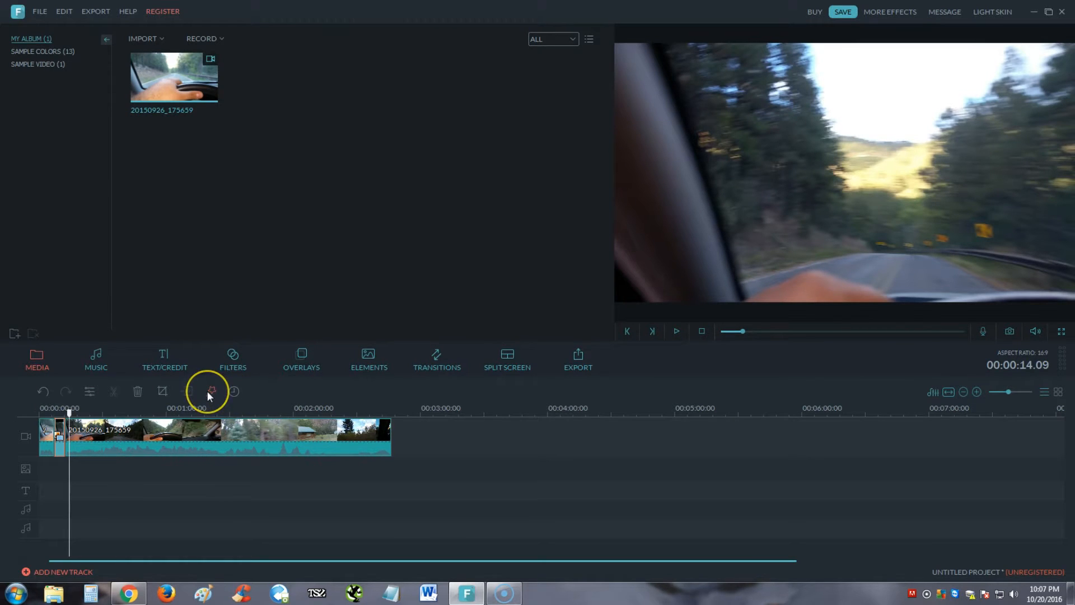
{"action": "left_click", "coordinate": [210, 391]}
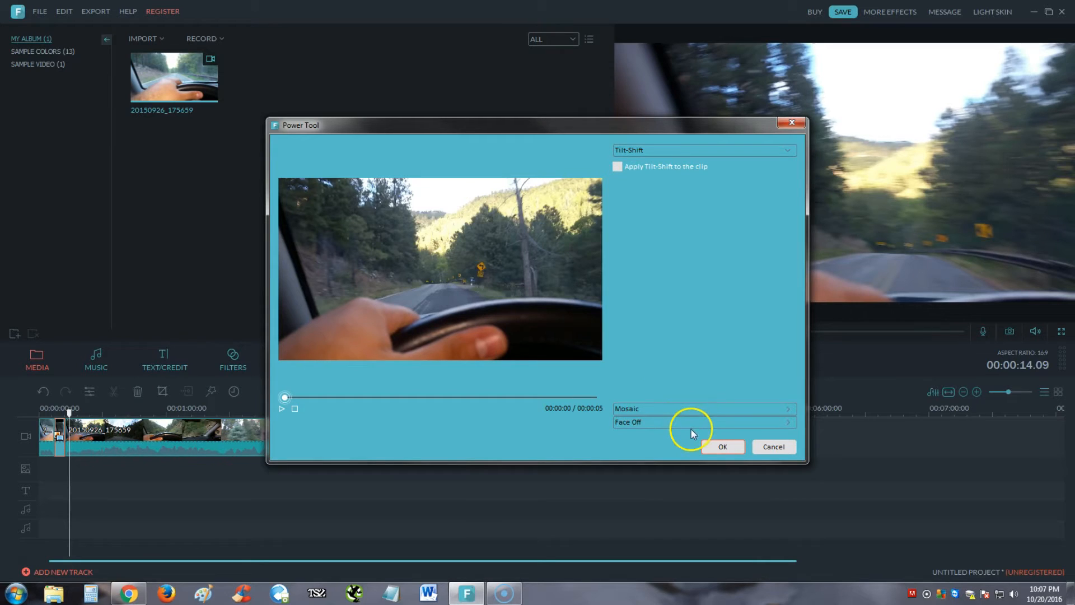
- Apply Tilt-Shift to the driving clip with a widened focus band, then close Power Tool
{"action": "left_click", "coordinate": [281, 408]}
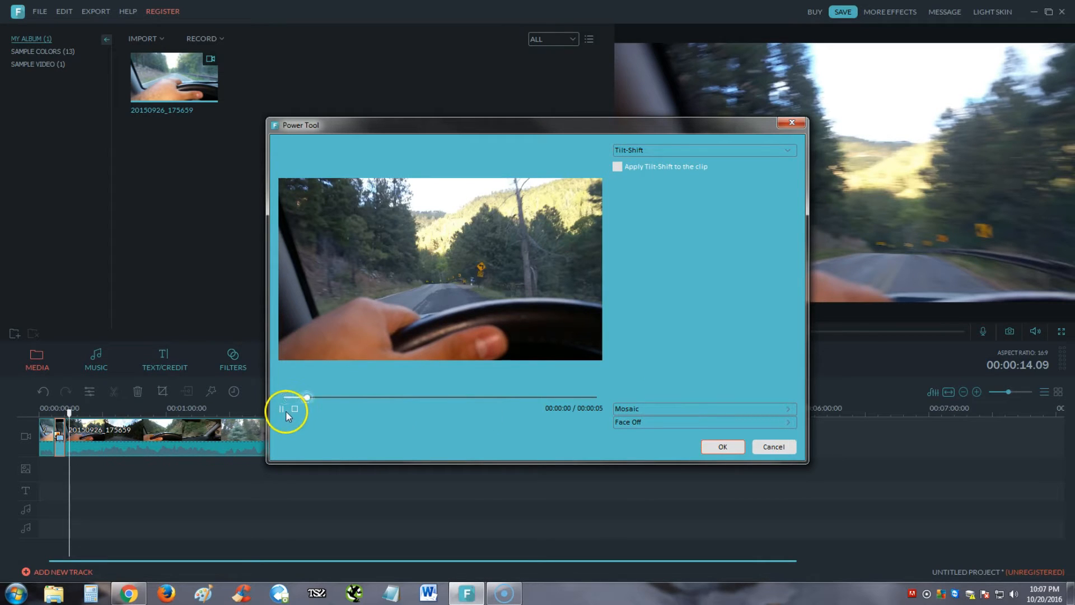
{"action": "left_click", "coordinate": [281, 409]}
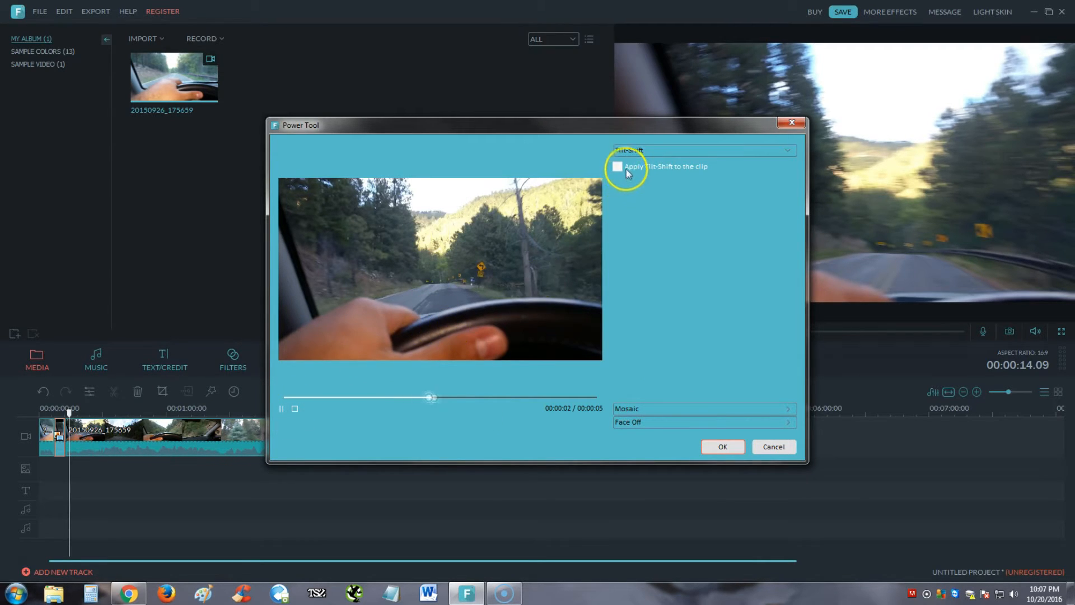
{"action": "left_click", "coordinate": [617, 166]}
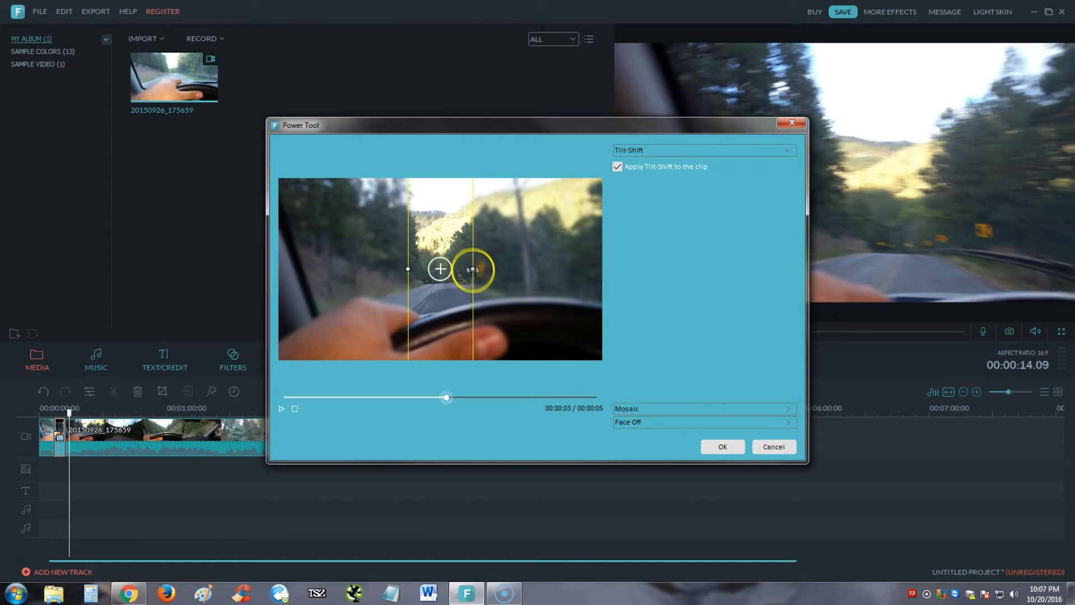
{"action": "left_click_drag", "start_coordinate": [473, 269], "coordinate": [592, 266]}
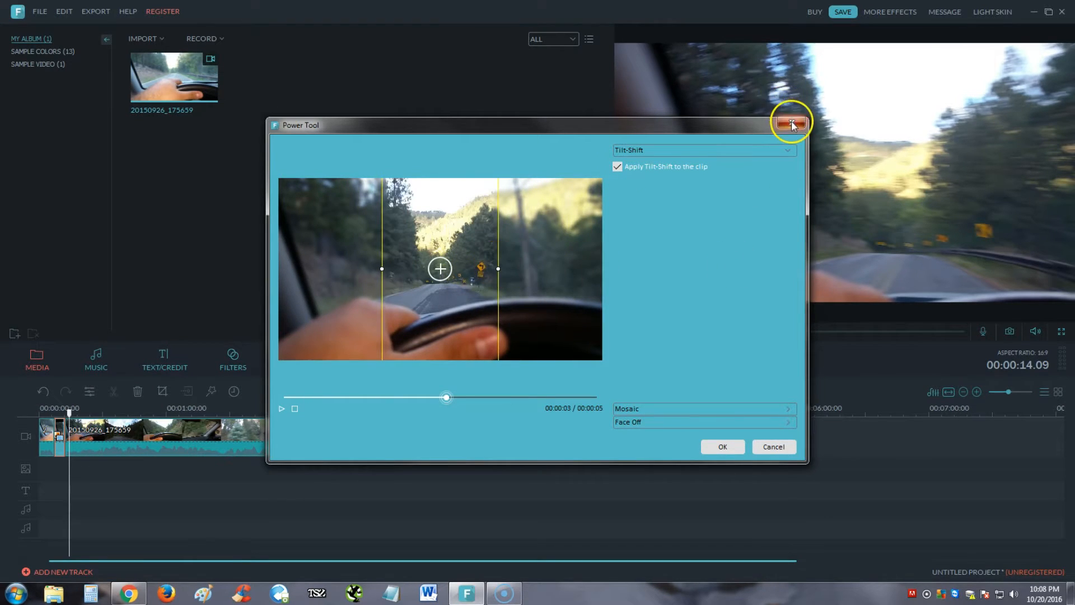
{"action": "left_click", "coordinate": [791, 123]}
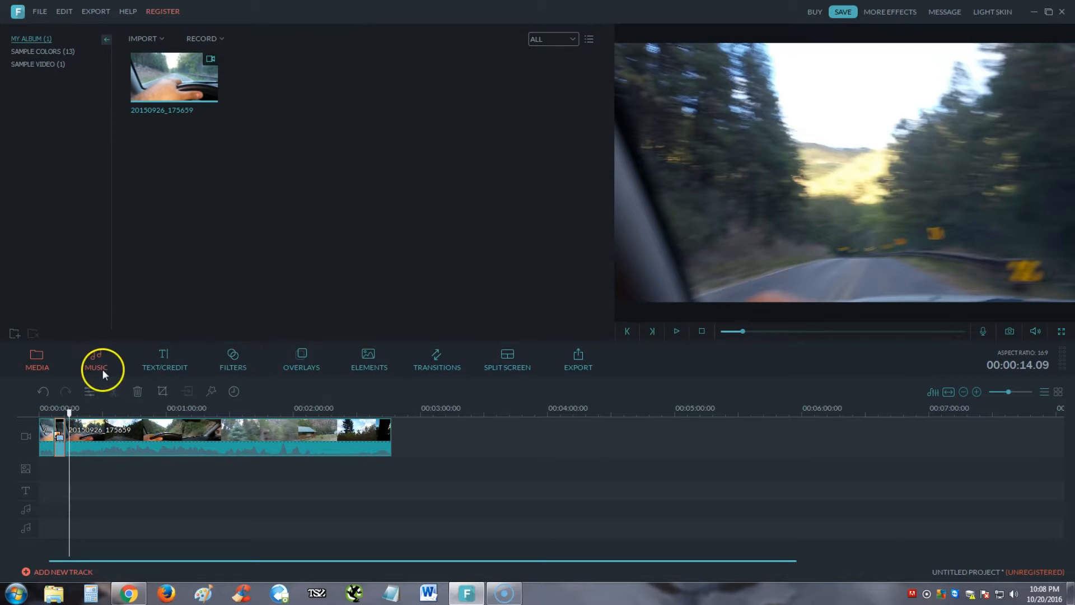
- Browse Filmora's built-in music library for the Trees to stone track
{"action": "left_click", "coordinate": [96, 359]}
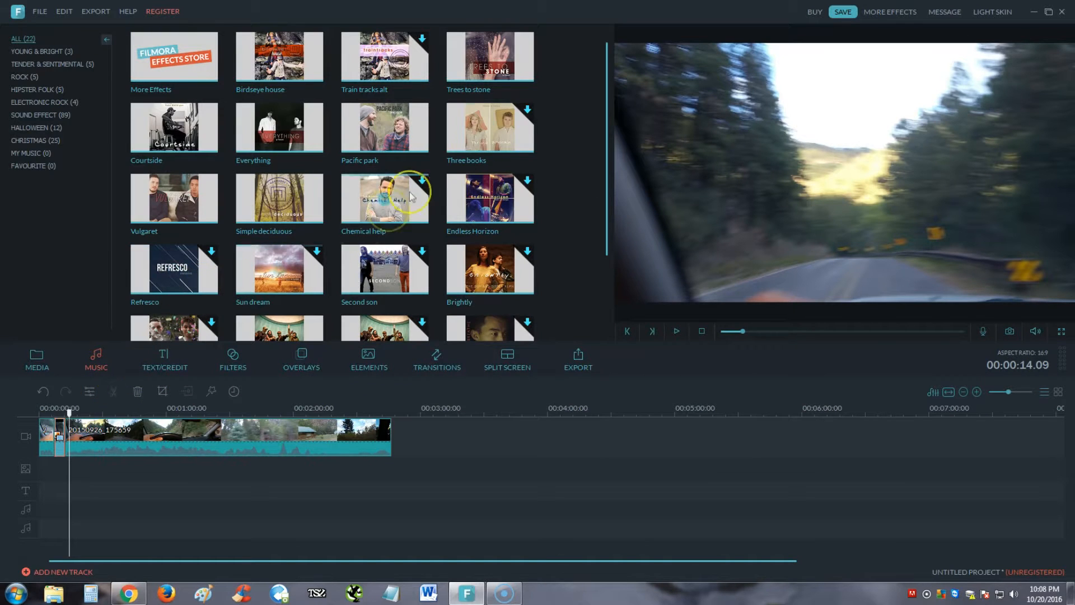
{"action": "mouse_move", "coordinate": [607, 104]}
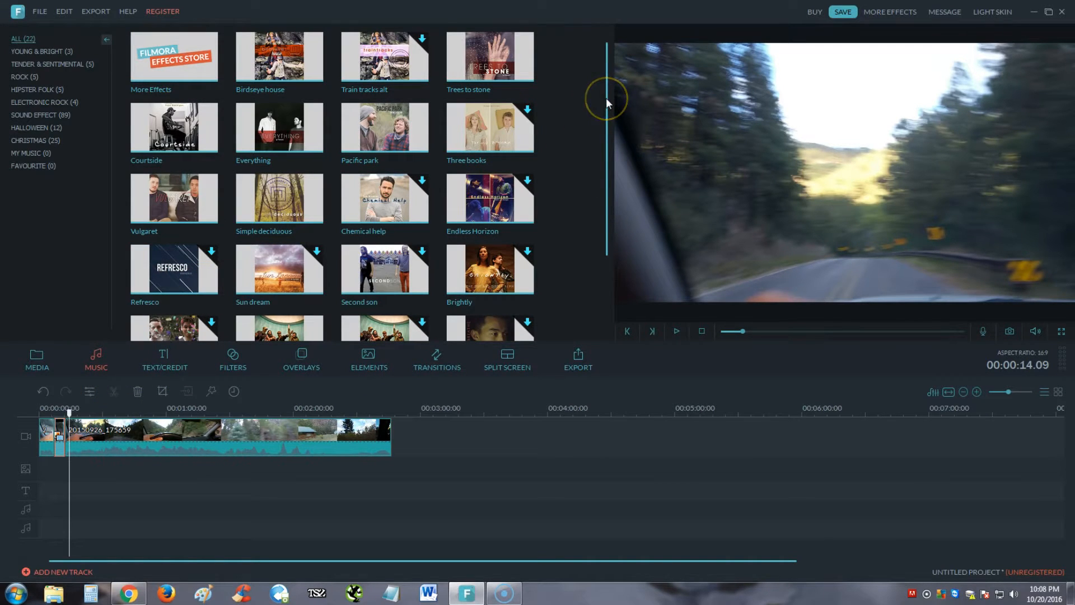
{"action": "scroll", "scroll_direction": "down", "scroll_amount": 3}
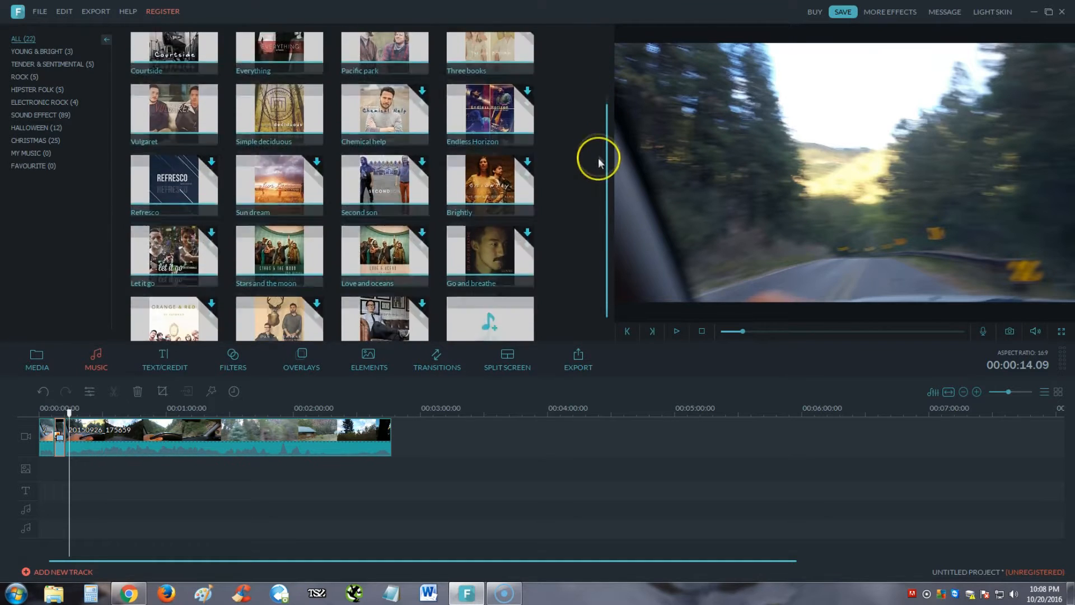
{"action": "scroll", "scroll_direction": "down", "scroll_amount": 3}
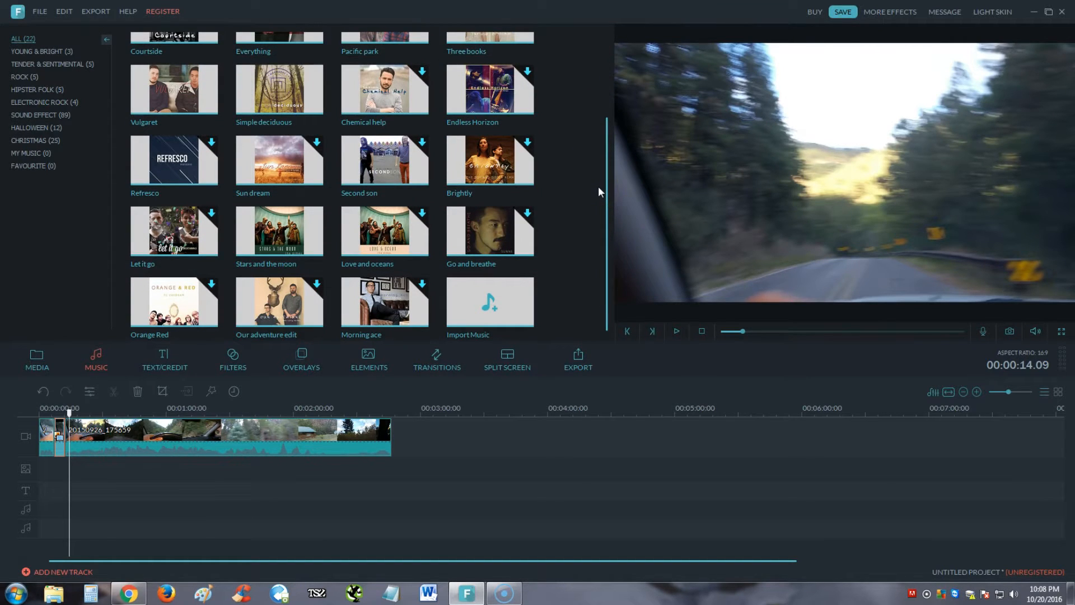
{"action": "mouse_move", "coordinate": [487, 307]}
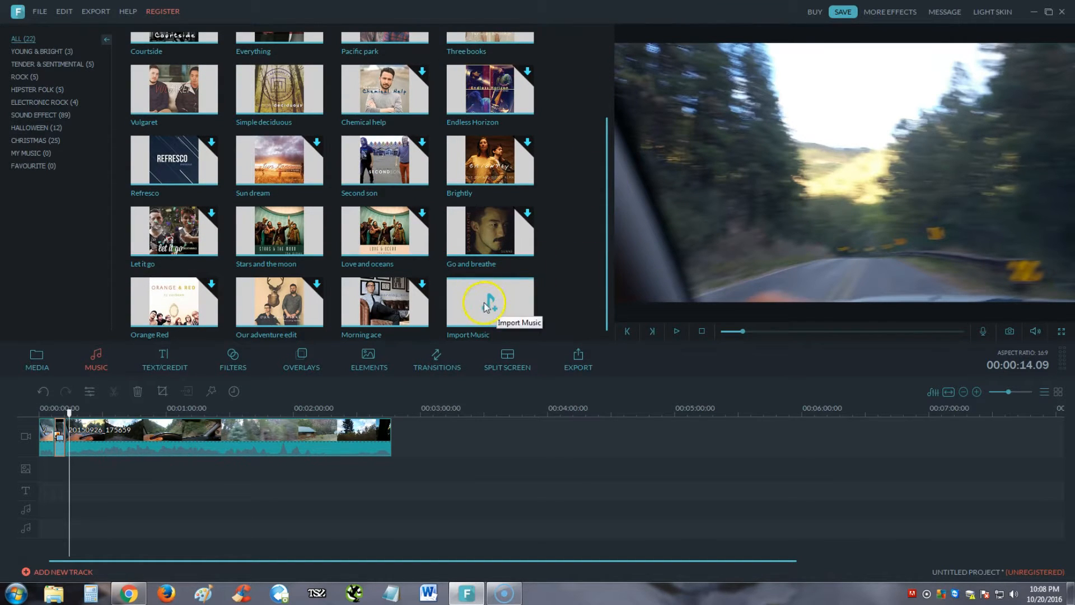
{"action": "mouse_move", "coordinate": [609, 224]}
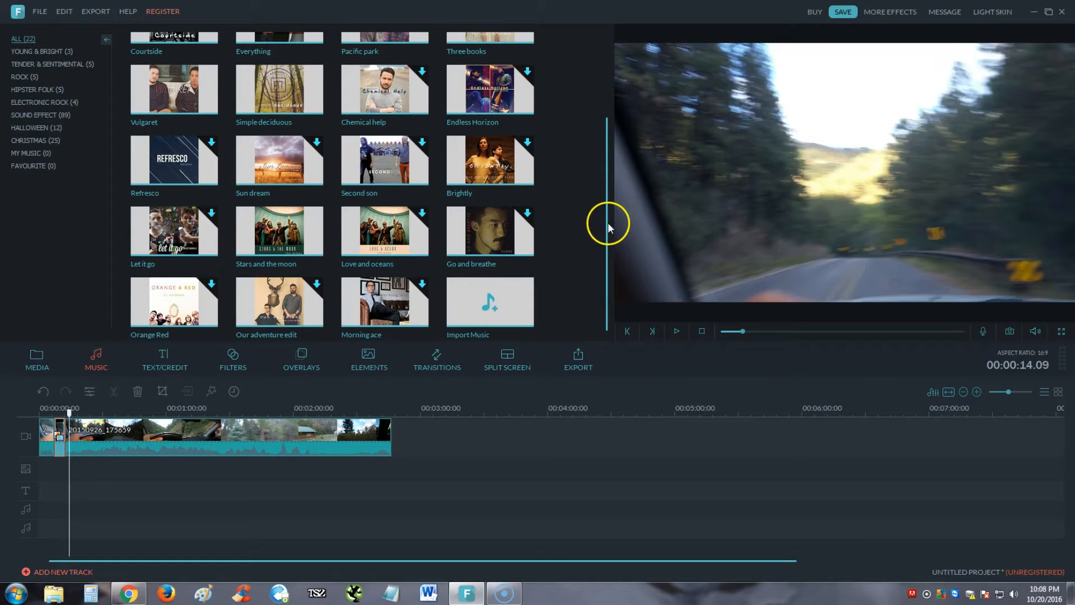
{"action": "left_click", "coordinate": [36, 359]}
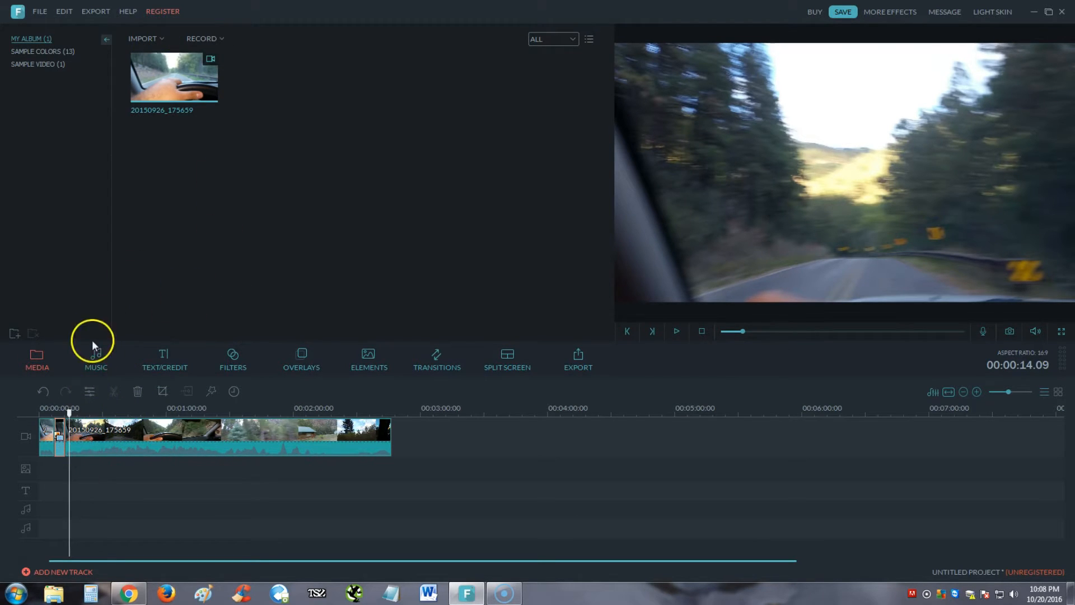
{"action": "left_click", "coordinate": [96, 357]}
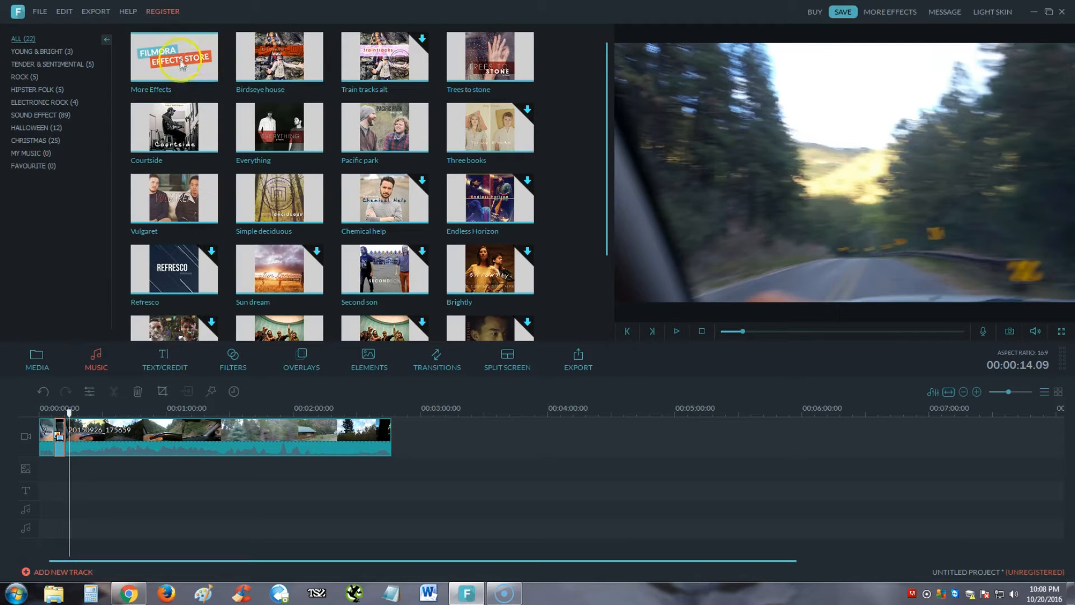
{"action": "mouse_move", "coordinate": [418, 161]}
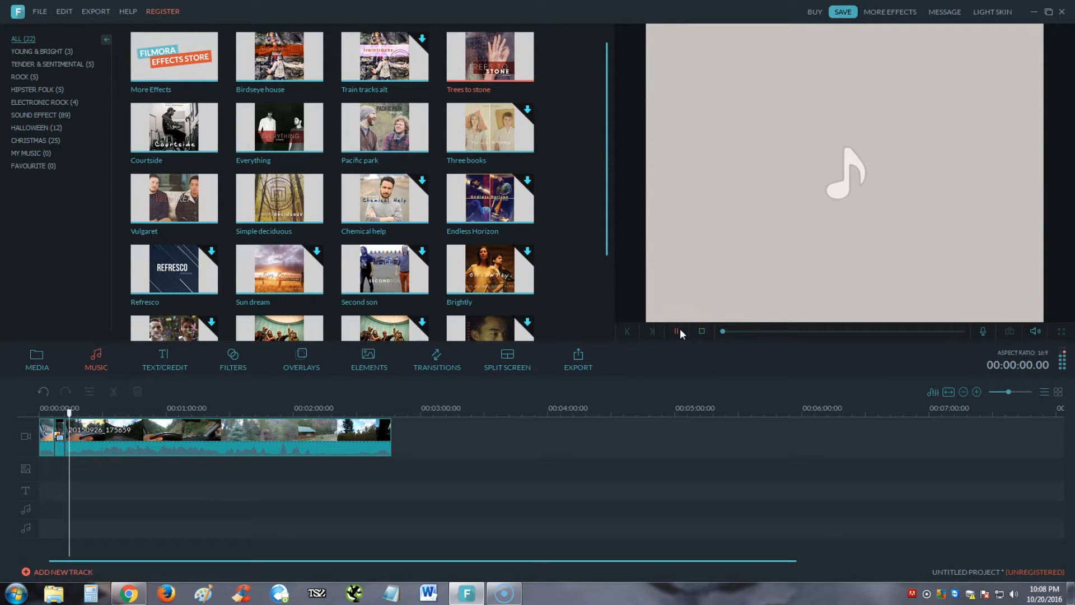
{"action": "mouse_move", "coordinate": [676, 331]}
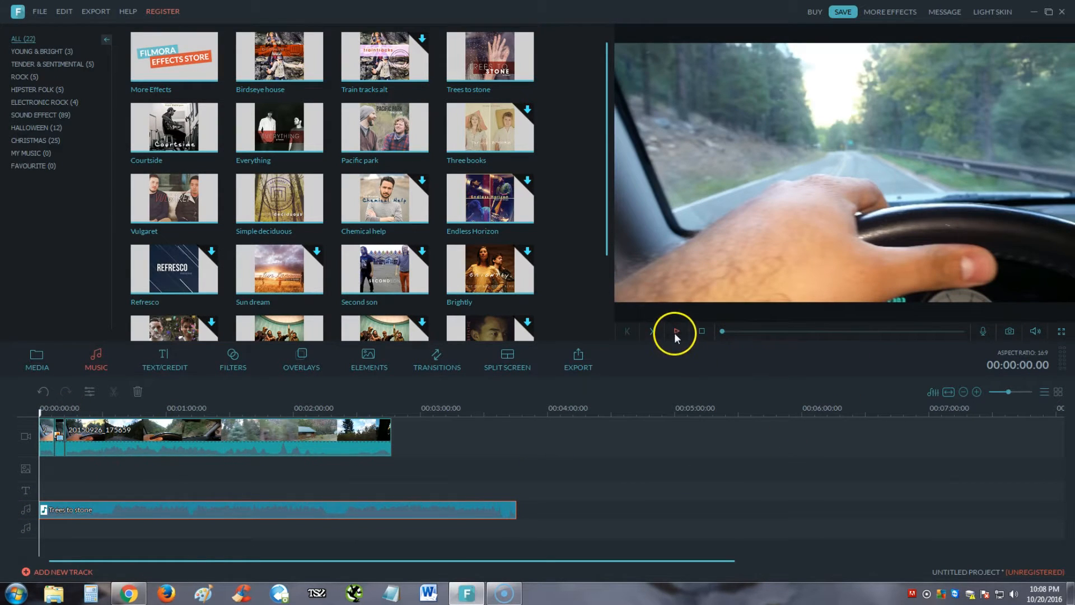
- Play the project with the trimmed clip and Trees to stone music
{"action": "left_click", "coordinate": [677, 332]}
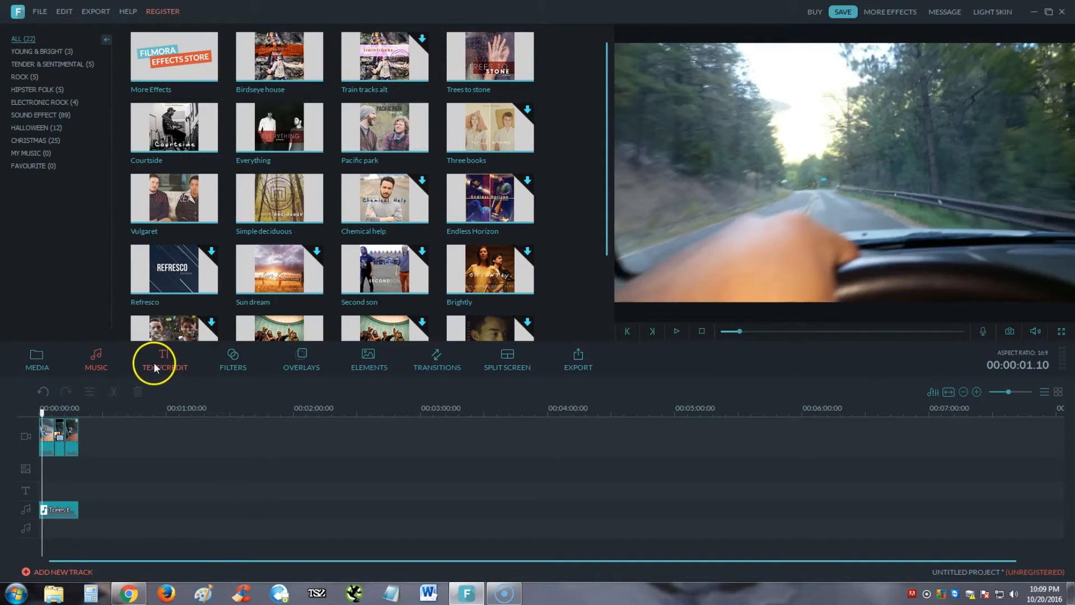
- Open the Text/Credit library of title templates
{"action": "left_click", "coordinate": [163, 360]}
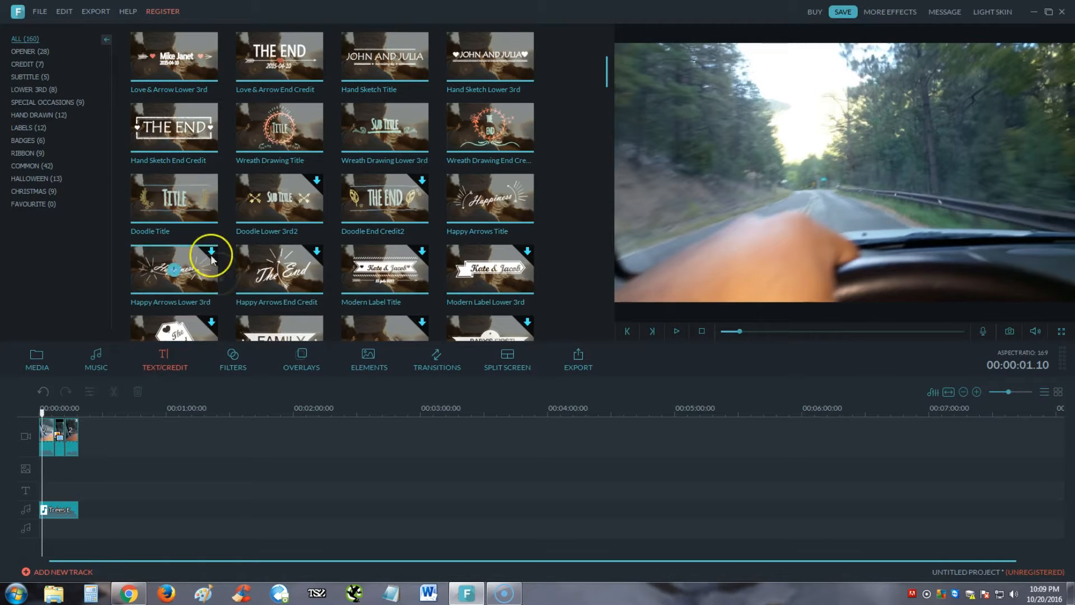
{"action": "mouse_move", "coordinate": [276, 60]}
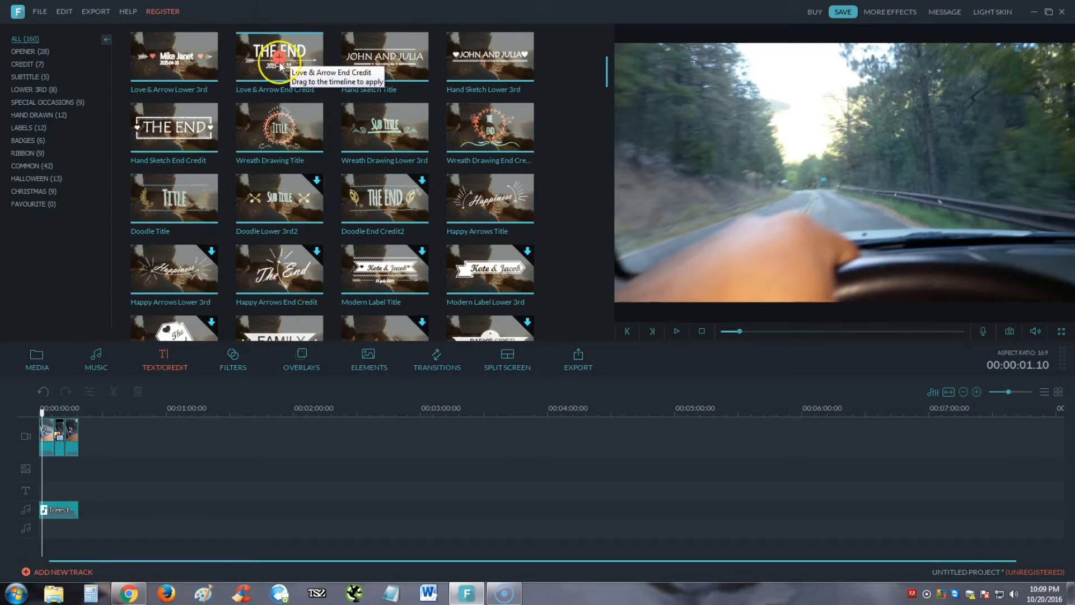
{"action": "mouse_move", "coordinate": [161, 143]}
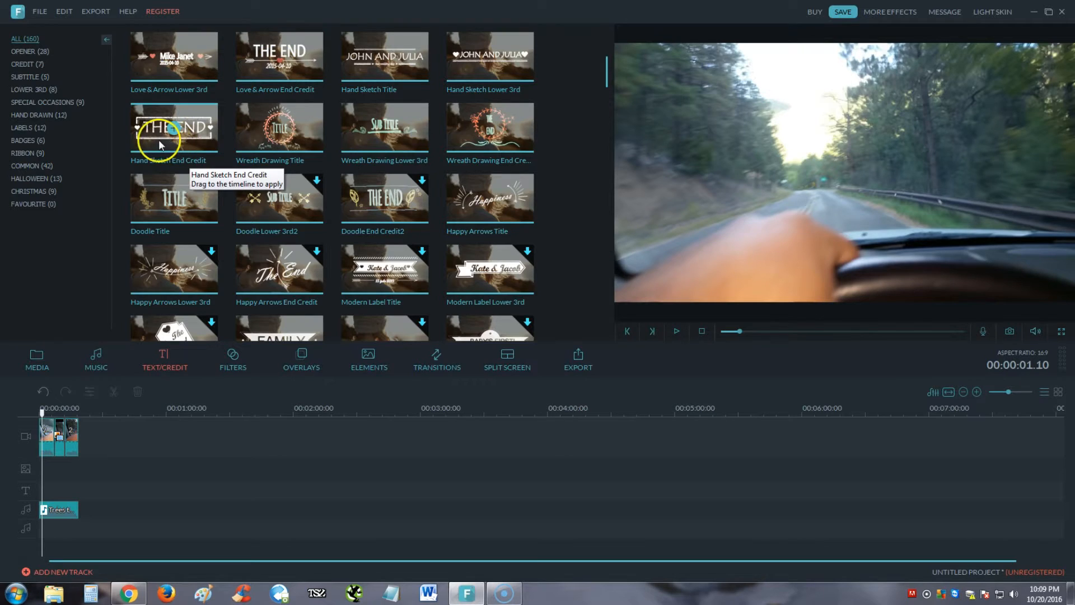
{"action": "mouse_move", "coordinate": [202, 114]}
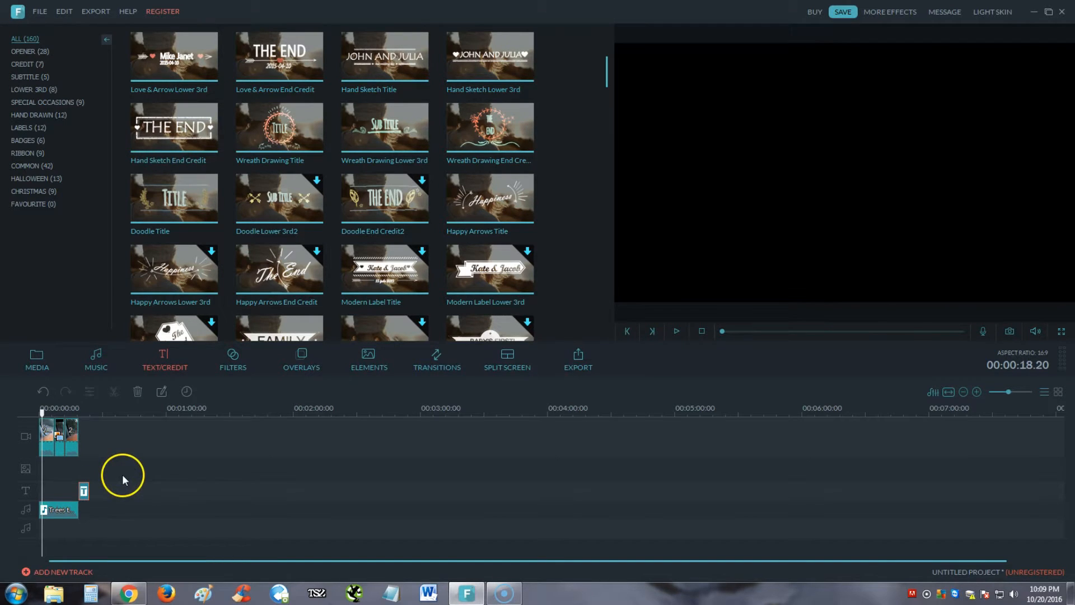
- Change the end-credit title text to 'End' and preview it
{"action": "double_click", "coordinate": [83, 489]}
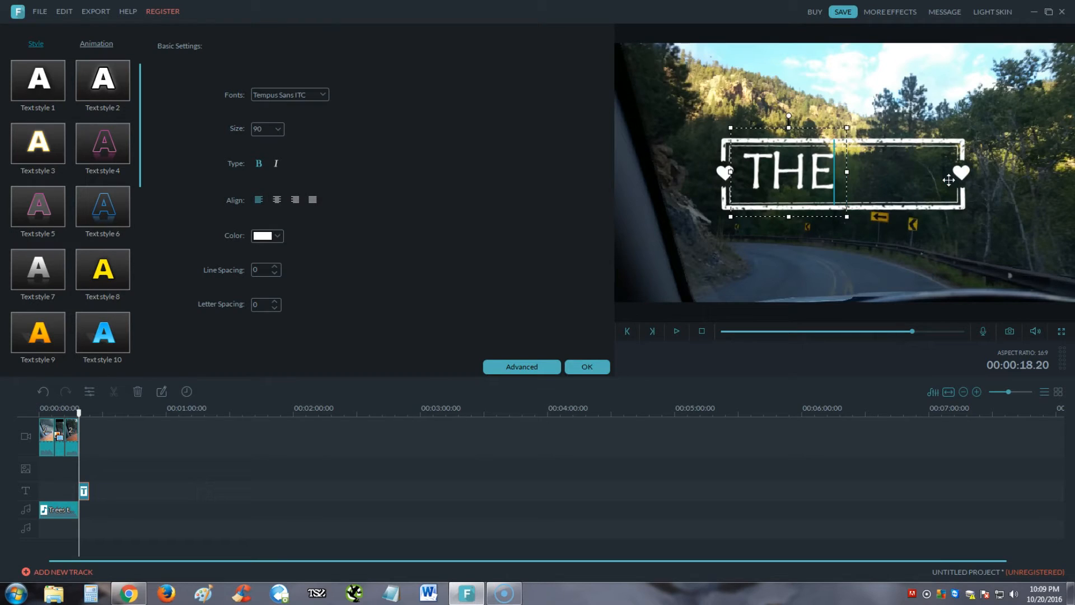
{"action": "type", "text": "End"}
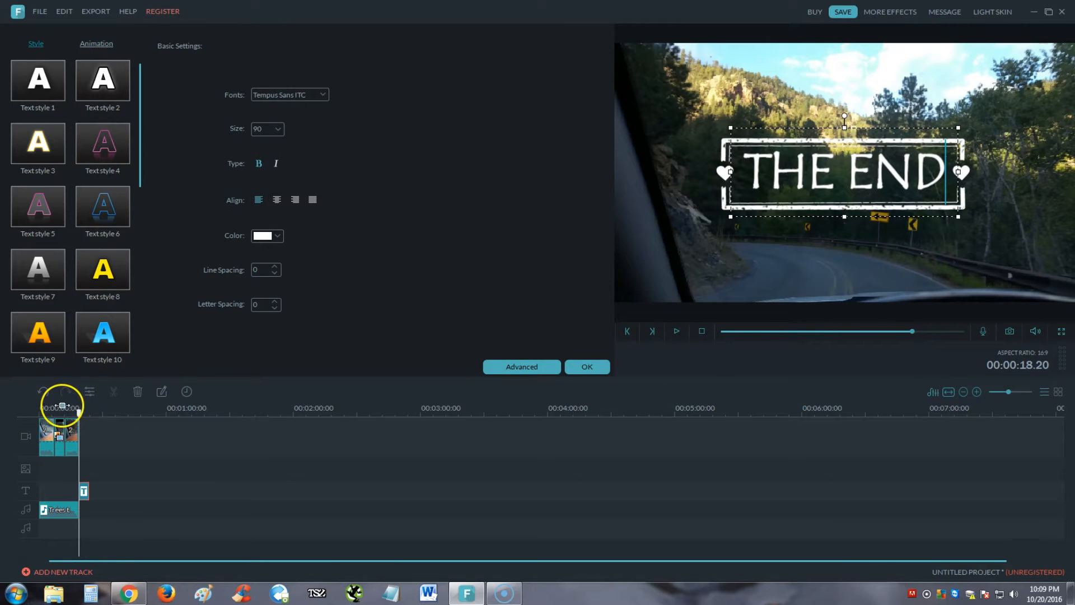
{"action": "left_click", "coordinate": [677, 331]}
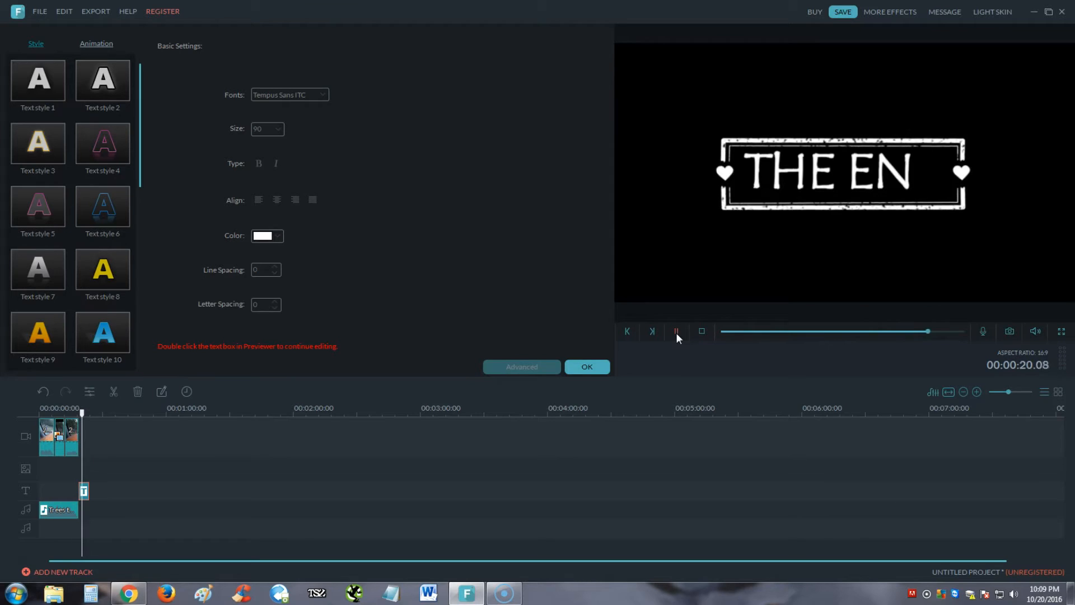
{"action": "left_click", "coordinate": [677, 332]}
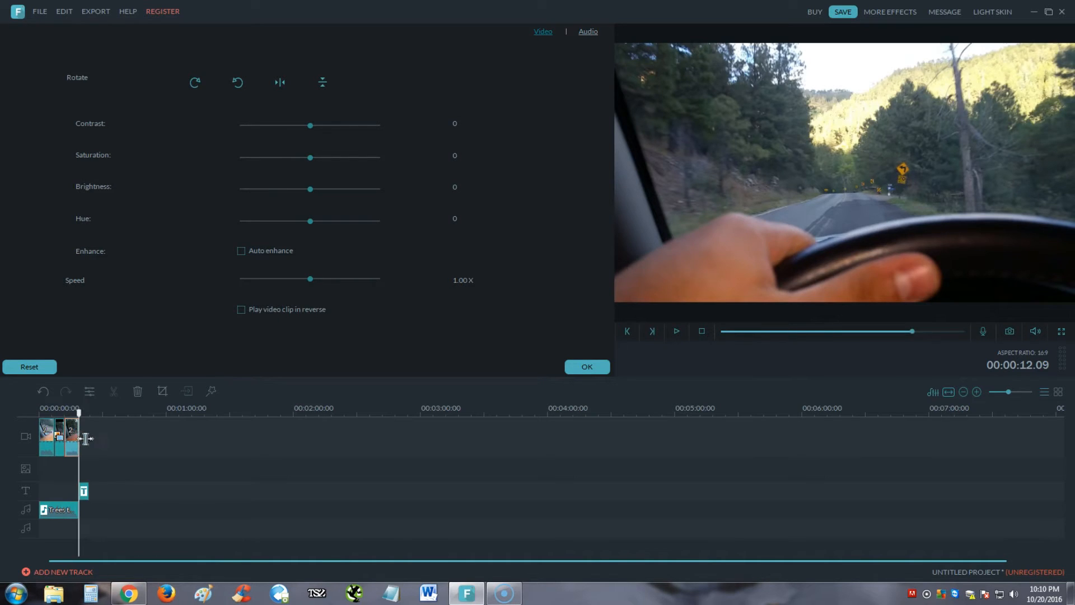
- Lengthen the second driving clip and play the edited sequence
{"action": "left_click_drag", "start_coordinate": [77, 412], "coordinate": [89, 412]}
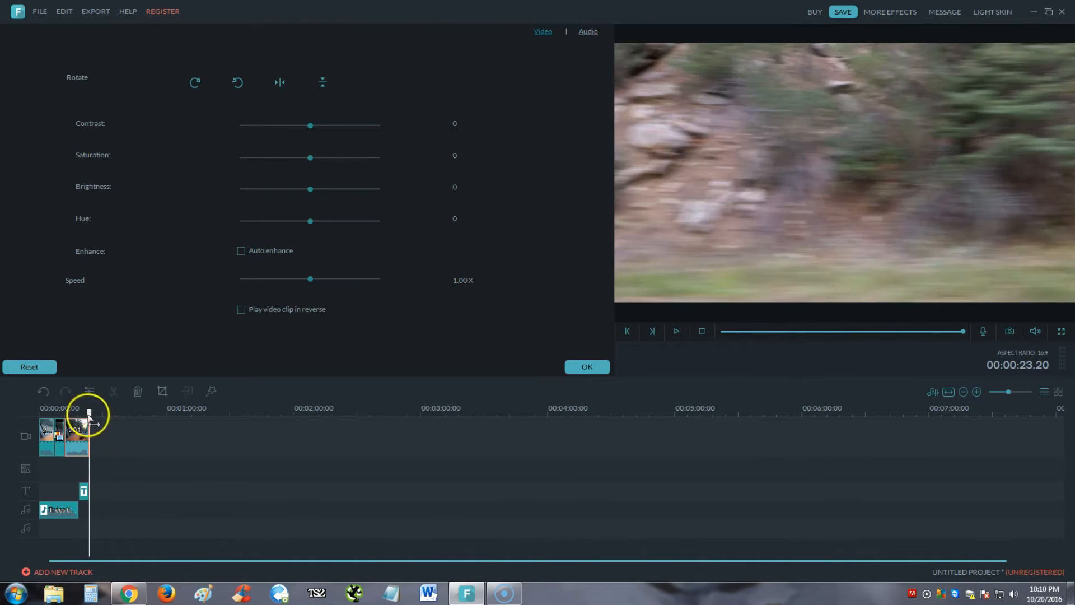
{"action": "left_click", "coordinate": [676, 332]}
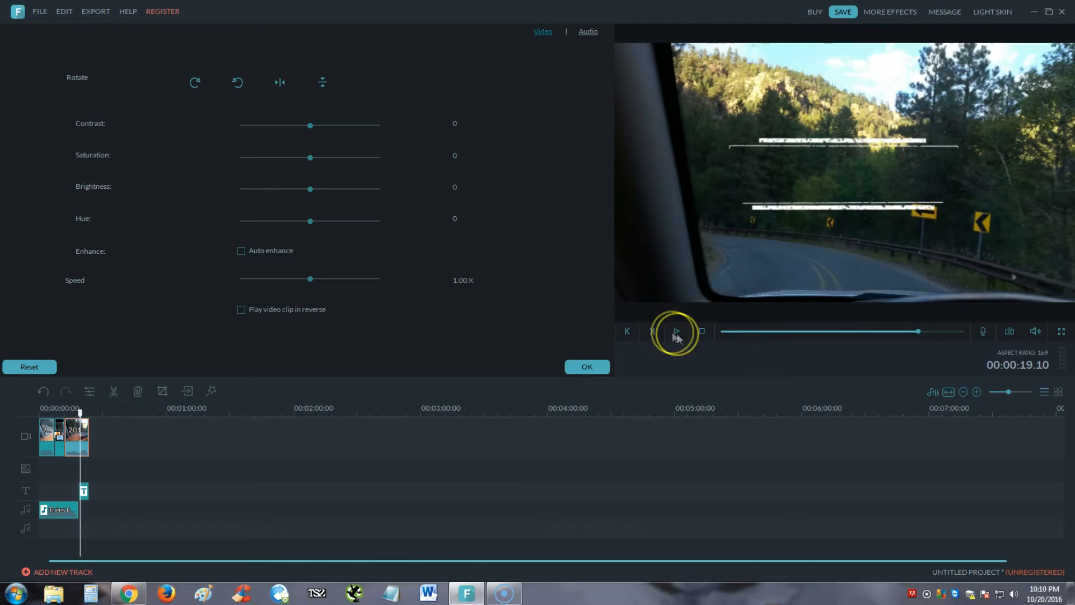
{"action": "left_click", "coordinate": [677, 331]}
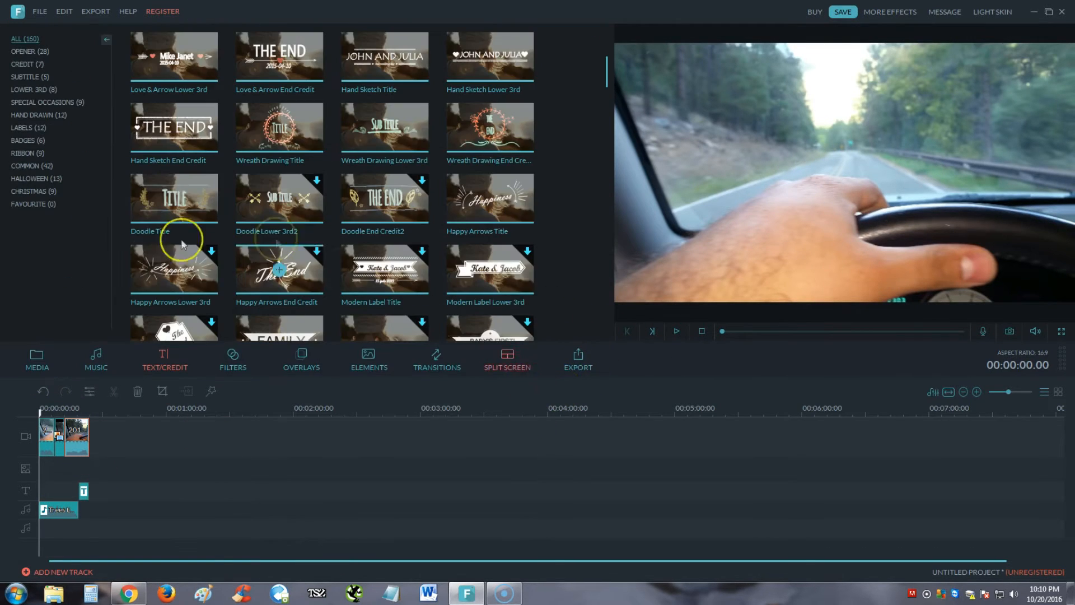
- Apply the SunSet filter to the driving clips and preview the result
{"action": "left_click", "coordinate": [233, 358]}
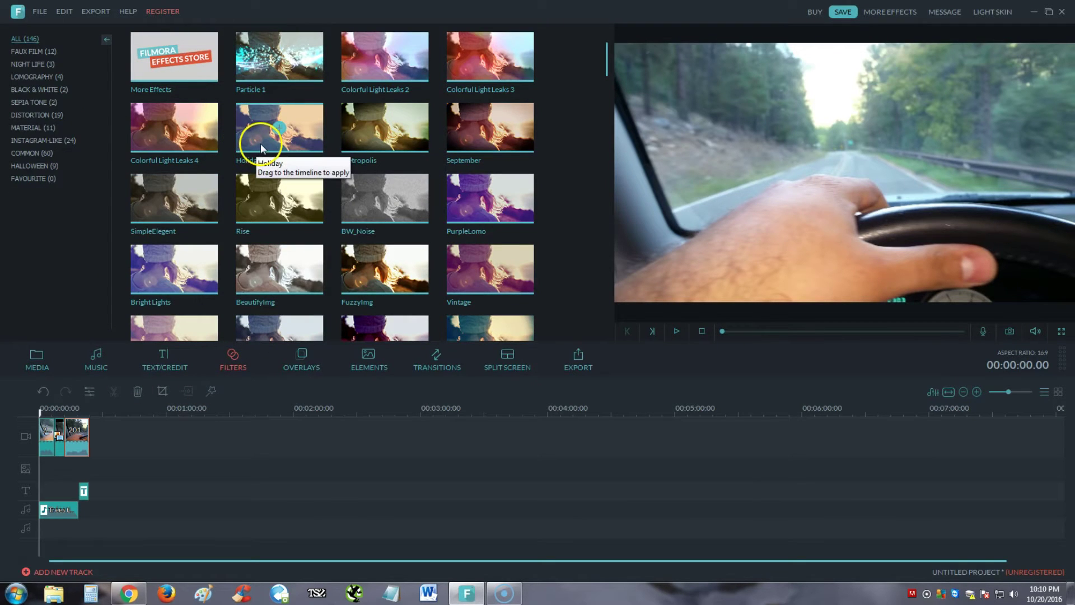
{"action": "mouse_move", "coordinate": [393, 142]}
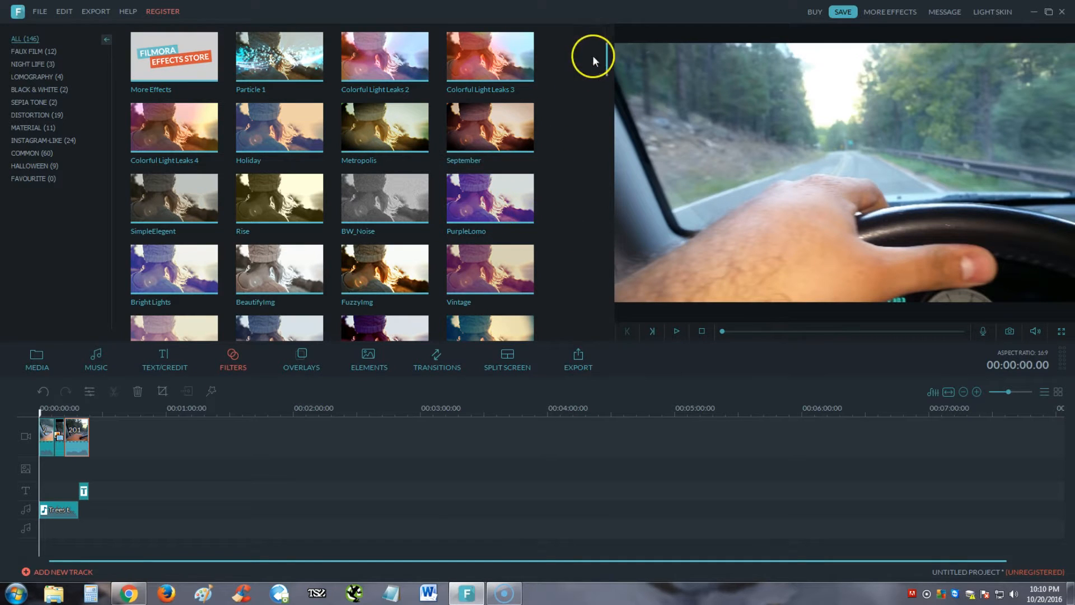
{"action": "scroll", "scroll_direction": "down", "scroll_amount": 3}
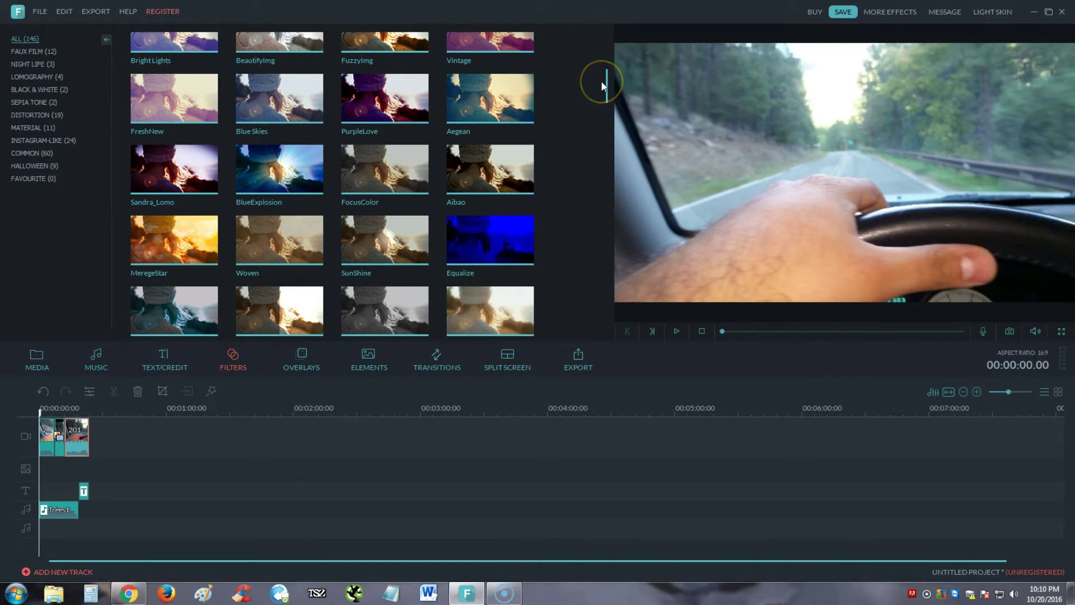
{"action": "scroll", "scroll_direction": "down", "scroll_amount": 3}
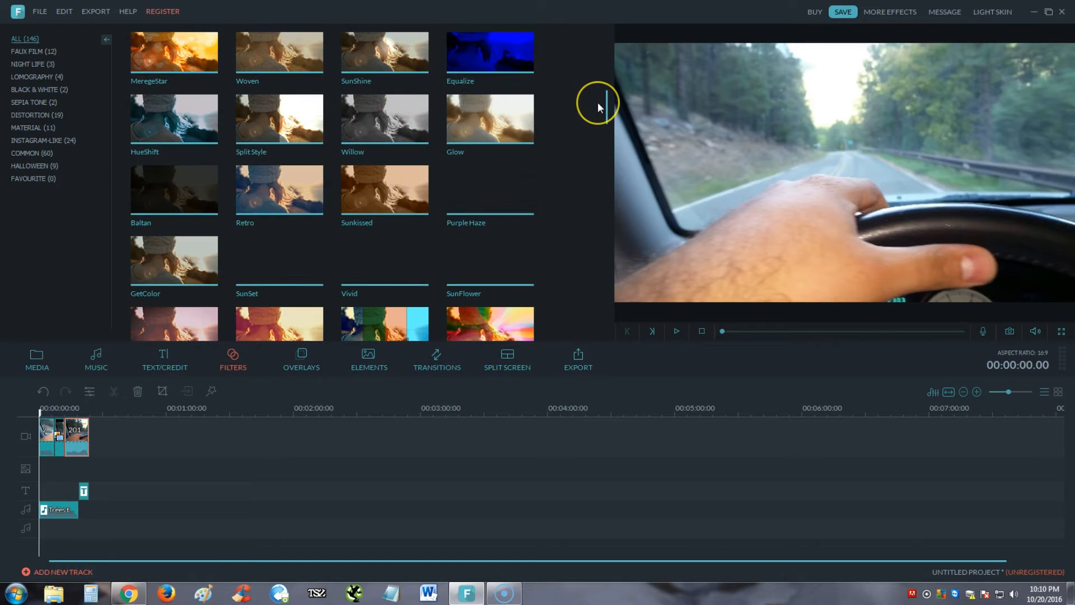
{"action": "scroll", "scroll_direction": "down", "scroll_amount": 3}
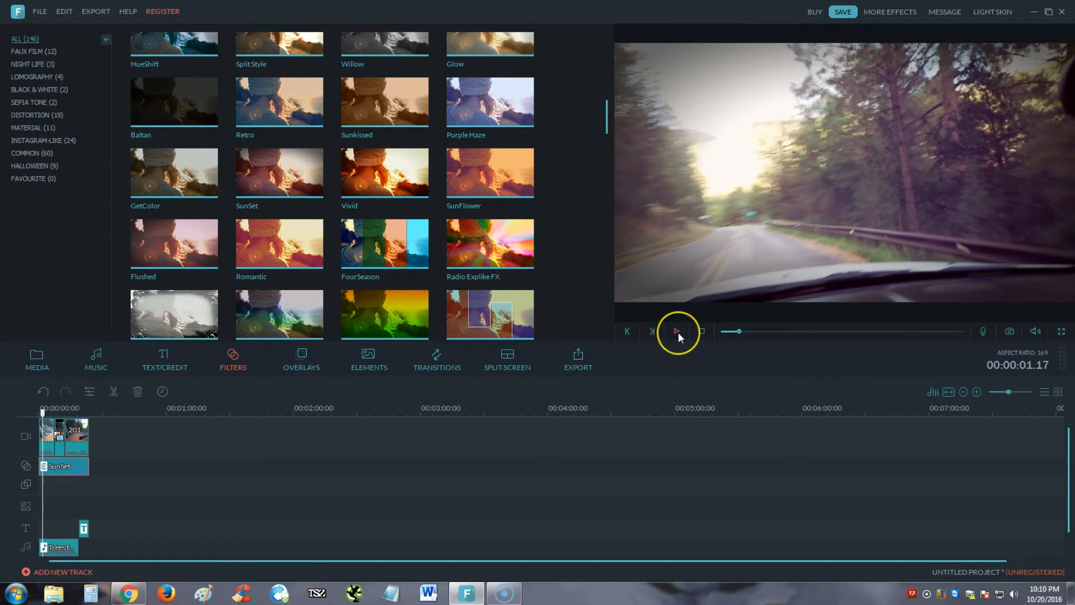
{"action": "left_click", "coordinate": [677, 331]}
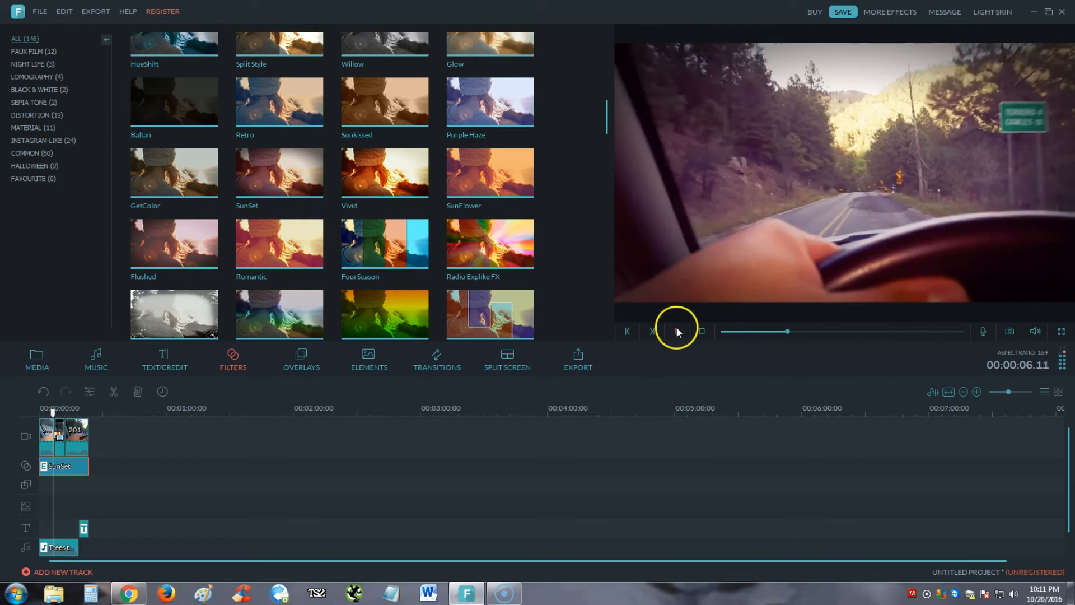
{"action": "left_click", "coordinate": [677, 332]}
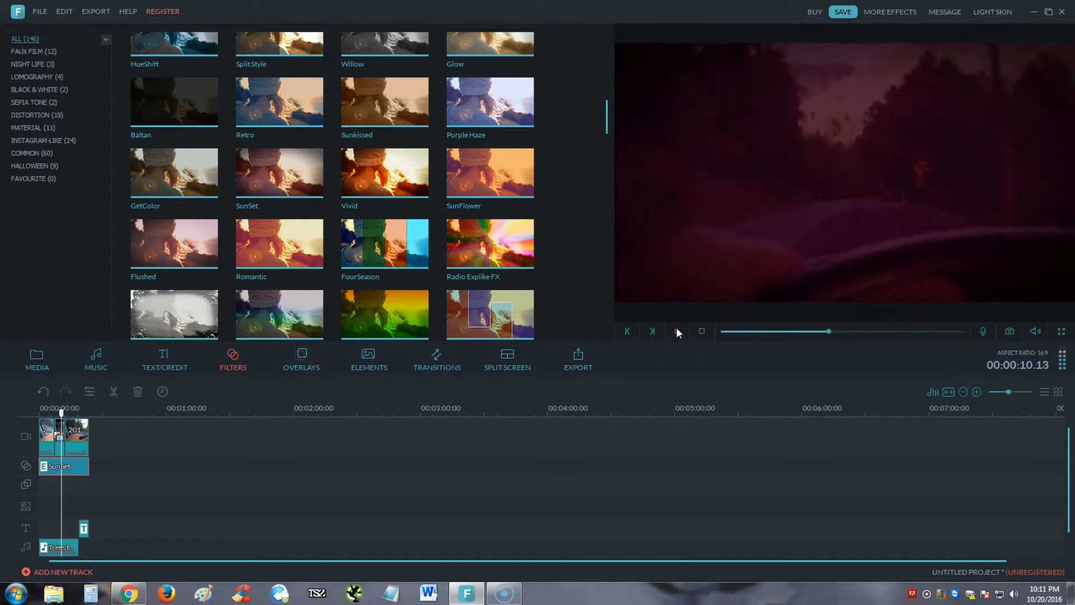
{"action": "left_click", "coordinate": [677, 332]}
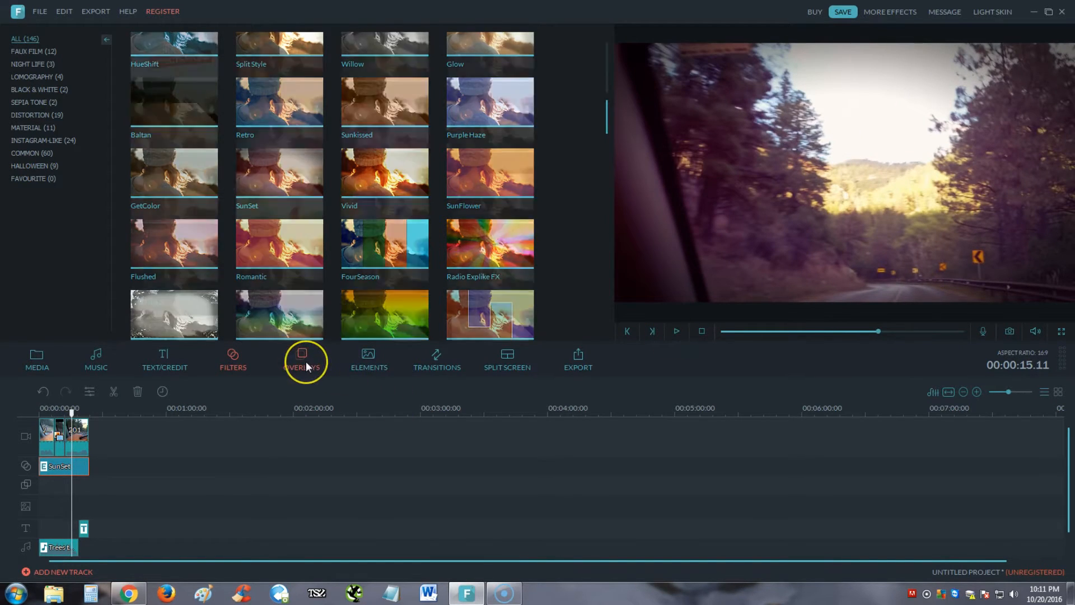
- Place the Old Film 1 overlay on the timeline, then play and pause the preview
{"action": "left_click", "coordinate": [302, 360]}
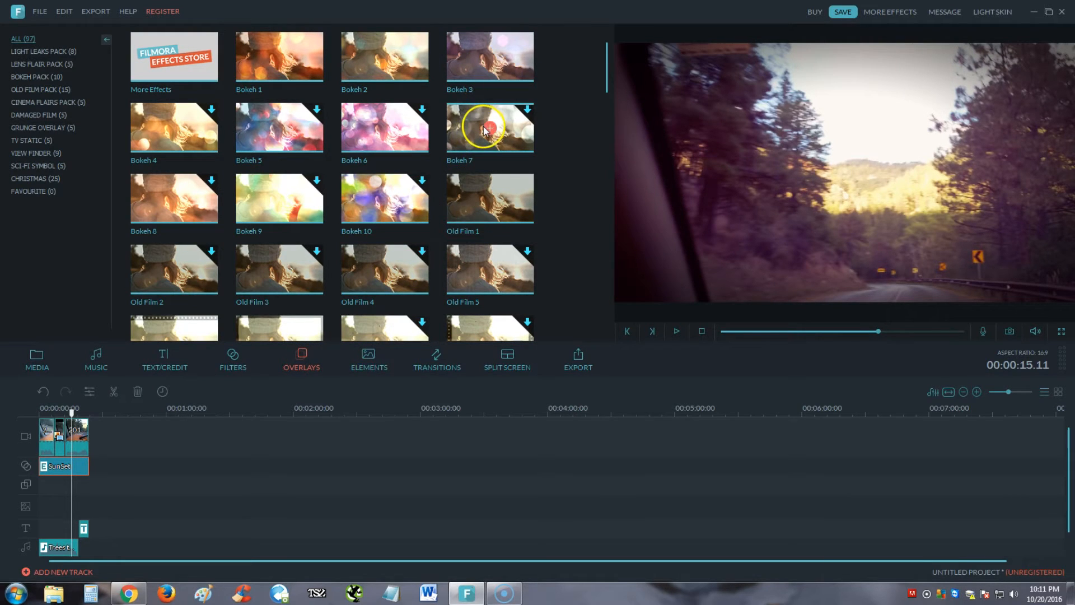
{"action": "mouse_move", "coordinate": [476, 200]}
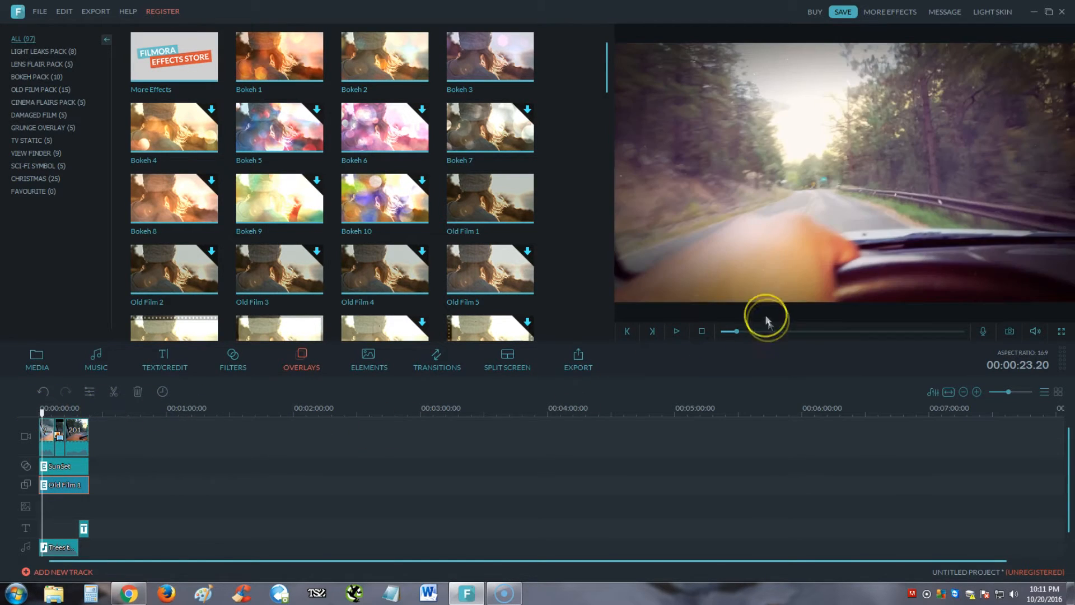
{"action": "left_click", "coordinate": [677, 331]}
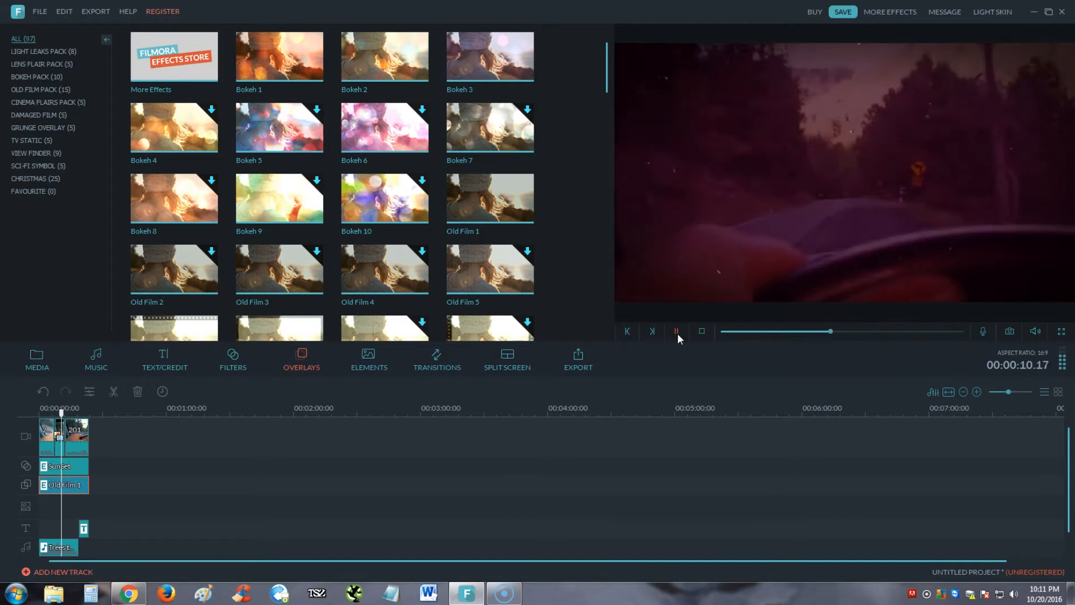
{"action": "left_click", "coordinate": [676, 332]}
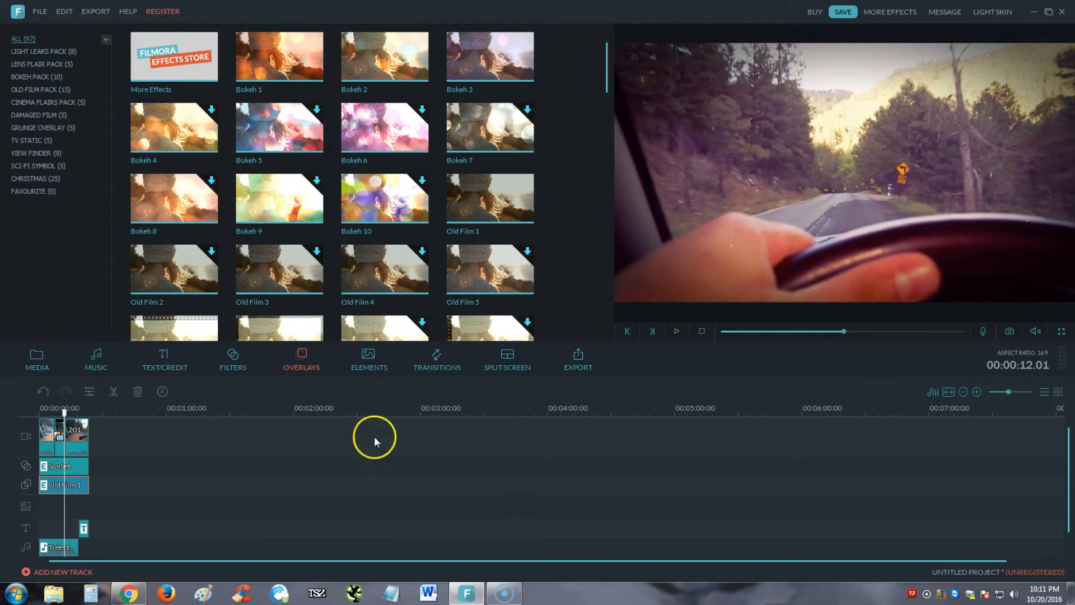
- Browse the Elements categories and pick a red heart from the Love collection
{"action": "left_click", "coordinate": [368, 358]}
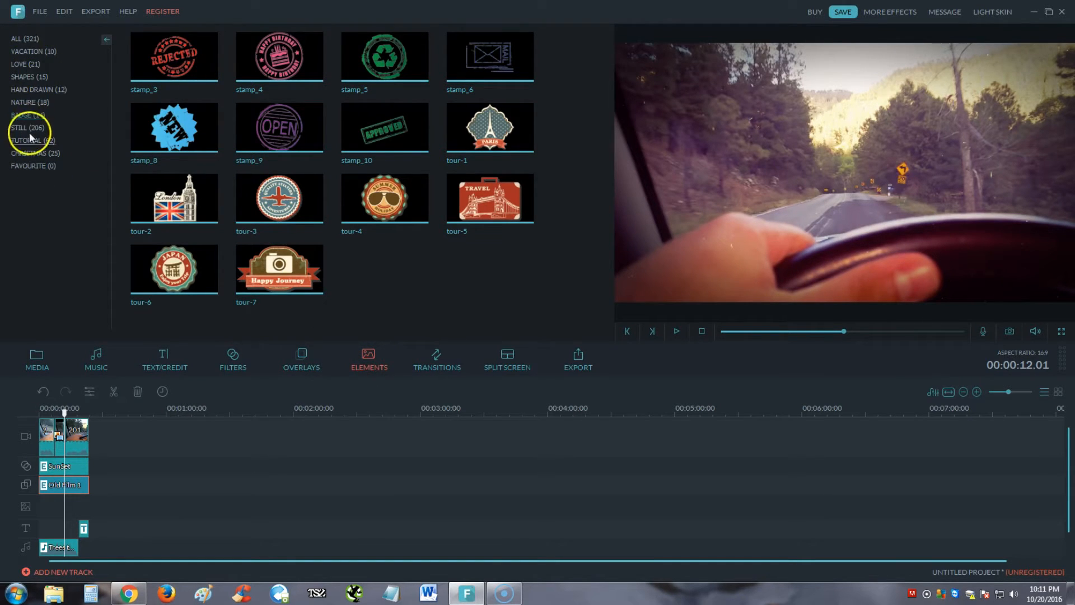
{"action": "left_click", "coordinate": [22, 51]}
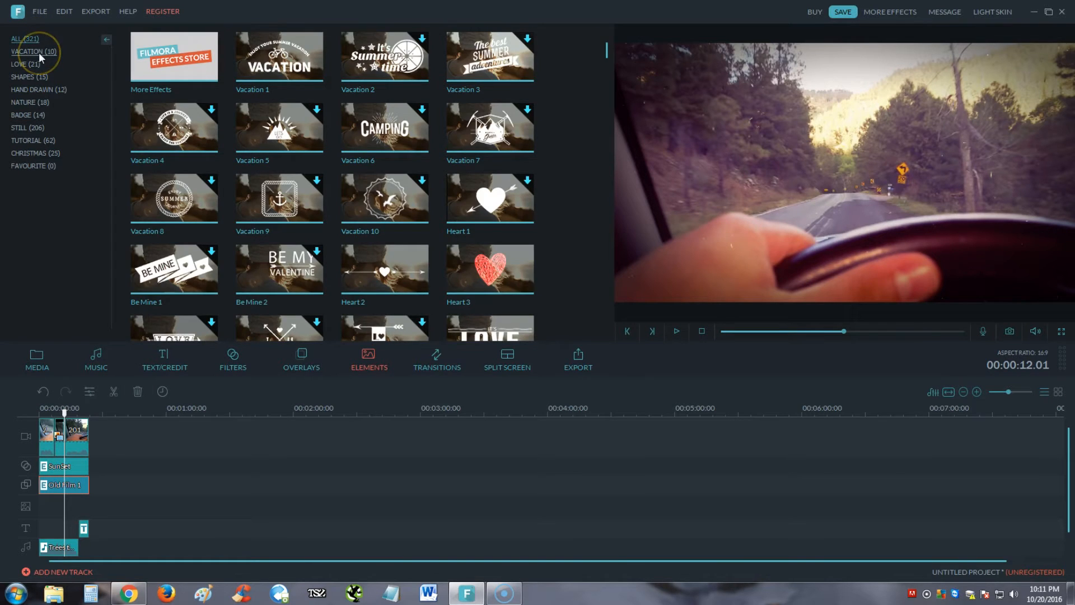
{"action": "left_click", "coordinate": [31, 51]}
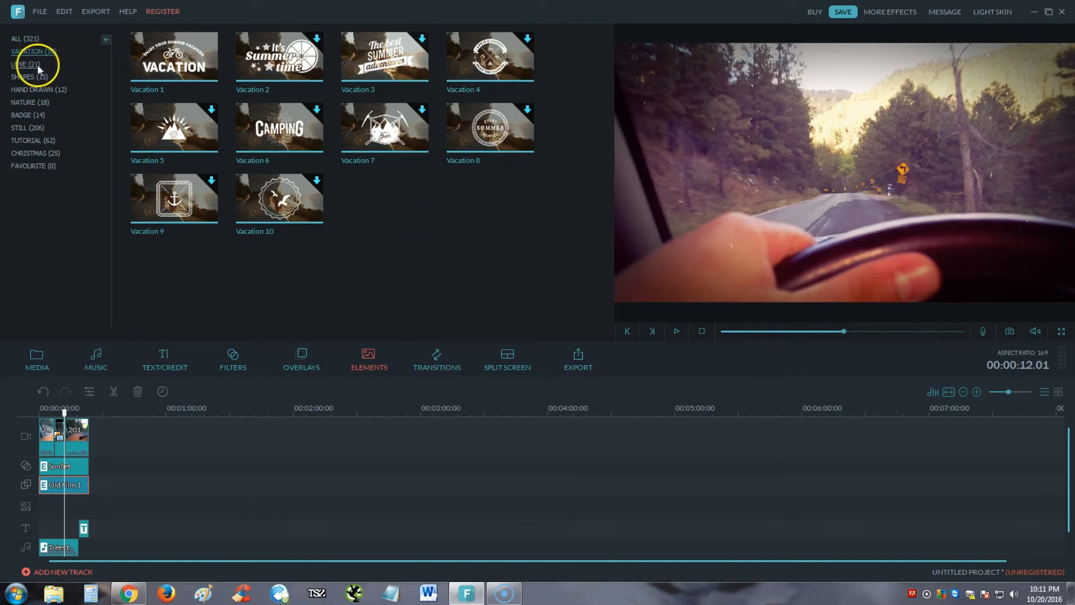
{"action": "left_click", "coordinate": [19, 63]}
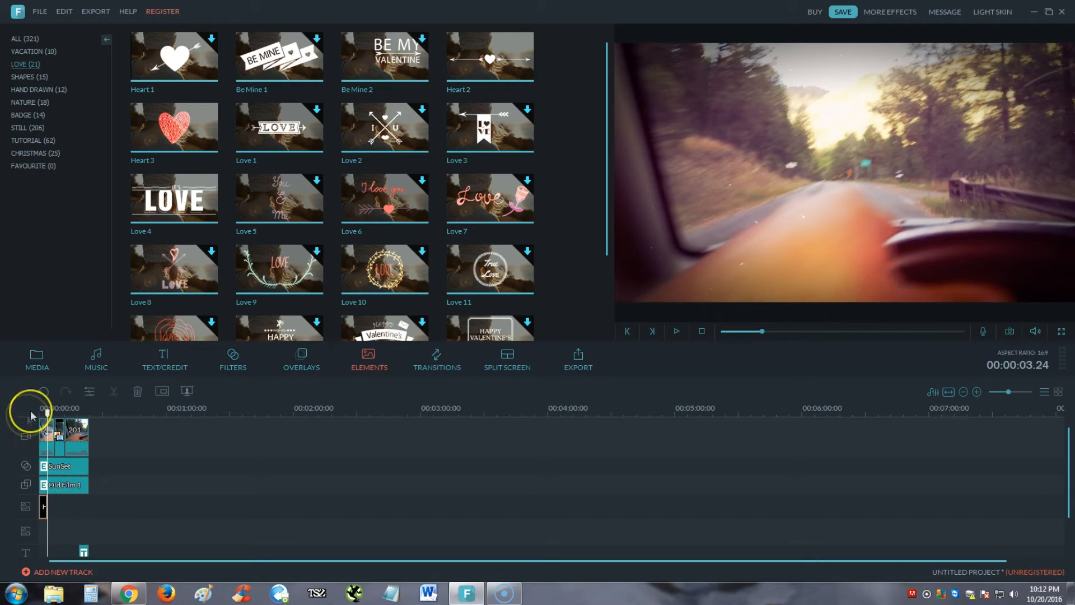
- Rewind and preview the video with the heart element at the start
{"action": "left_click", "coordinate": [676, 331]}
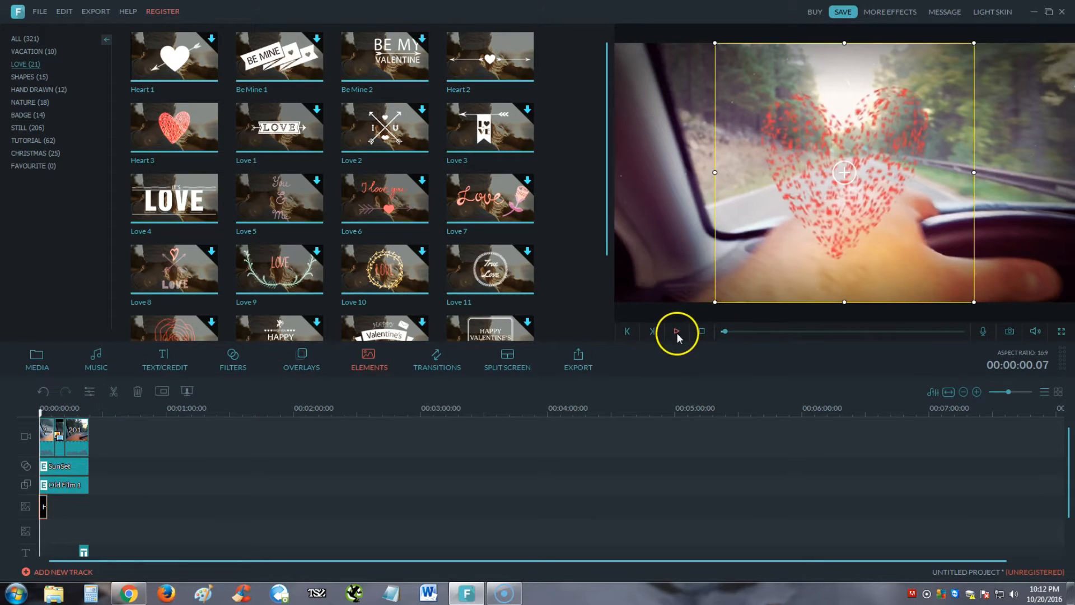
{"action": "left_click", "coordinate": [677, 331]}
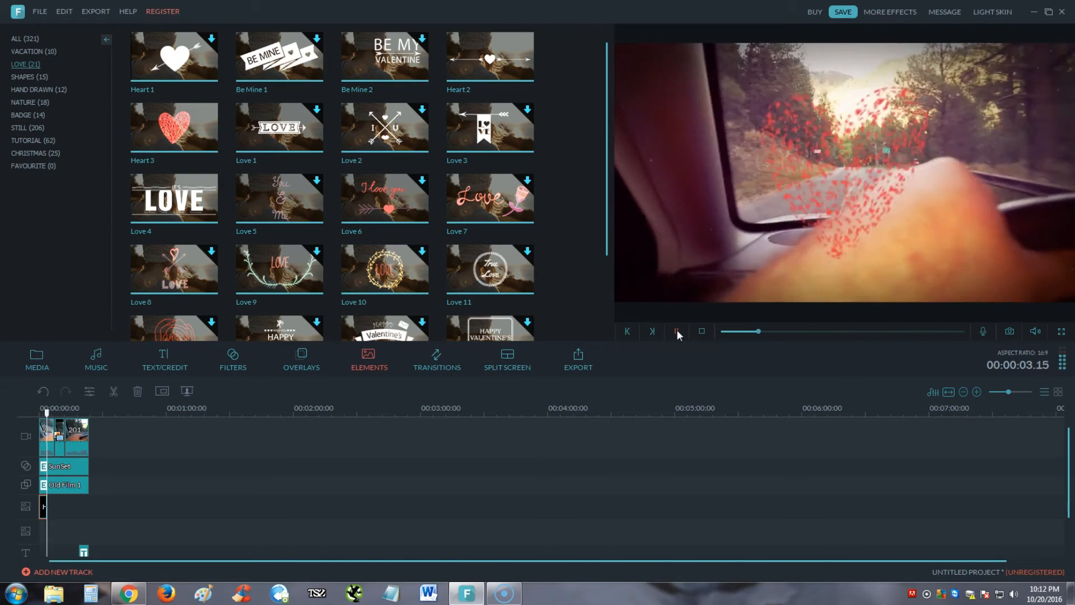
{"action": "left_click", "coordinate": [677, 331]}
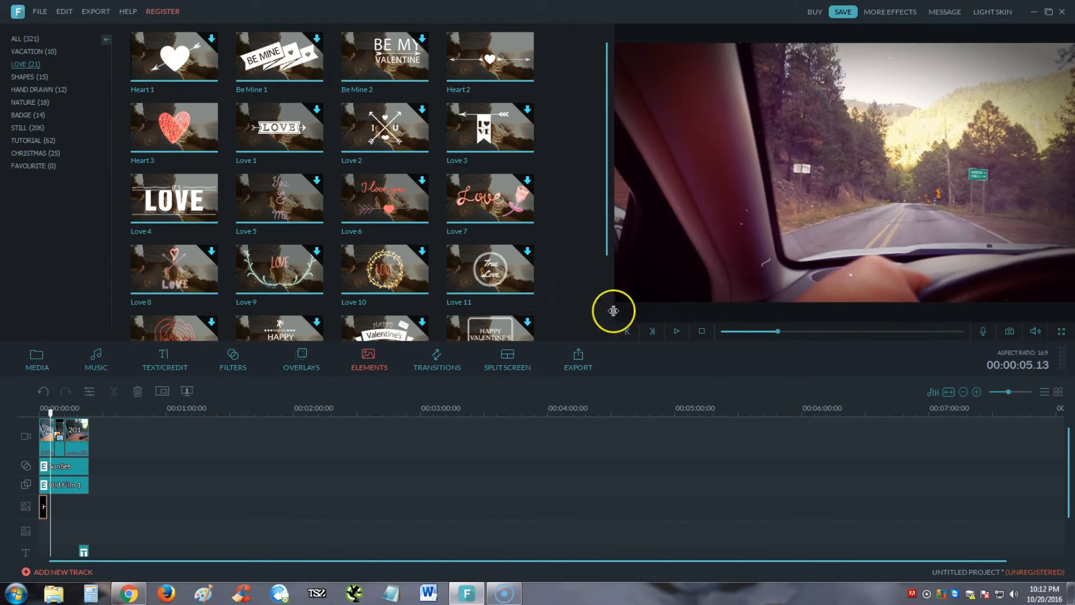
{"action": "mouse_move", "coordinate": [583, 153]}
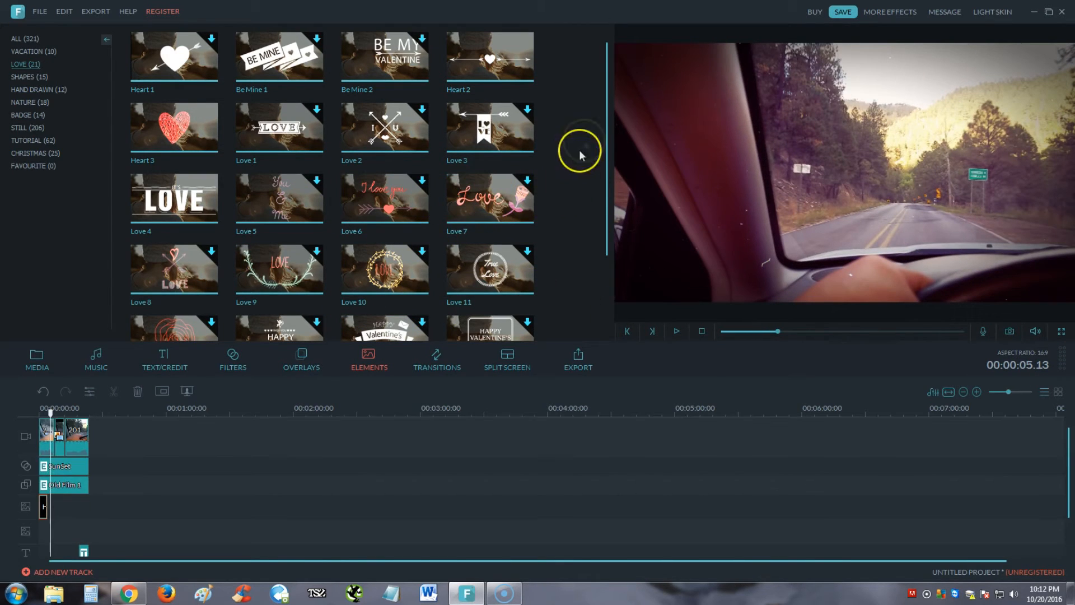
{"action": "scroll", "scroll_direction": "down", "scroll_amount": 3}
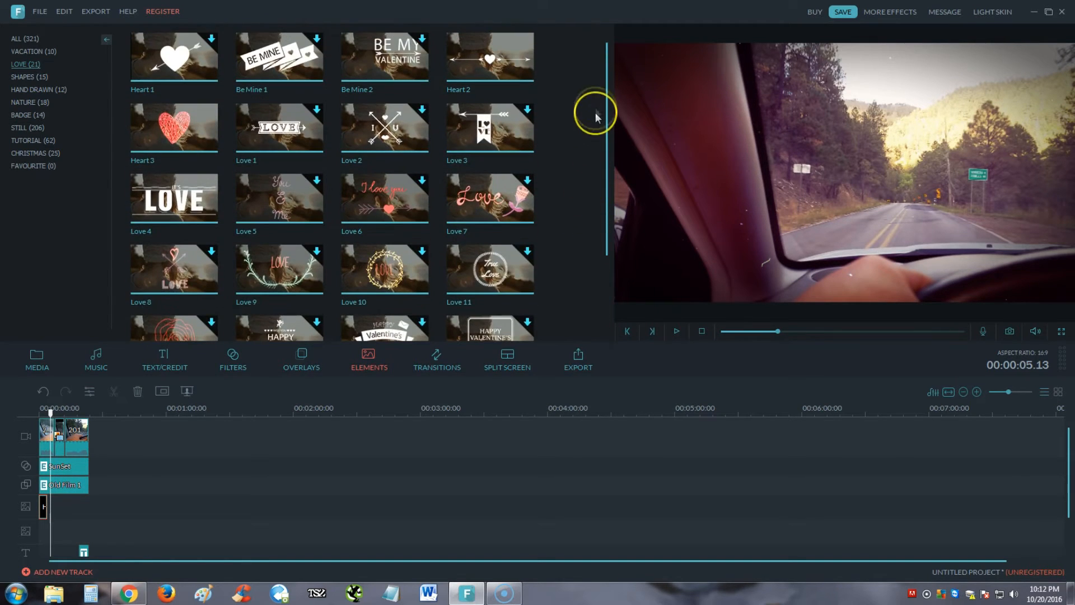
{"action": "mouse_move", "coordinate": [525, 471]}
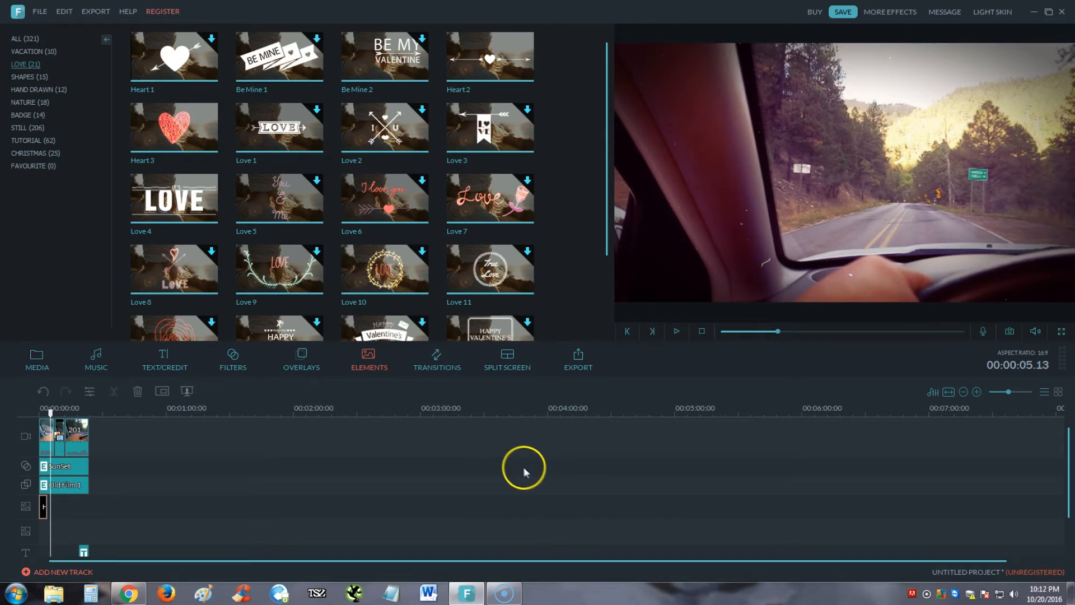
{"action": "left_click", "coordinate": [436, 359]}
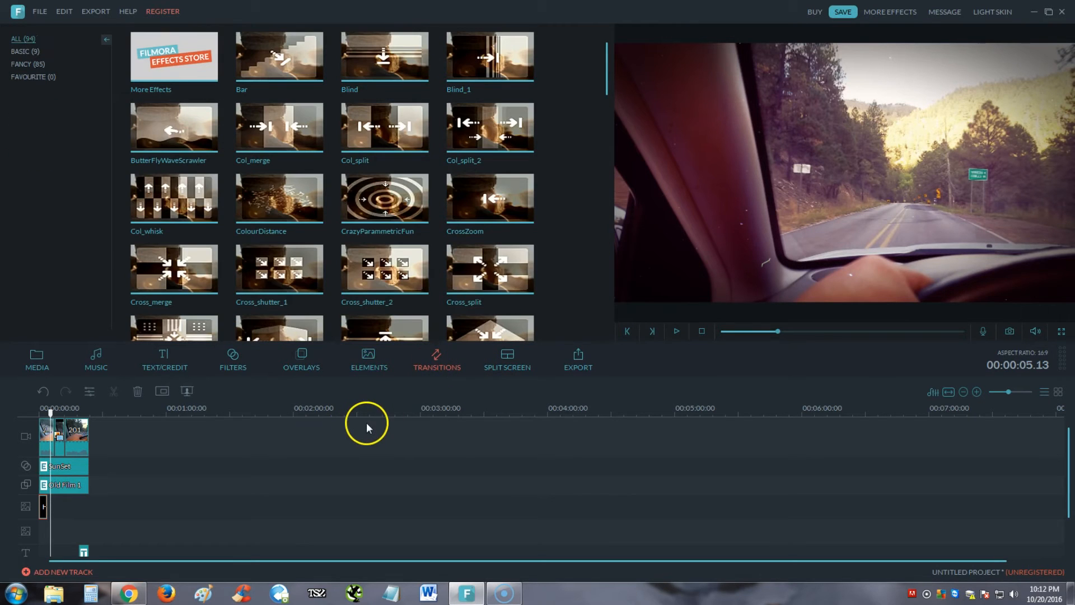
{"action": "mouse_move", "coordinate": [318, 174]}
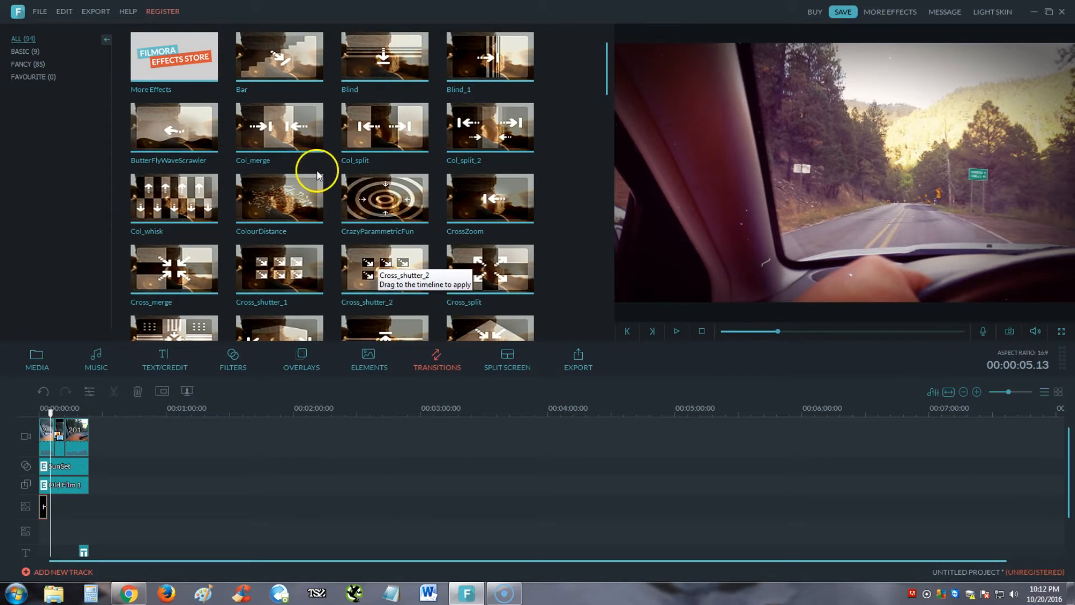
{"action": "mouse_move", "coordinate": [283, 75]}
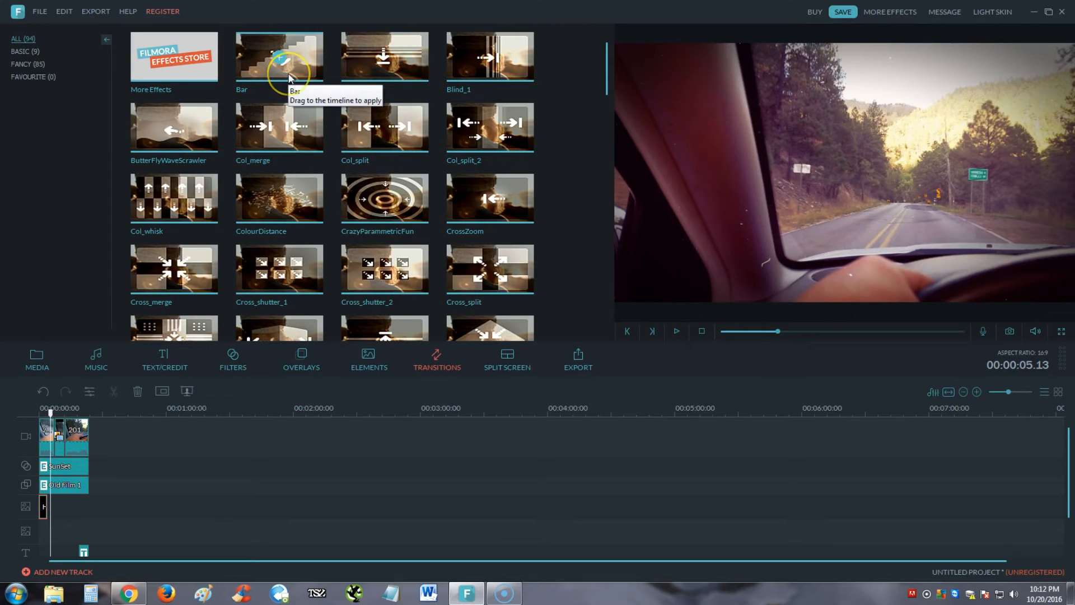
{"action": "mouse_move", "coordinate": [385, 130]}
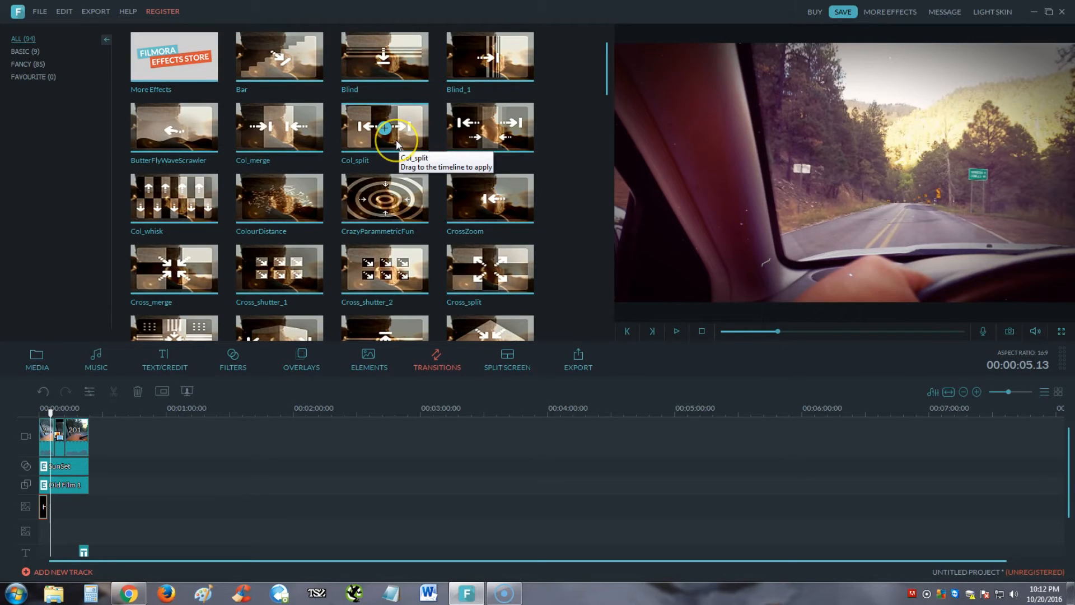
{"action": "mouse_move", "coordinate": [383, 202]}
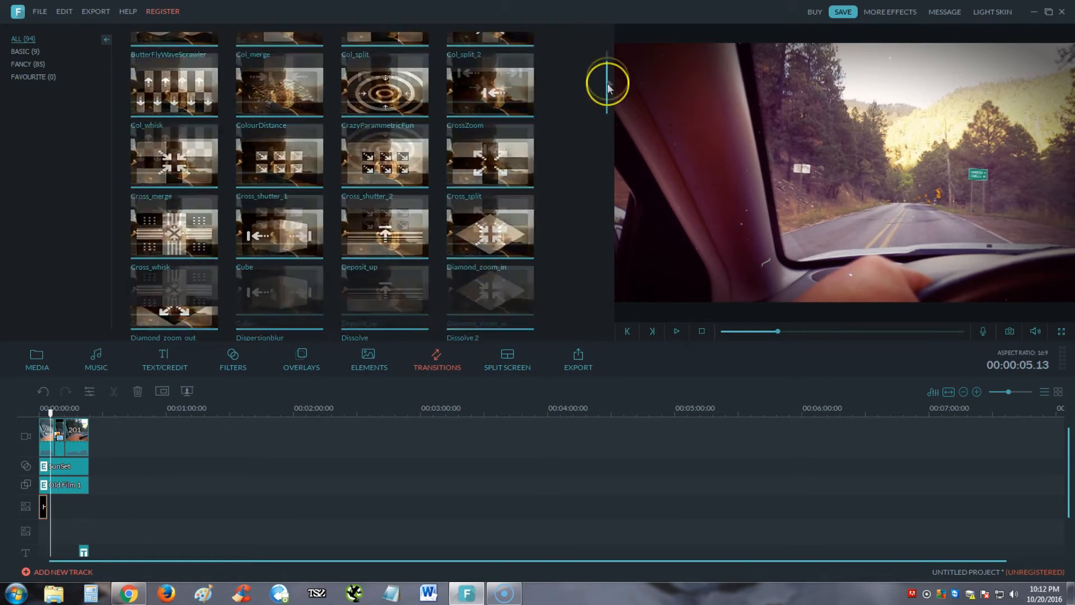
{"action": "scroll", "scroll_direction": "down", "scroll_amount": 3}
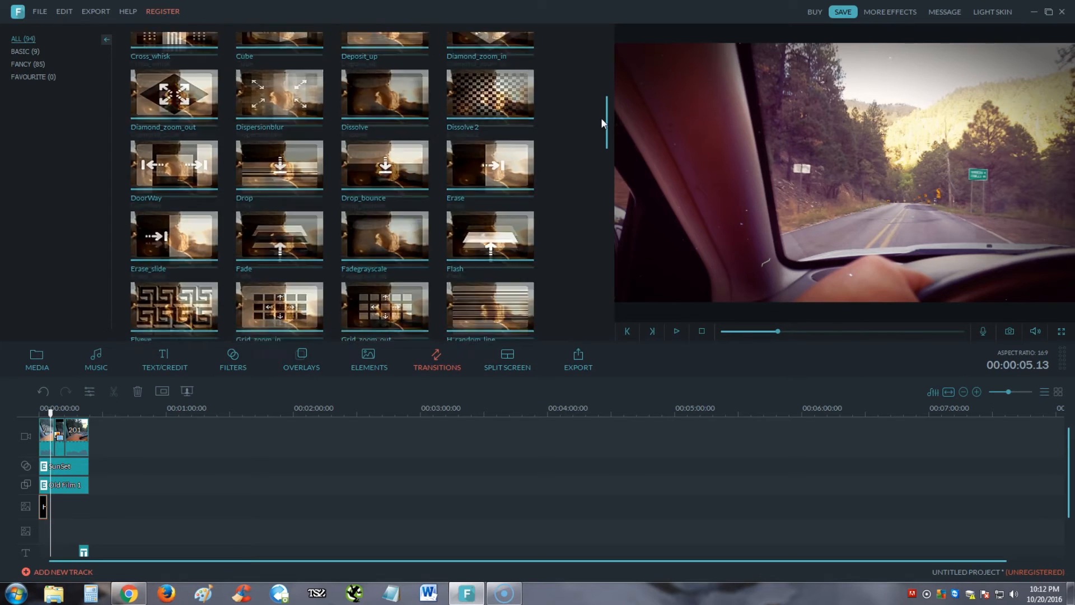
{"action": "scroll", "scroll_direction": "down", "scroll_amount": 3}
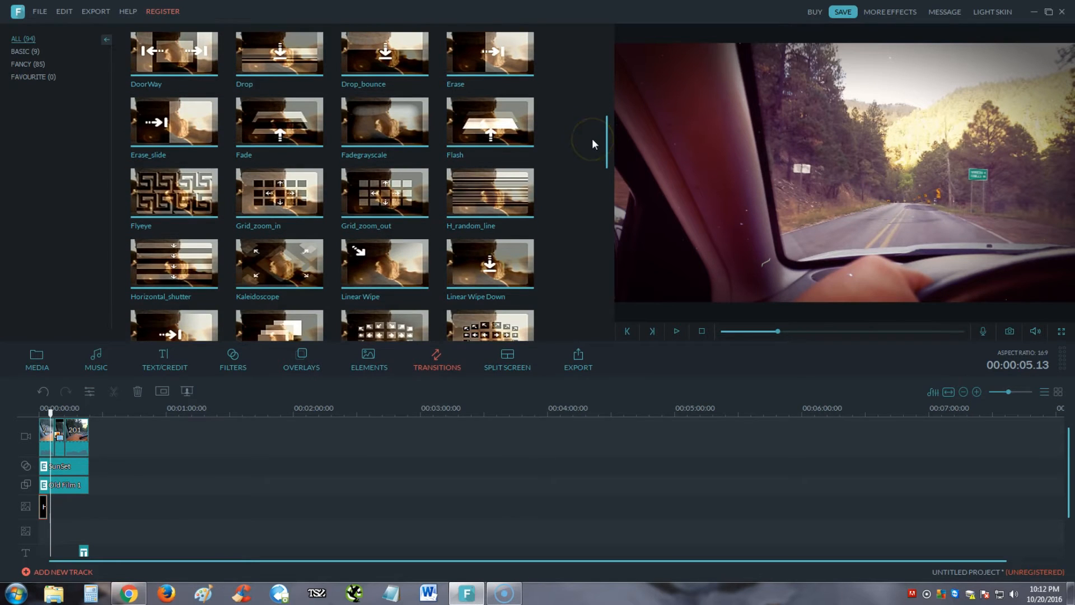
{"action": "scroll", "scroll_direction": "down", "scroll_amount": 3}
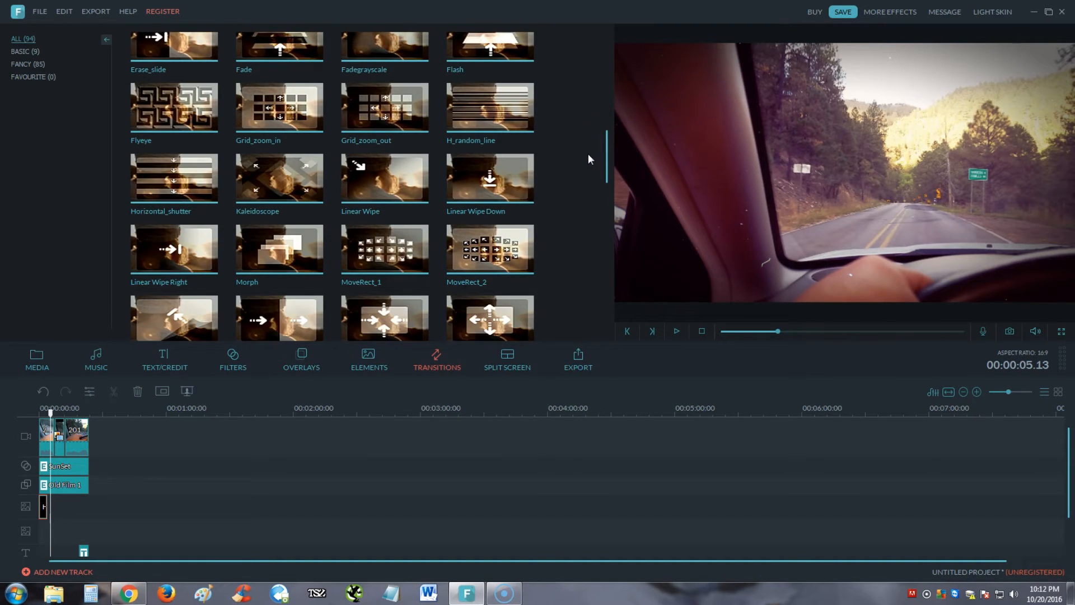
{"action": "scroll", "scroll_direction": "down", "scroll_amount": 3}
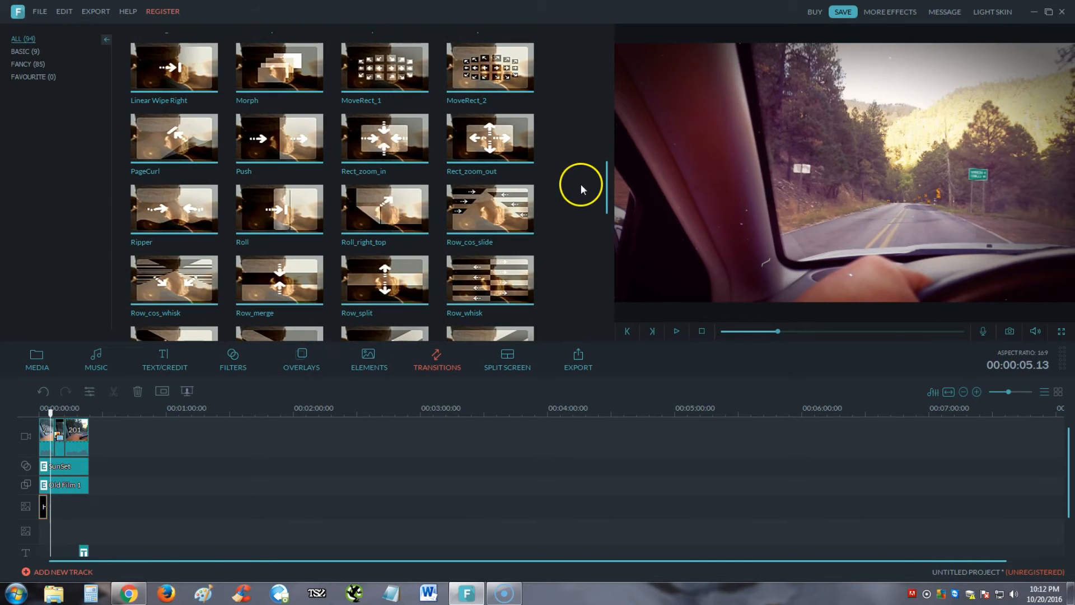
{"action": "scroll", "scroll_direction": "down", "scroll_amount": 3}
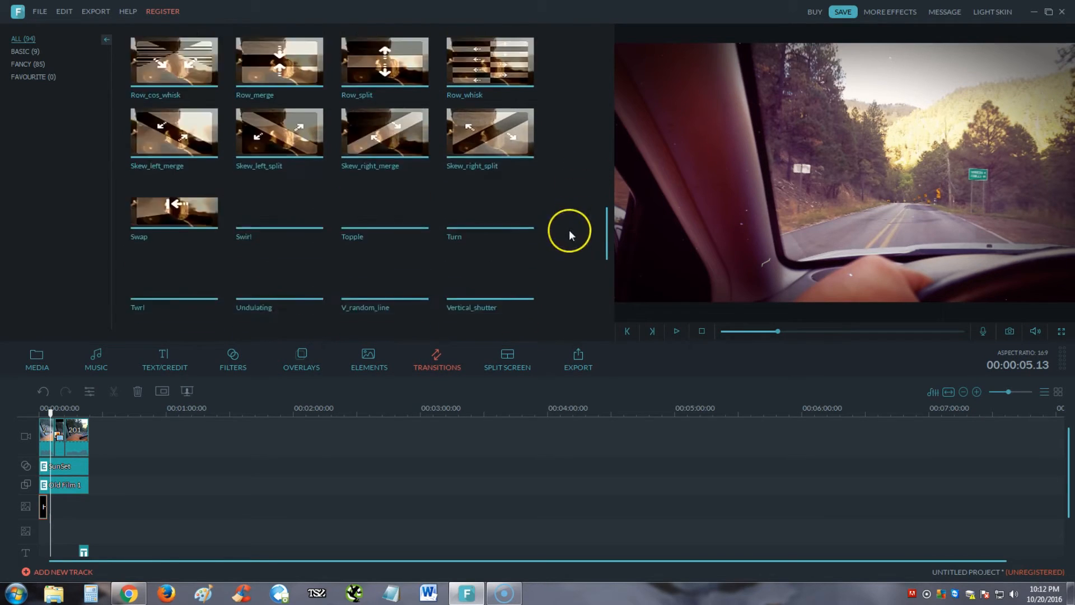
{"action": "scroll", "scroll_direction": "down", "scroll_amount": 3}
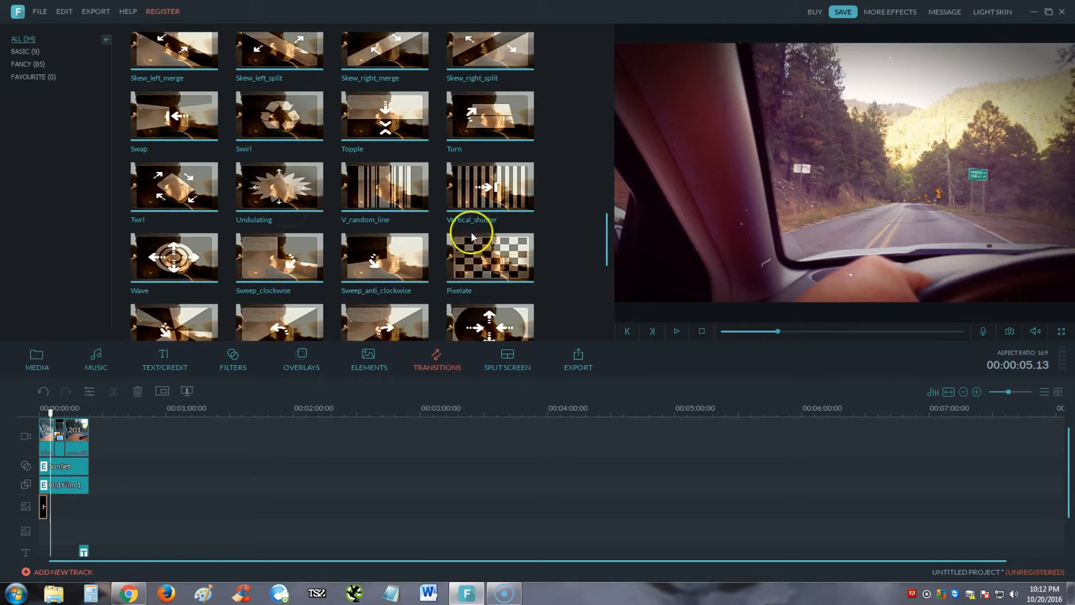
{"action": "mouse_move", "coordinate": [174, 118]}
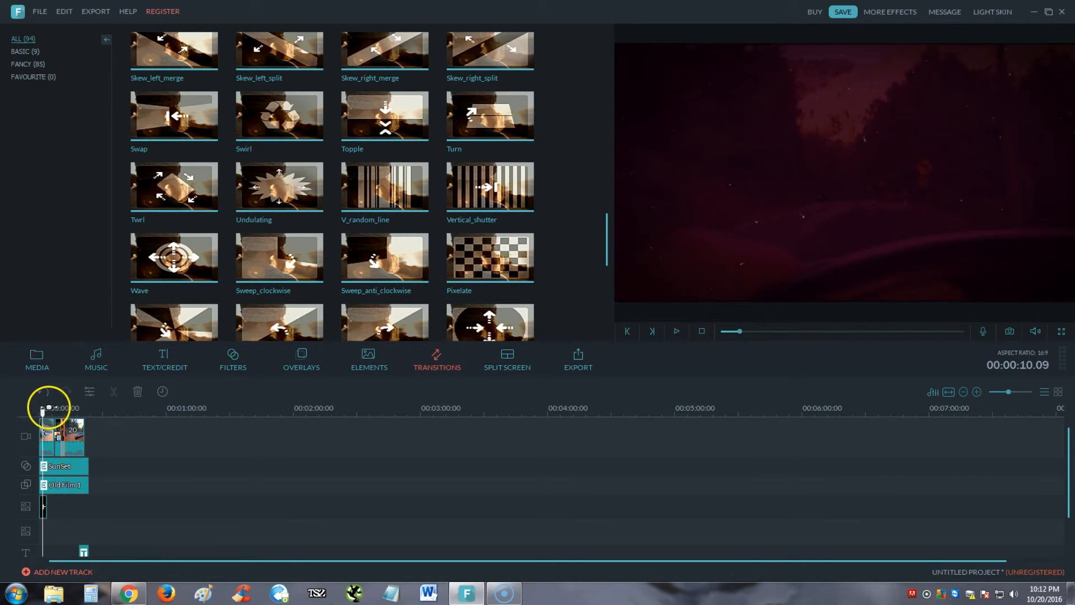
{"action": "left_click_drag", "start_coordinate": [43, 409], "coordinate": [114, 408]}
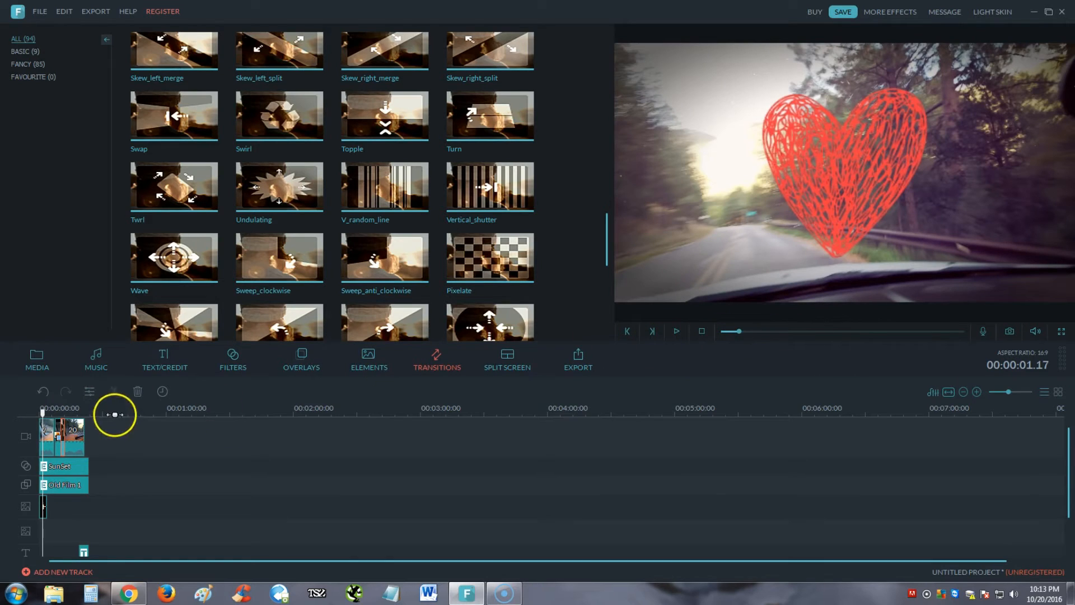
{"action": "left_click", "coordinate": [677, 331]}
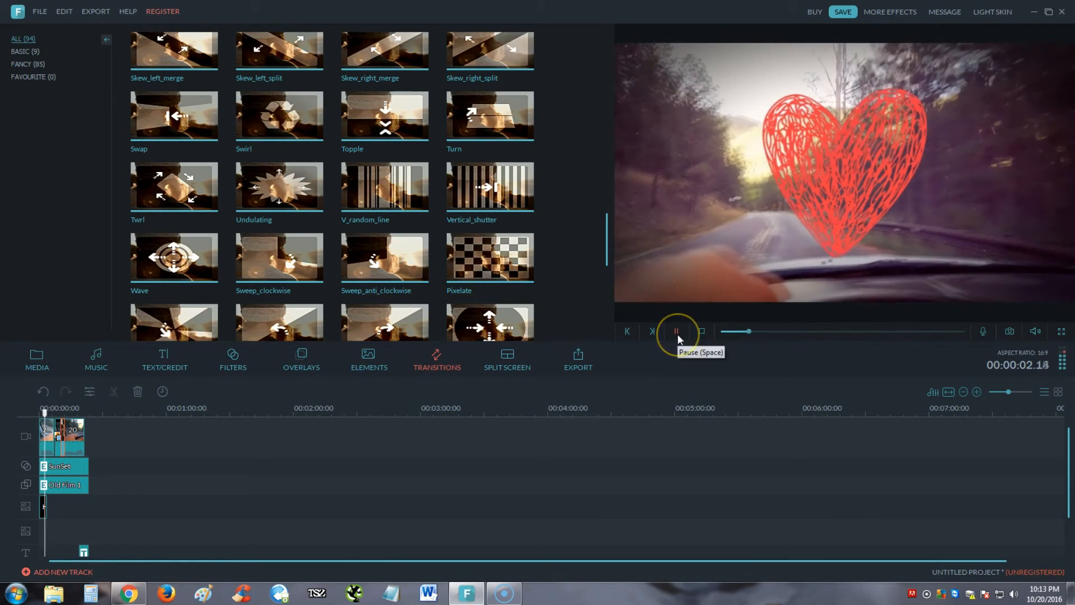
{"action": "left_click", "coordinate": [676, 331]}
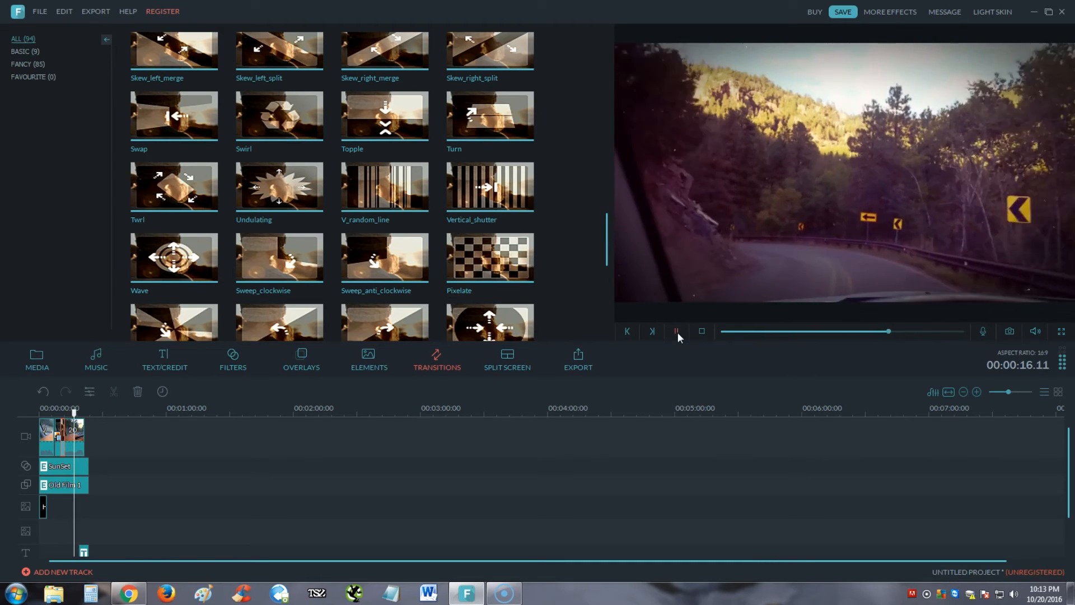
{"action": "left_click", "coordinate": [676, 331]}
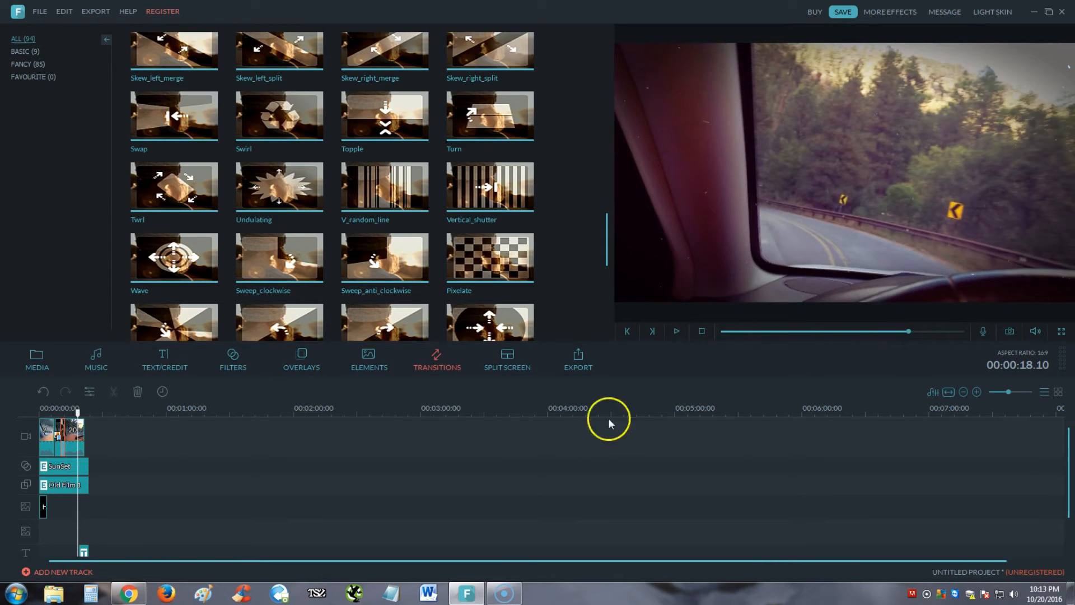
{"action": "left_click", "coordinate": [507, 360]}
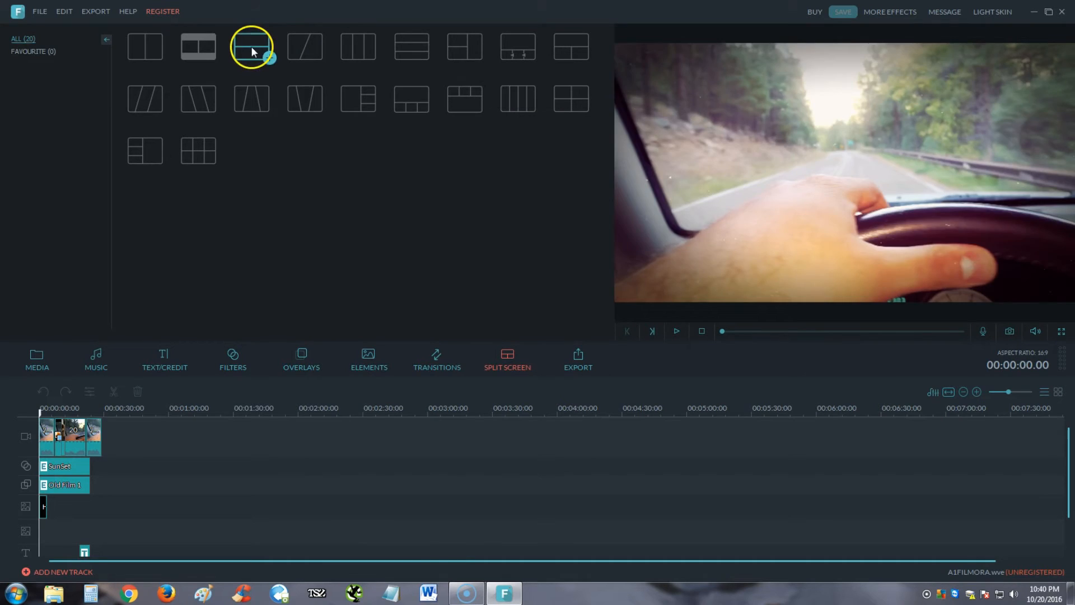
- Fill both halves of the stacked two-panel split screen with the driving clip and preview
{"action": "left_click", "coordinate": [268, 59]}
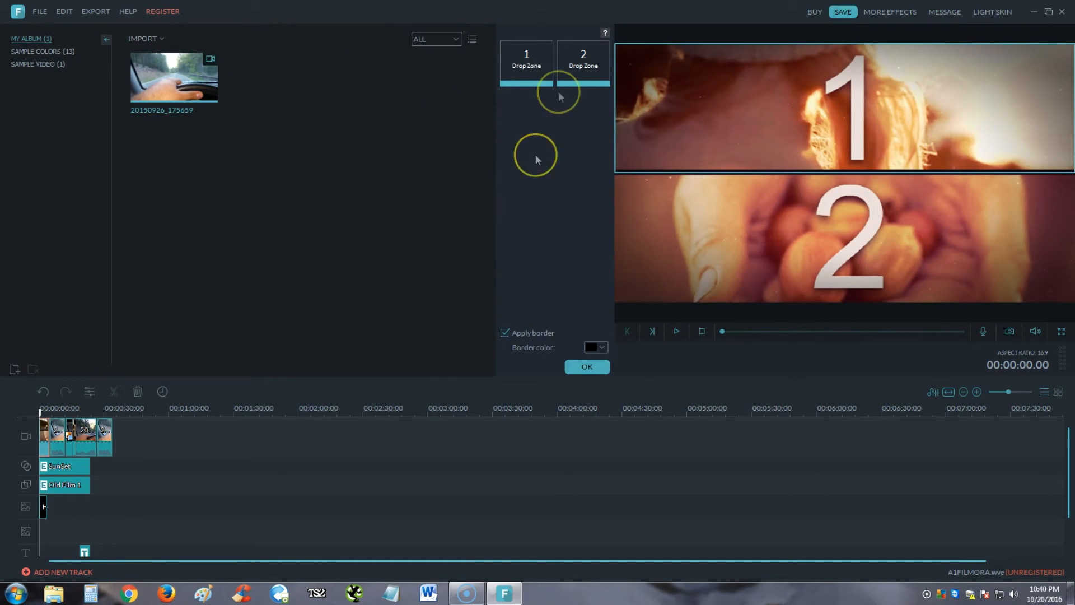
{"action": "mouse_move", "coordinate": [565, 82]}
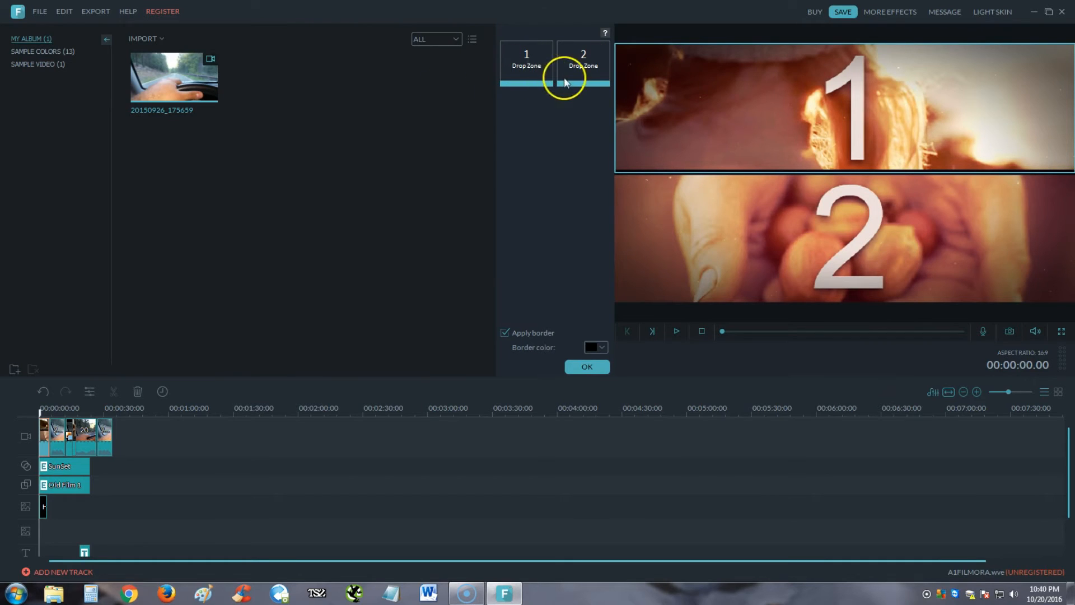
{"action": "mouse_move", "coordinate": [176, 85]}
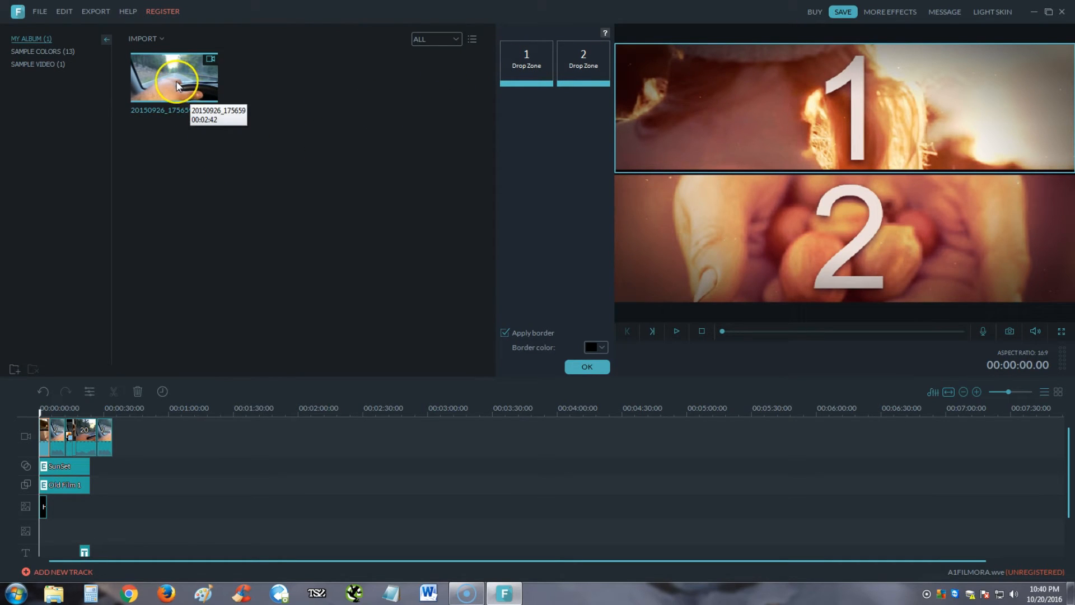
{"action": "left_click_drag", "start_coordinate": [173, 77], "coordinate": [526, 62]}
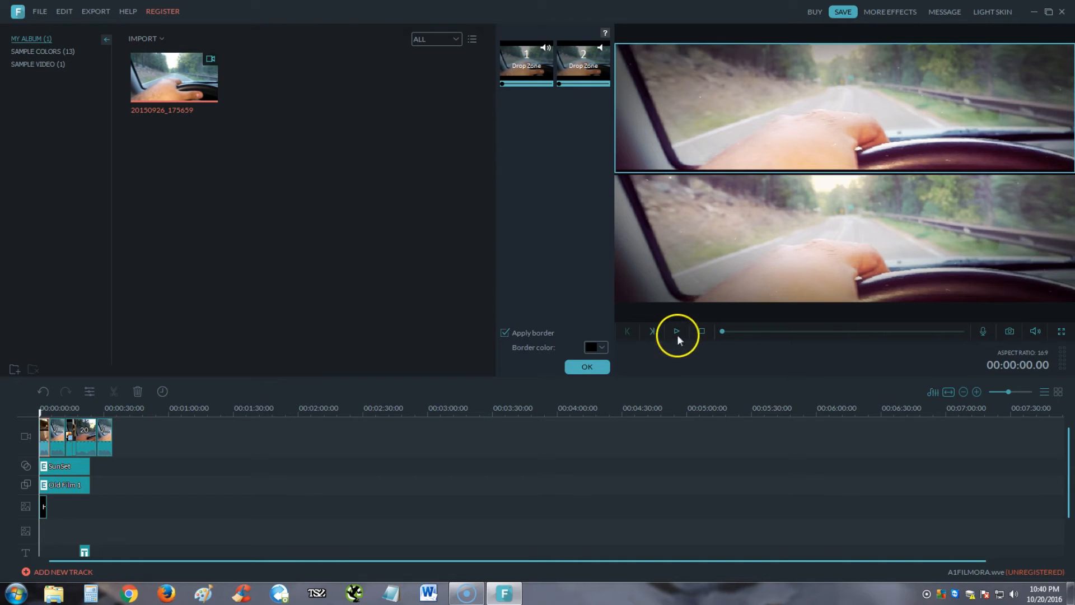
{"action": "left_click", "coordinate": [676, 331]}
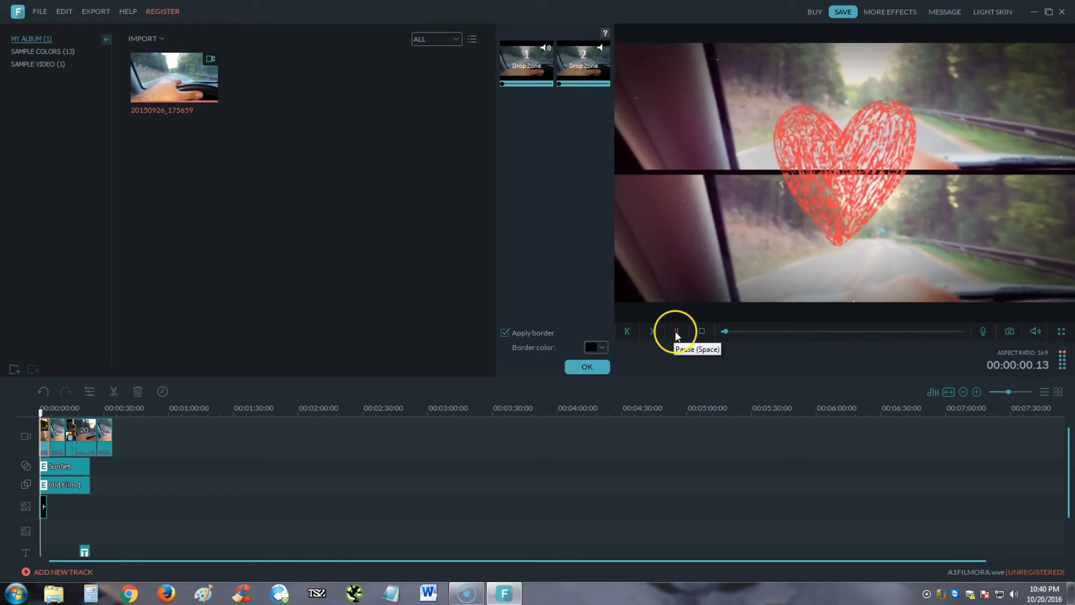
{"action": "left_click", "coordinate": [676, 332]}
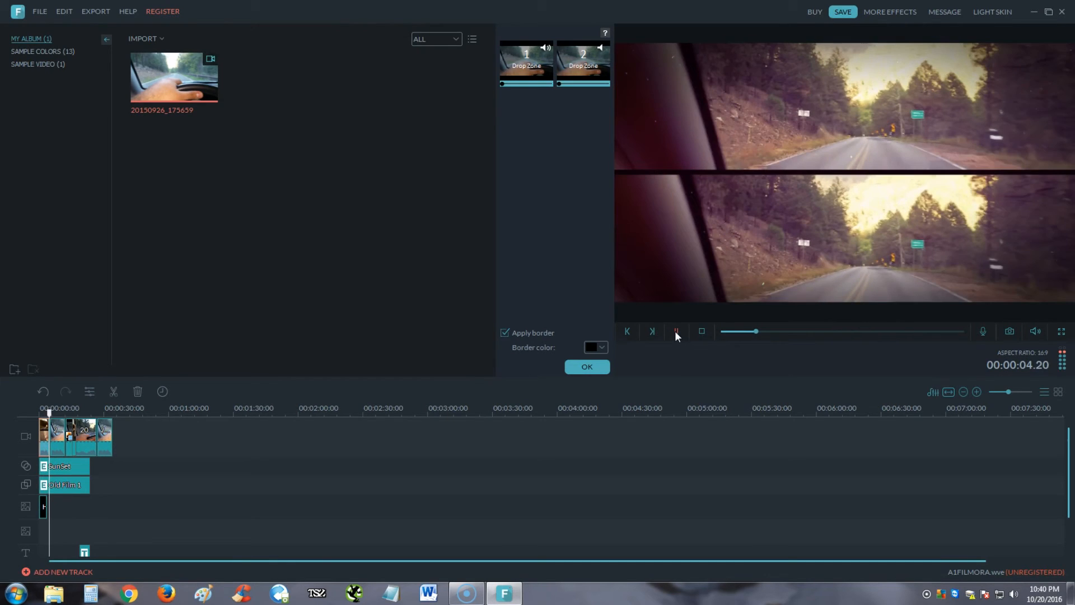
{"action": "left_click", "coordinate": [676, 331]}
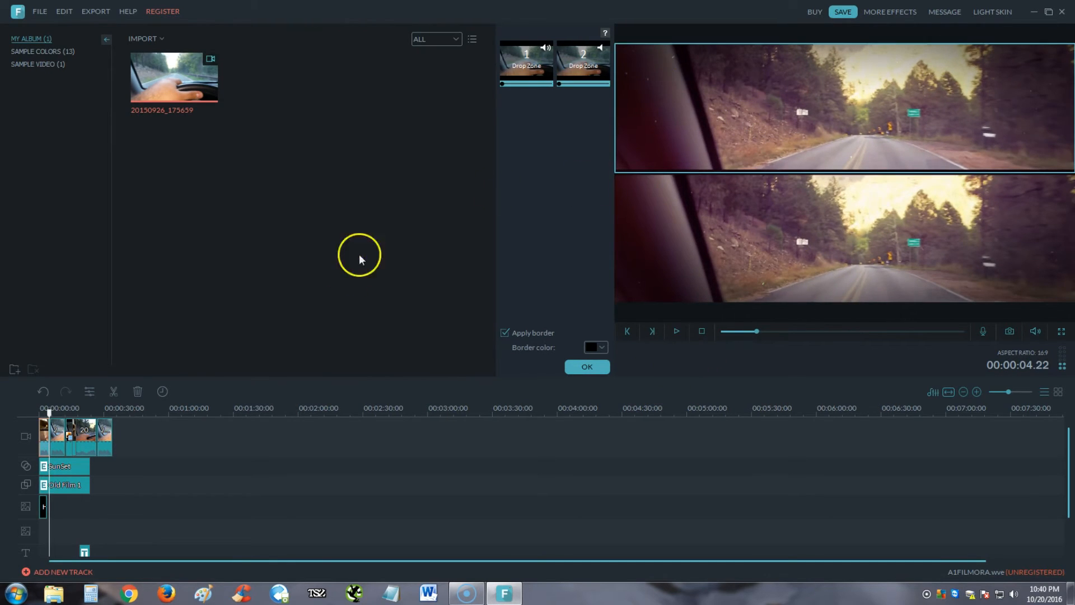
- Finish the two-panel split screen and try the four-panel split-screen layout
{"action": "left_click", "coordinate": [507, 358]}
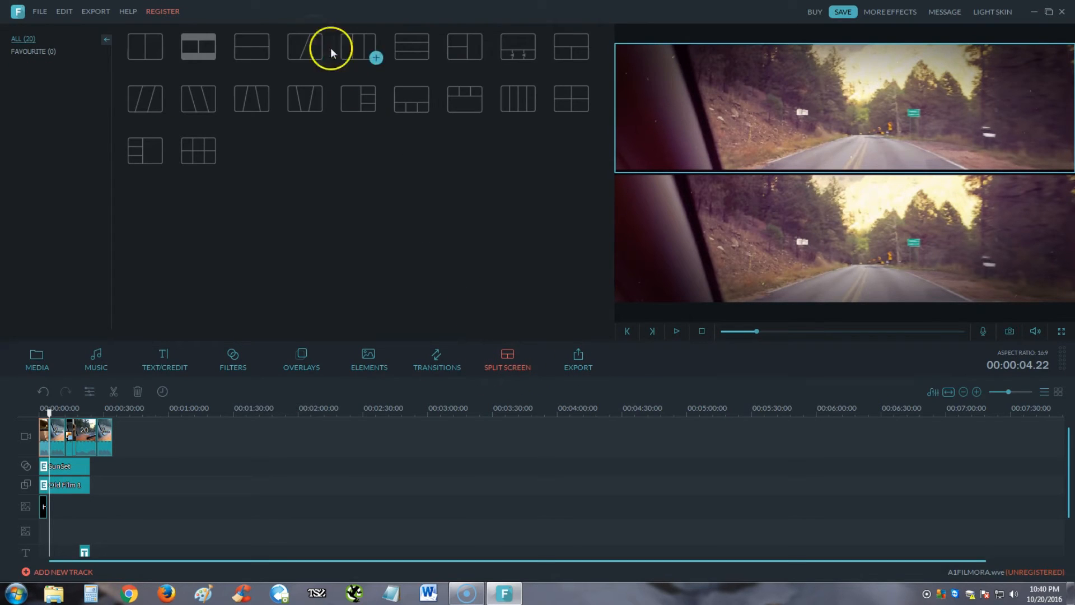
{"action": "mouse_move", "coordinate": [482, 288]}
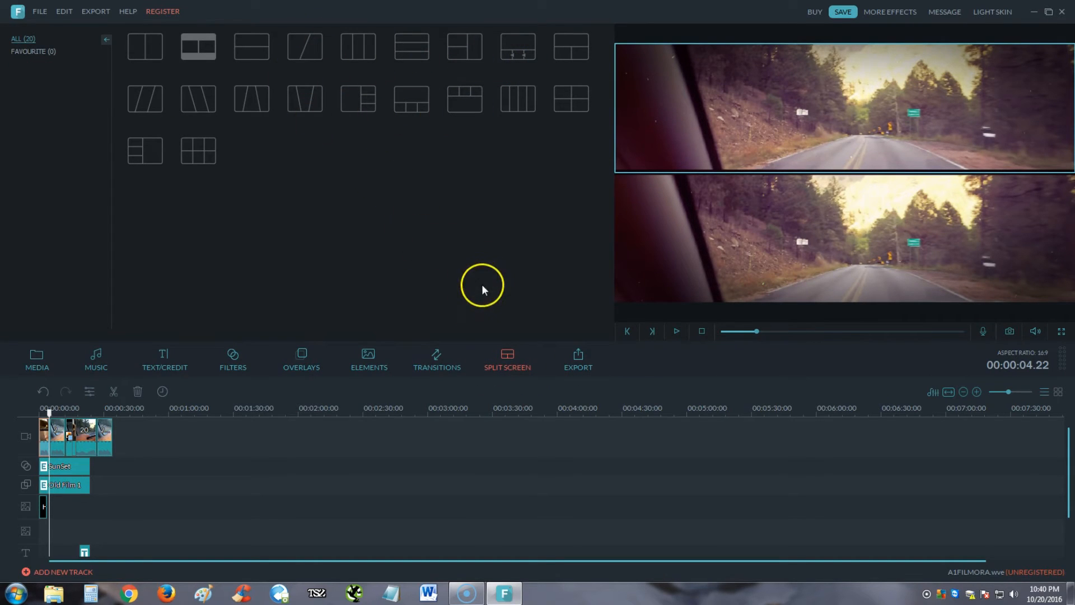
{"action": "left_click", "coordinate": [198, 47]}
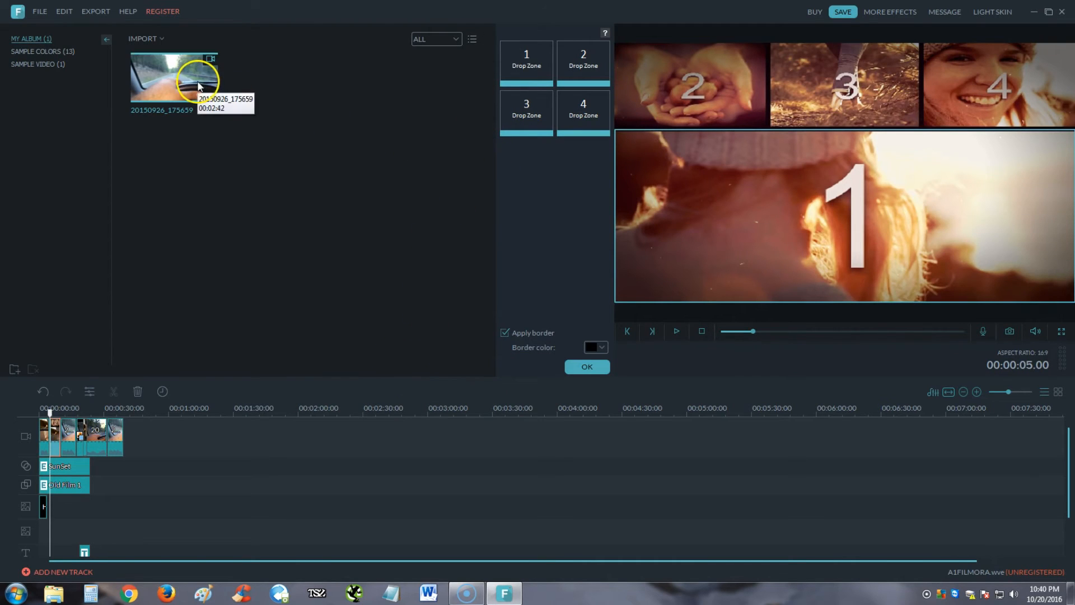
{"action": "mouse_move", "coordinate": [516, 147]}
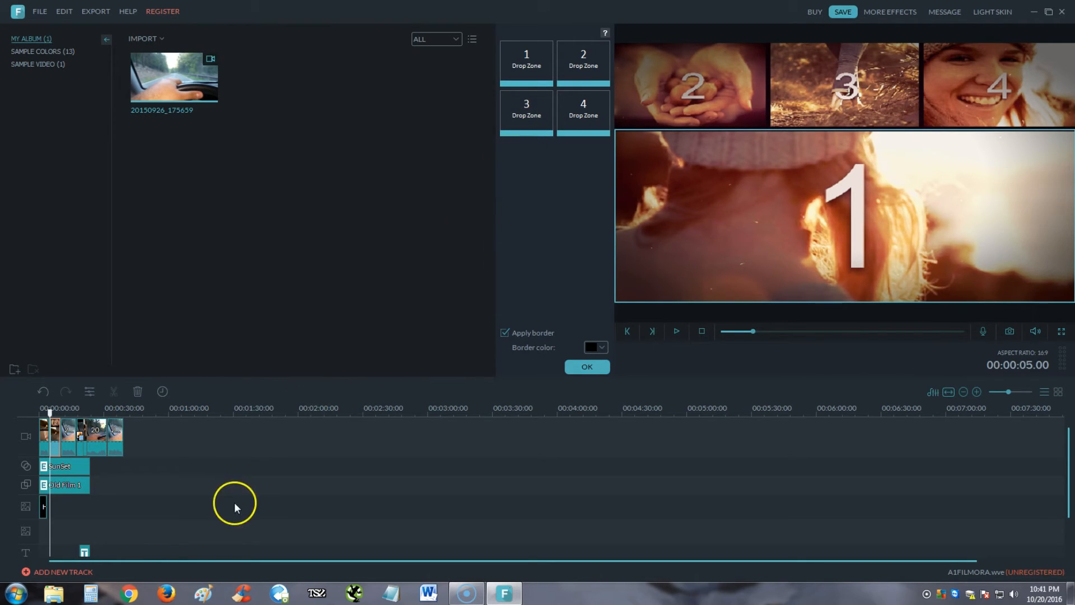
{"action": "mouse_move", "coordinate": [526, 486]}
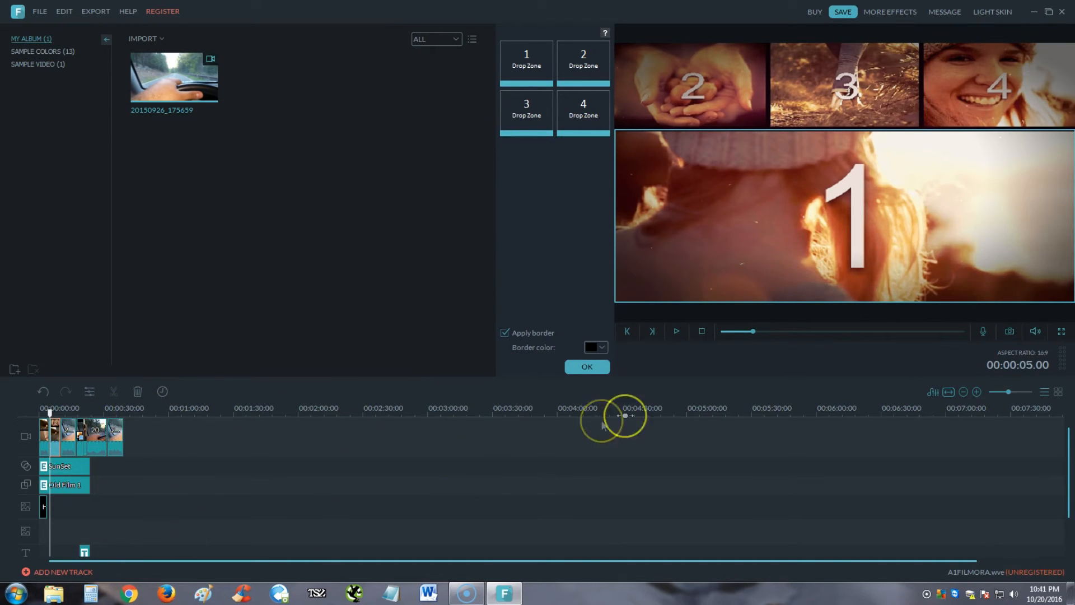
{"action": "left_click", "coordinate": [507, 358]}
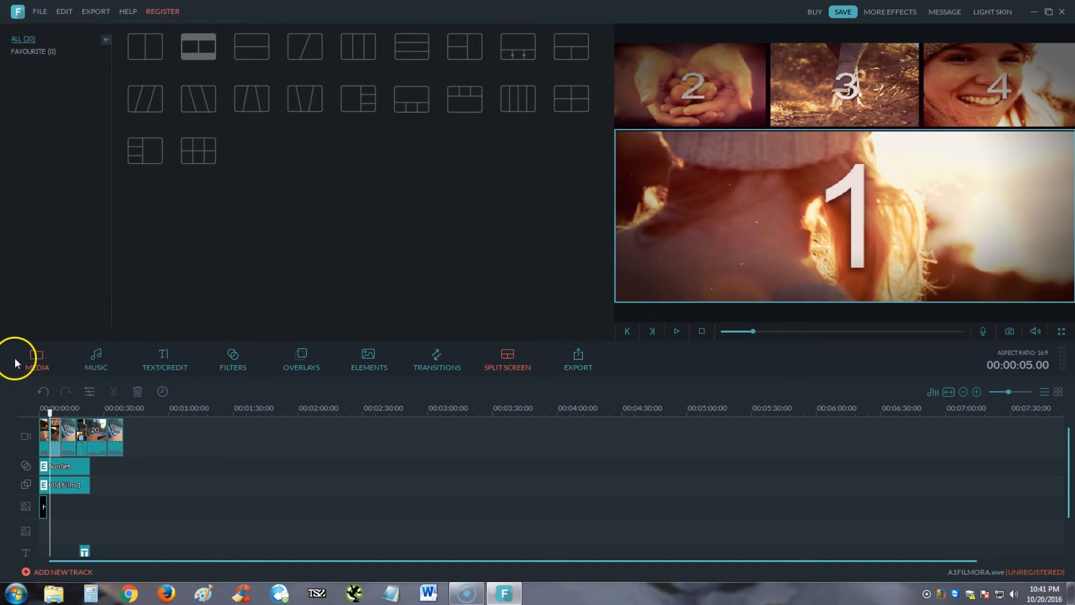
{"action": "mouse_move", "coordinate": [538, 363]}
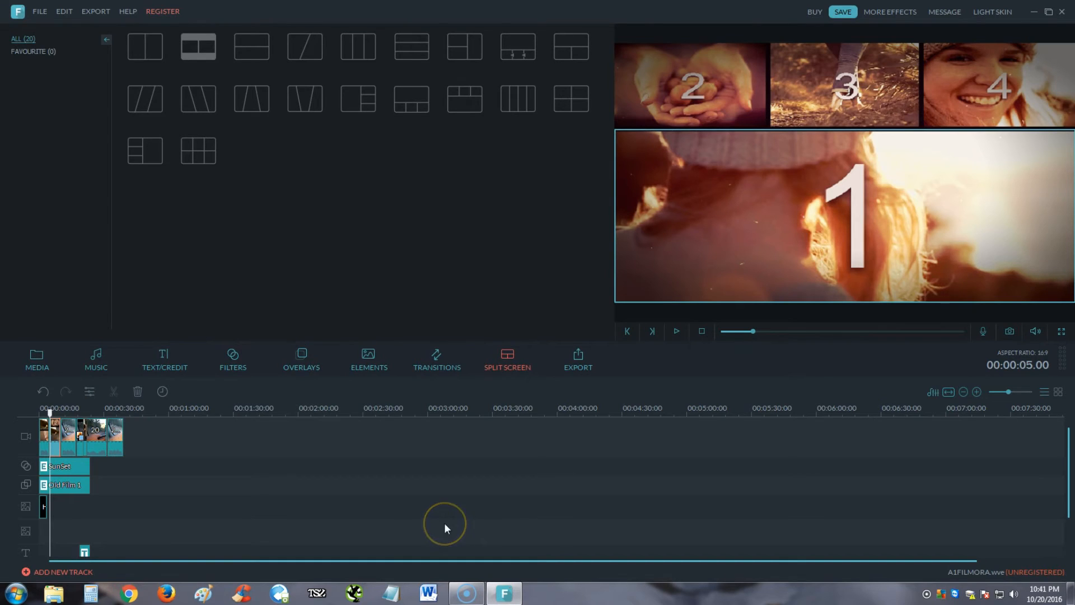
{"action": "mouse_move", "coordinate": [995, 392]}
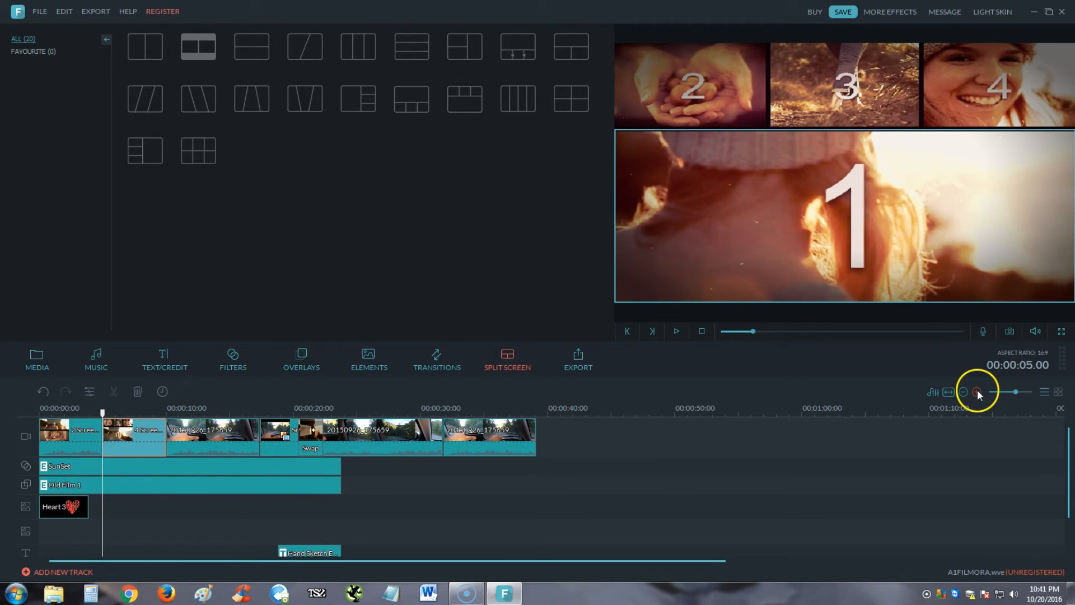
{"action": "left_click", "coordinate": [976, 392]}
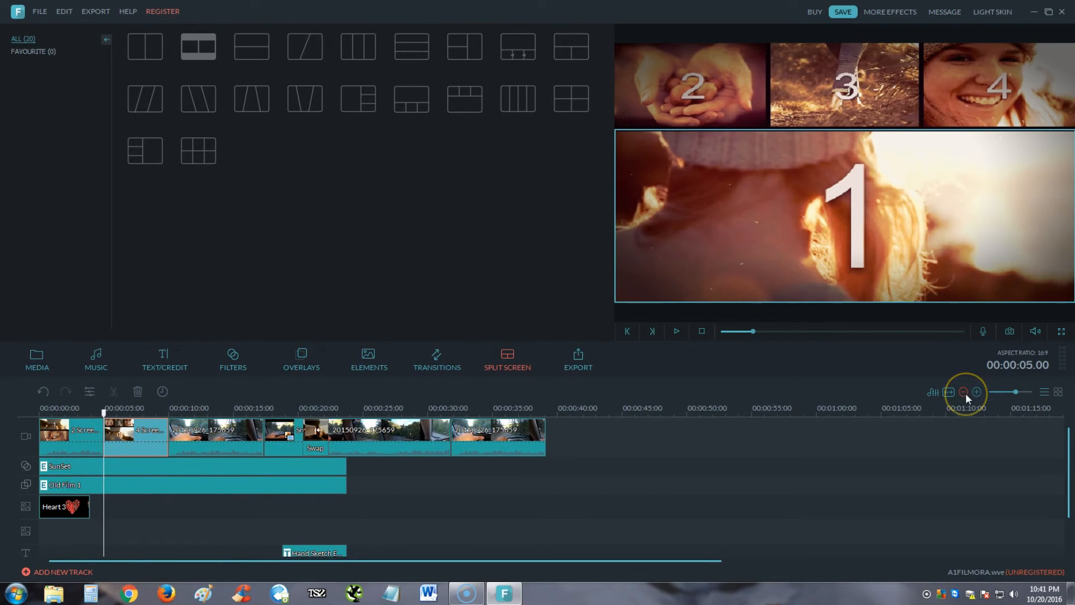
{"action": "left_click_drag", "start_coordinate": [962, 391], "coordinate": [1014, 391]}
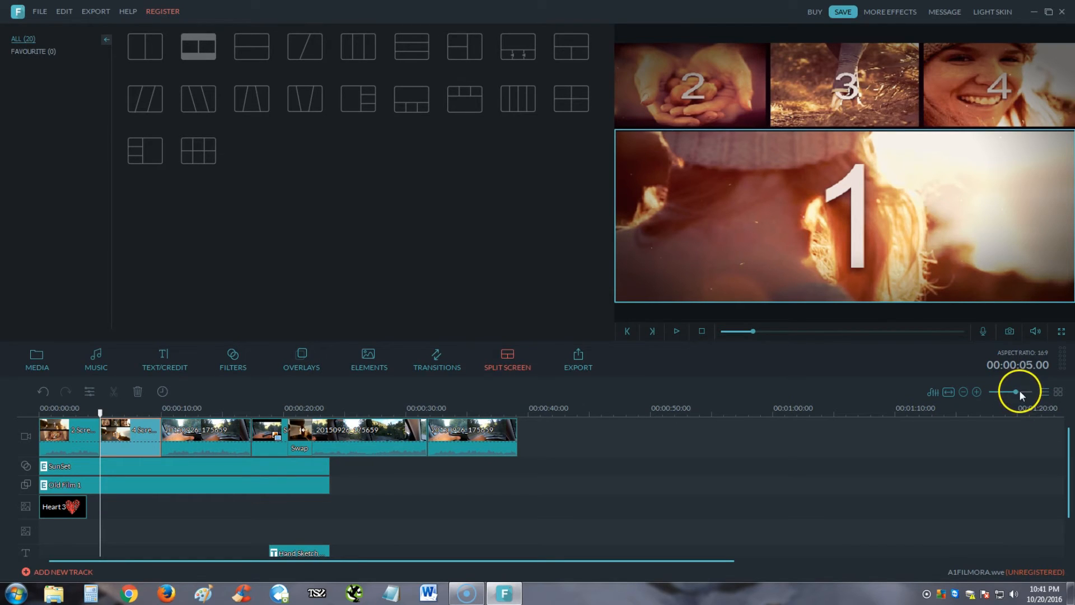
{"action": "left_click_drag", "start_coordinate": [1016, 391], "coordinate": [1009, 391]}
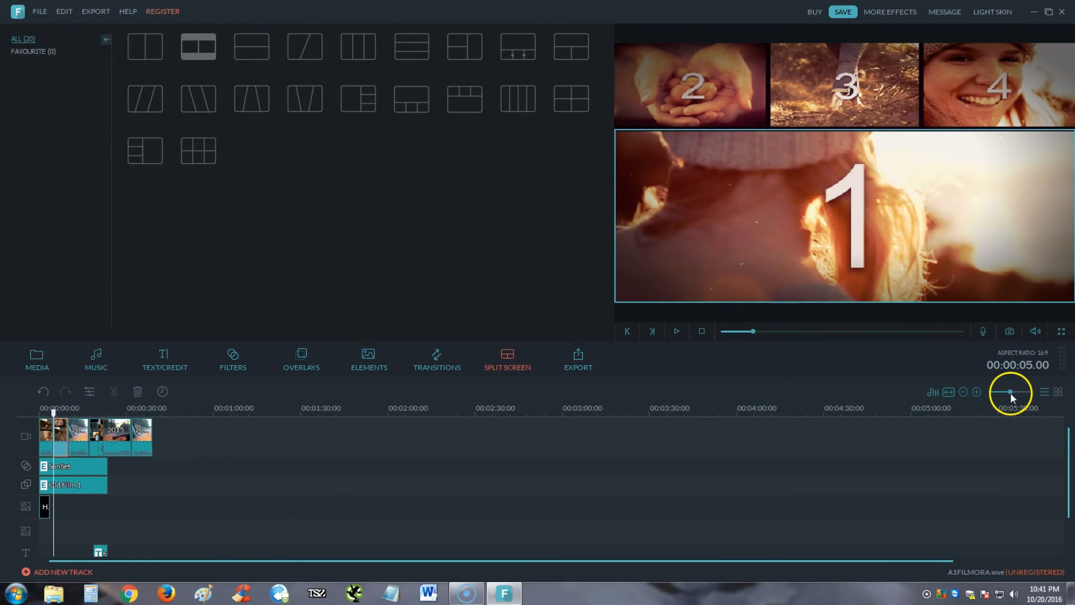
{"action": "left_click_drag", "start_coordinate": [1008, 392], "coordinate": [998, 392]}
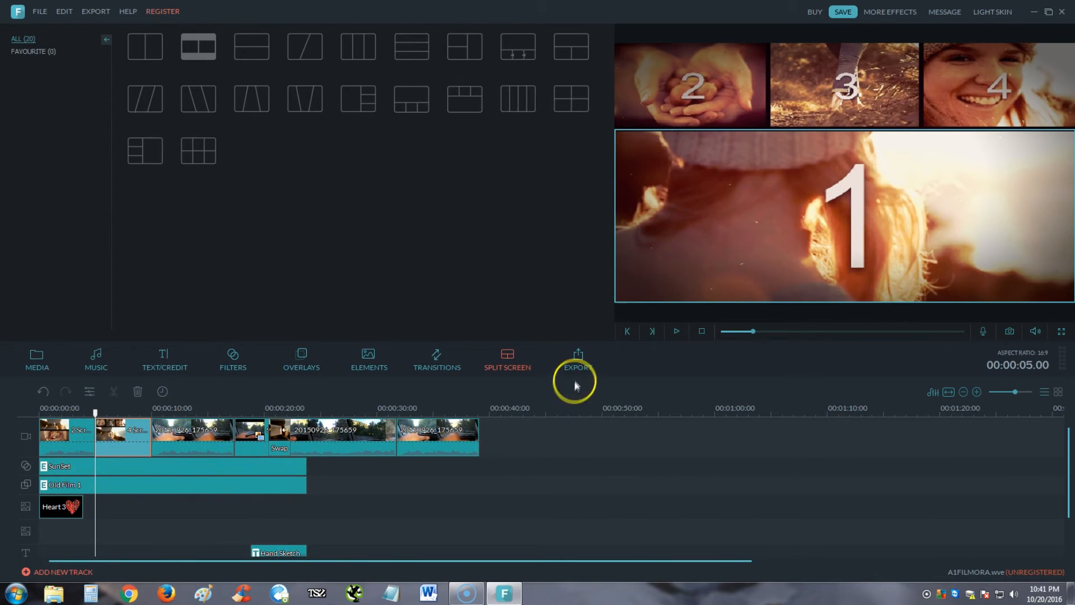
{"action": "left_click", "coordinate": [579, 359]}
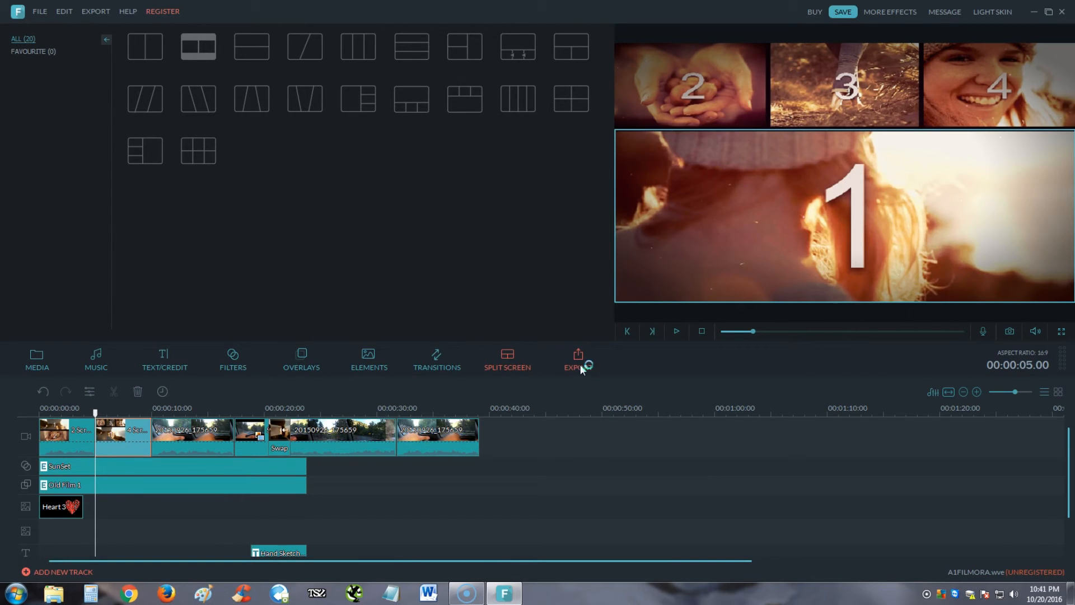
- Export as an AVI file named 'Test Video' into the Filmora Test folder
{"action": "left_click", "coordinate": [576, 357]}
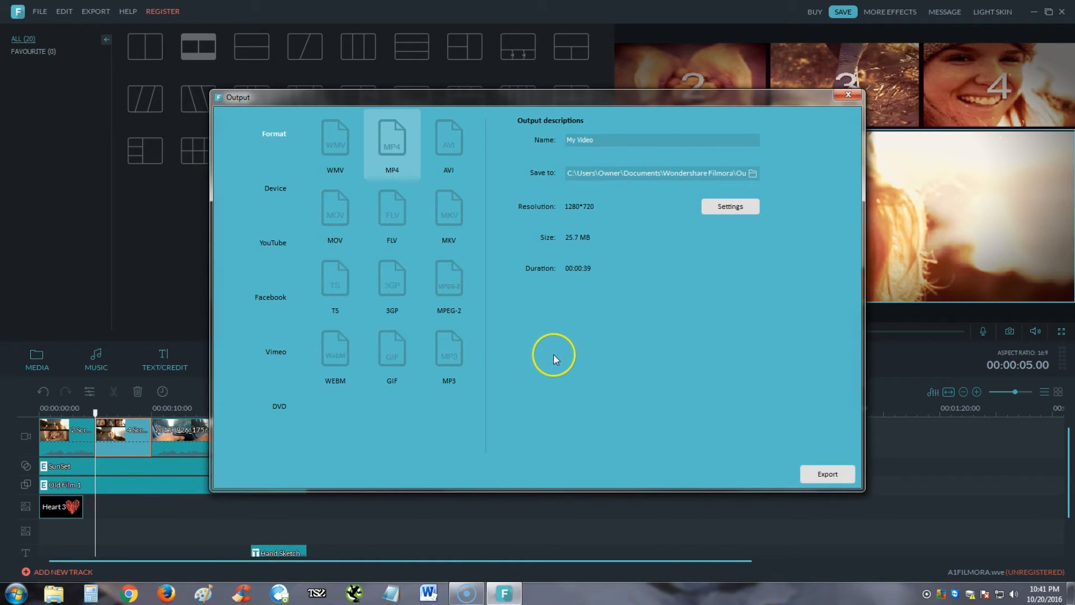
{"action": "mouse_move", "coordinate": [488, 347]}
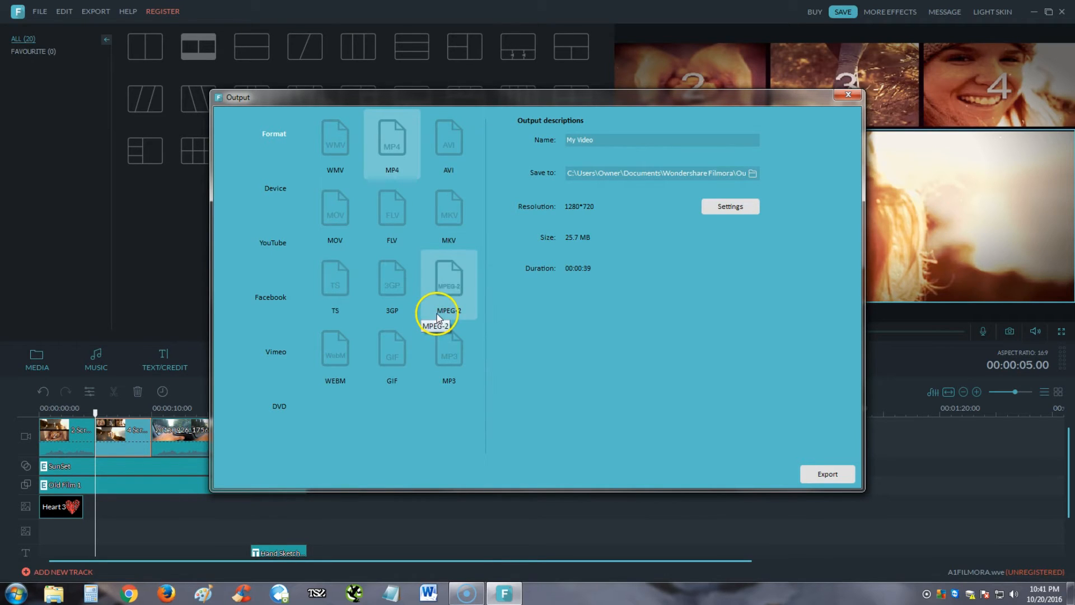
{"action": "left_click", "coordinate": [448, 137]}
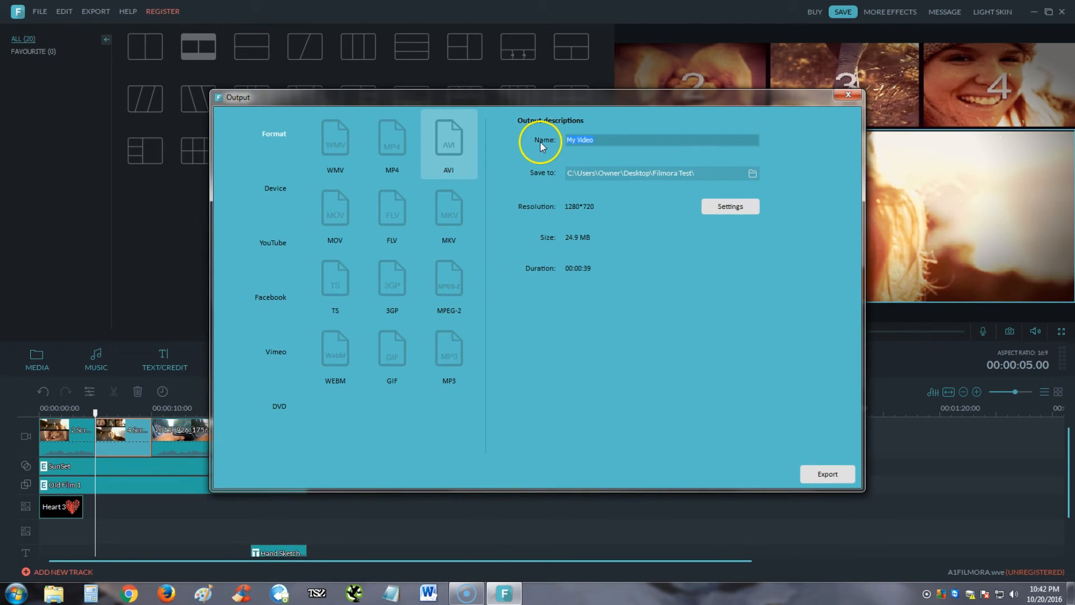
{"action": "type", "text": "Test Vidd"}
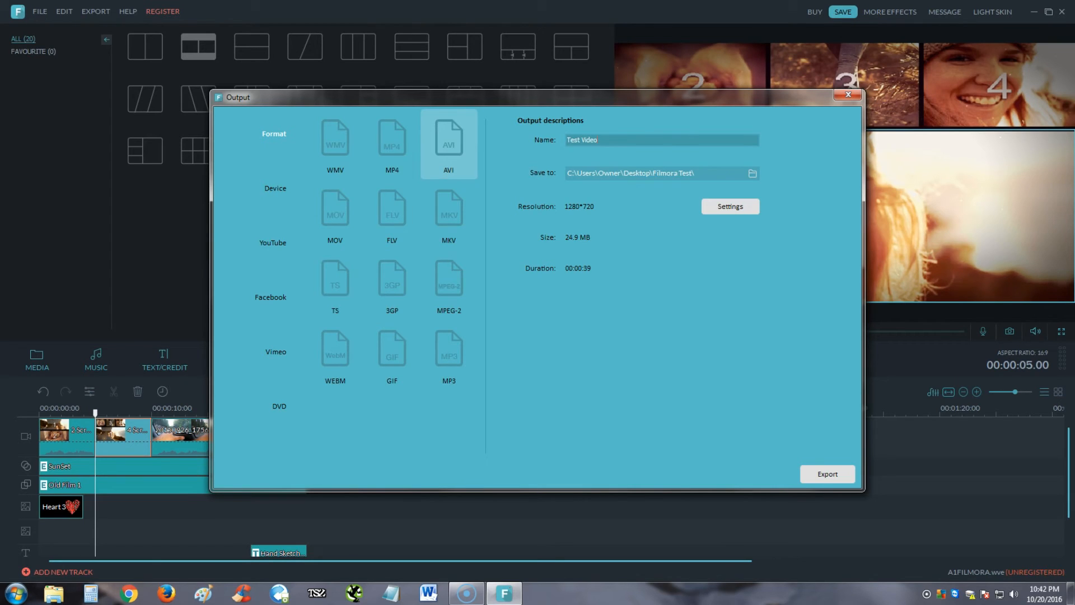
{"action": "mouse_move", "coordinate": [614, 482]}
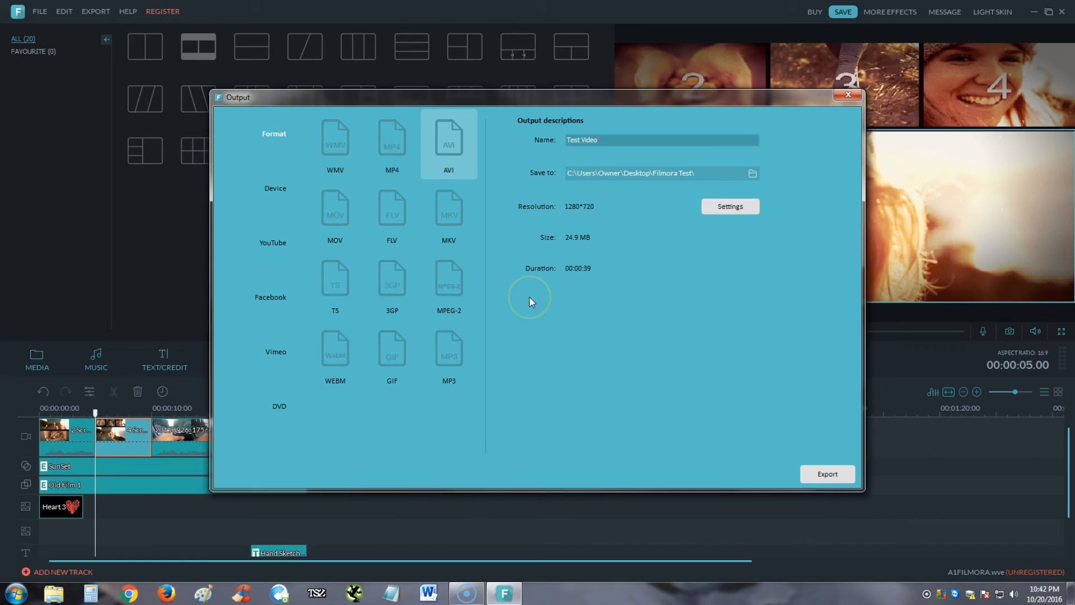
{"action": "mouse_move", "coordinate": [563, 253]}
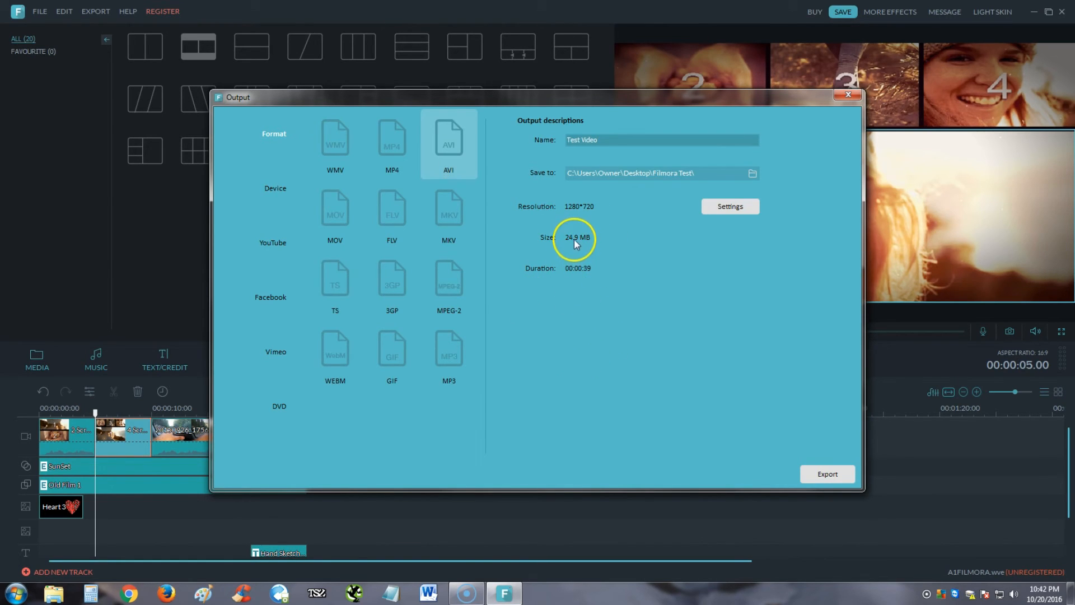
{"action": "mouse_move", "coordinate": [581, 279]}
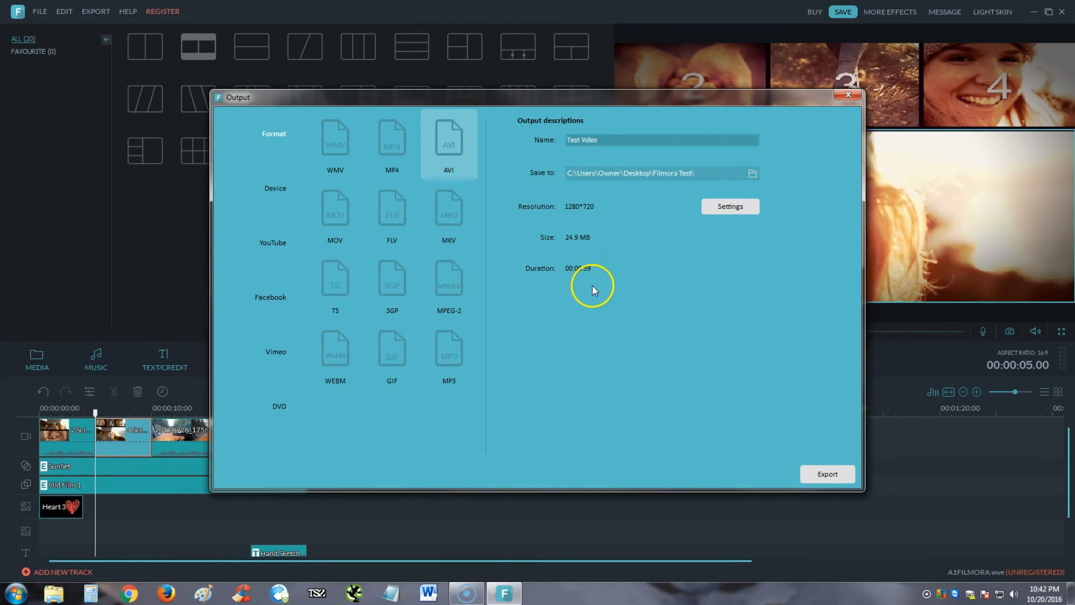
{"action": "mouse_move", "coordinate": [585, 213]}
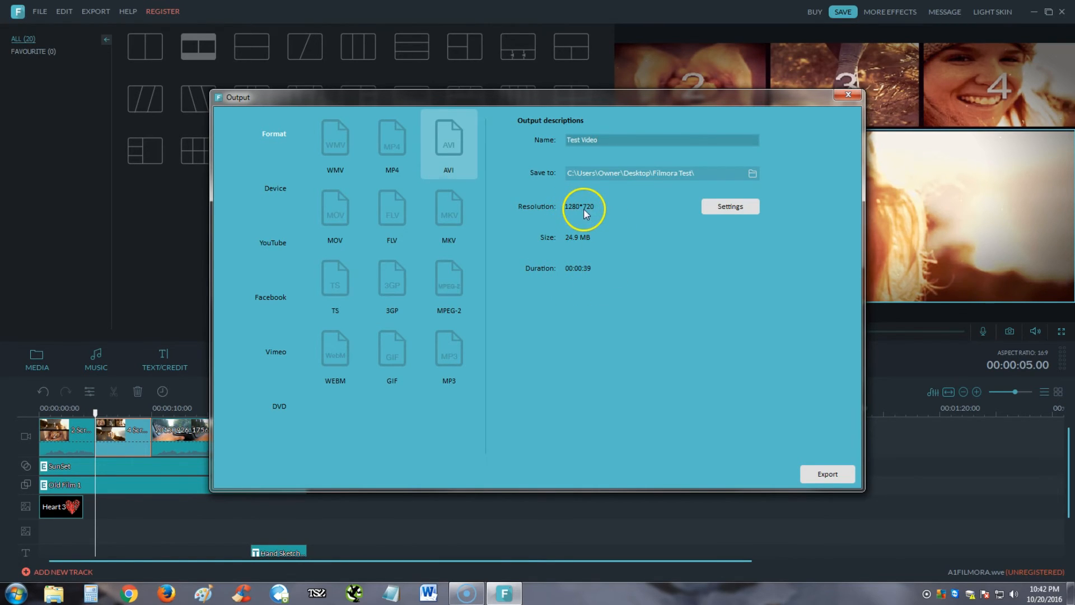
{"action": "mouse_move", "coordinate": [772, 470]}
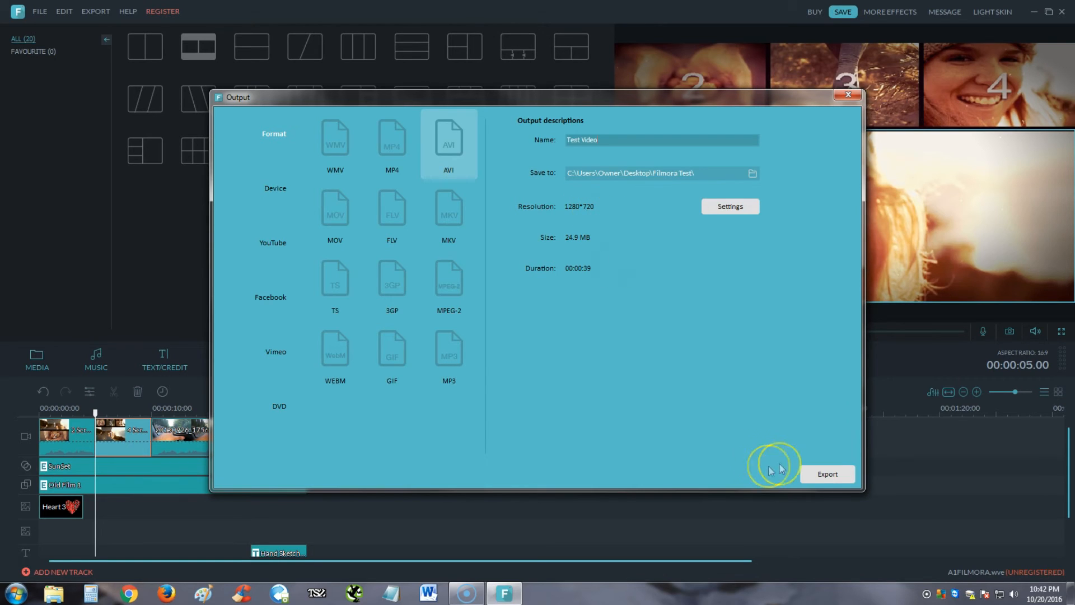
{"action": "left_click", "coordinate": [827, 474]}
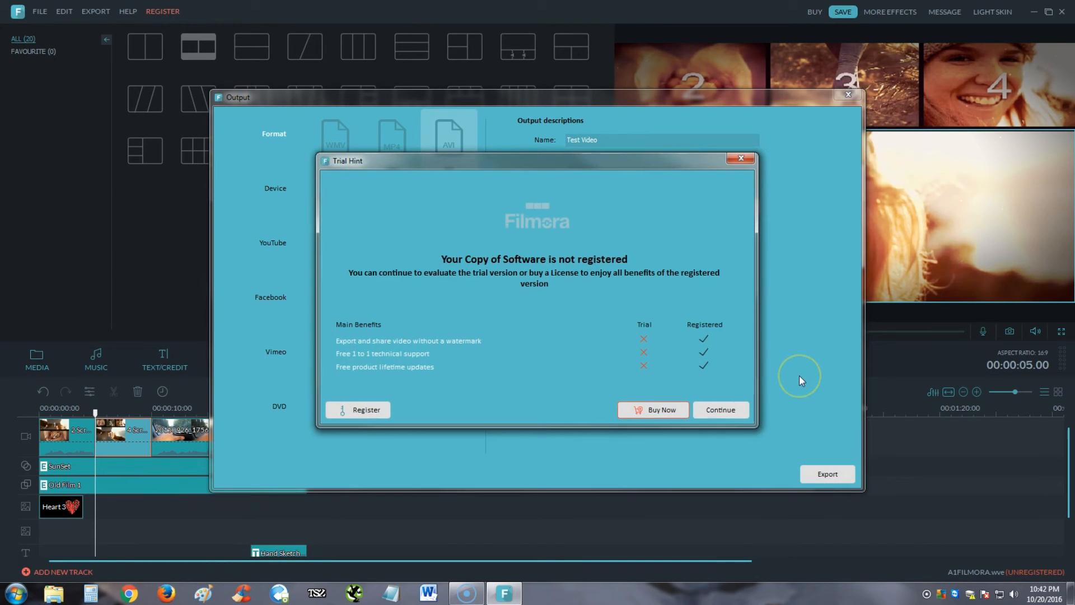
{"action": "mouse_move", "coordinate": [643, 367]}
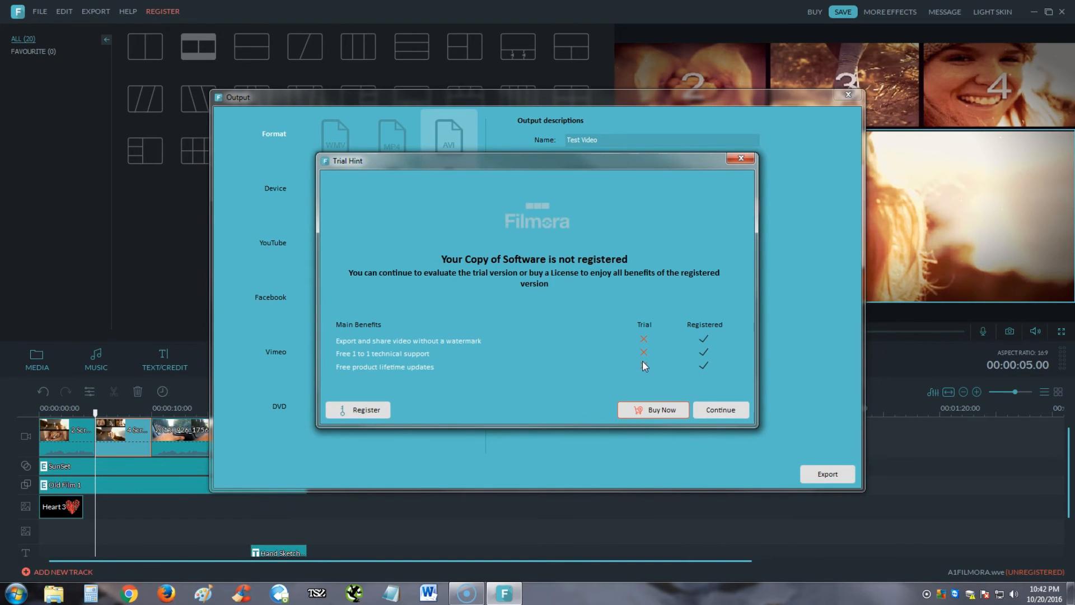
{"action": "mouse_move", "coordinate": [449, 356]}
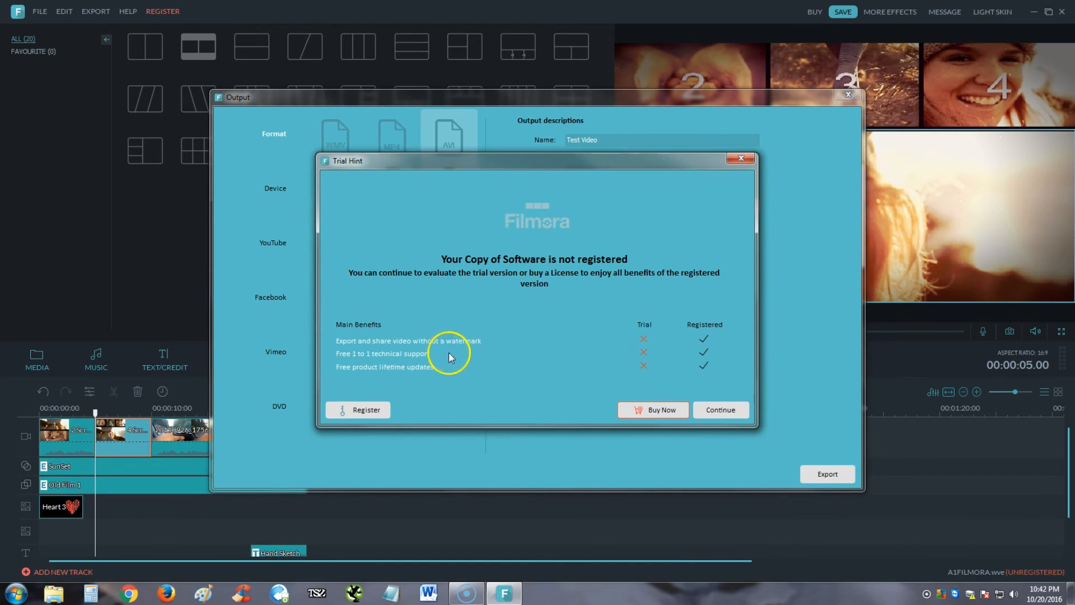
{"action": "mouse_move", "coordinate": [458, 292]}
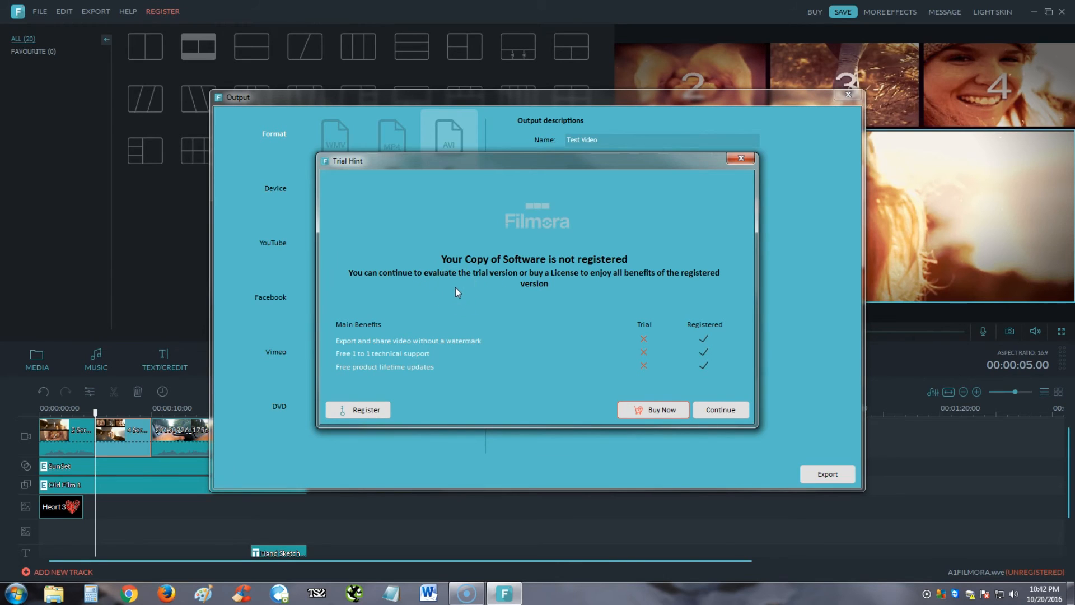
- Dismiss the Trial Hint with Continue so the export proceeds
{"action": "left_click", "coordinate": [720, 409]}
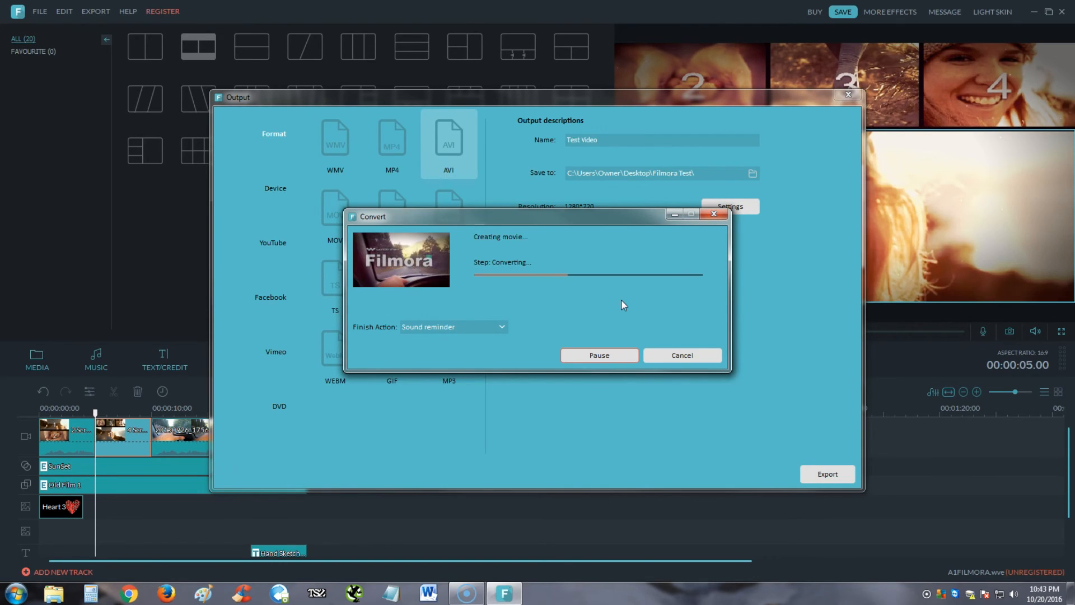
- Keep the sound reminder as the finish action while the AVI conversion completes
{"action": "left_click", "coordinate": [501, 327]}
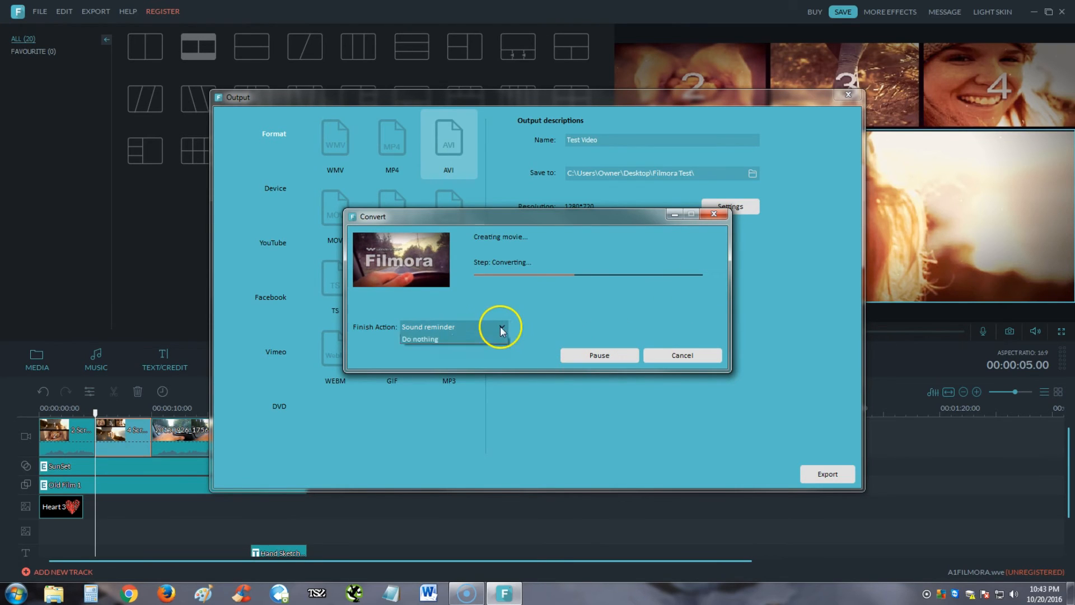
{"action": "left_click", "coordinate": [502, 326]}
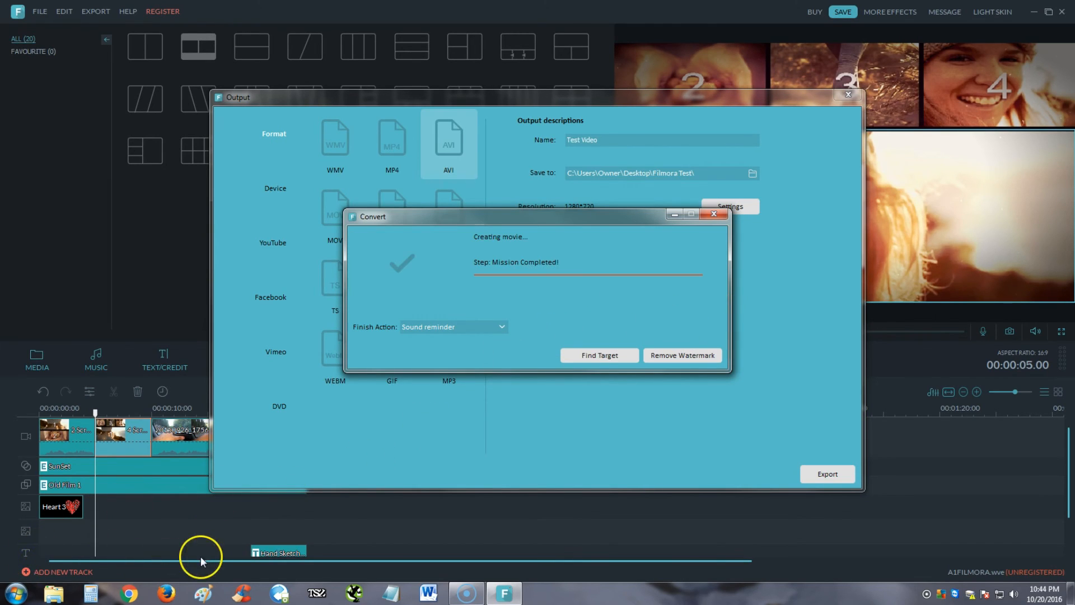
{"action": "mouse_move", "coordinate": [541, 327]}
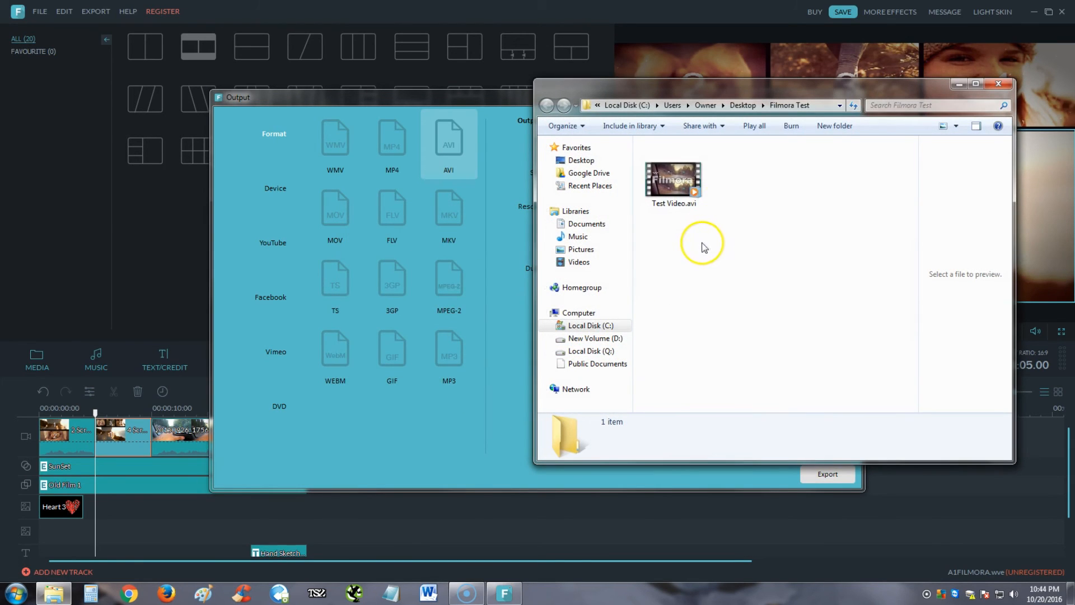
- Play Test Video.avi from Explorer in Windows Media Player, then close the player
{"action": "left_click", "coordinate": [673, 179]}
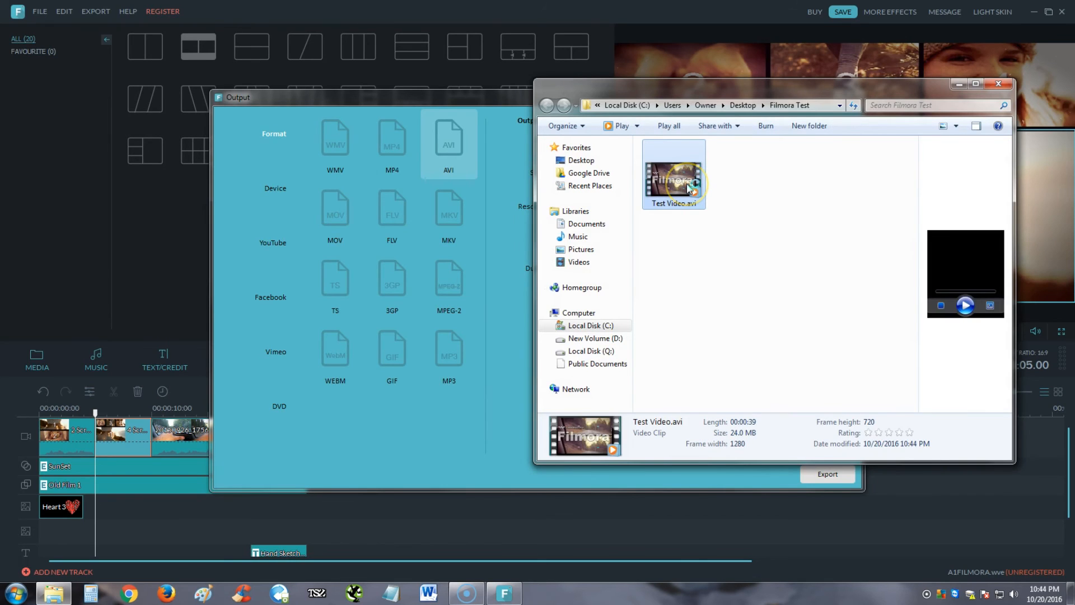
{"action": "double_click", "coordinate": [673, 175]}
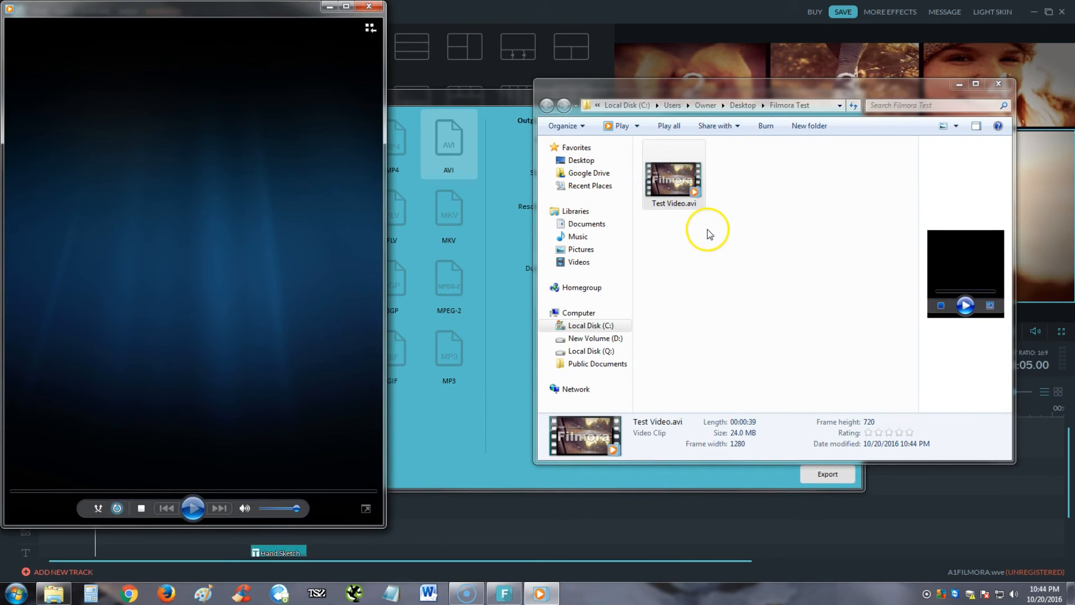
{"action": "double_click", "coordinate": [673, 167]}
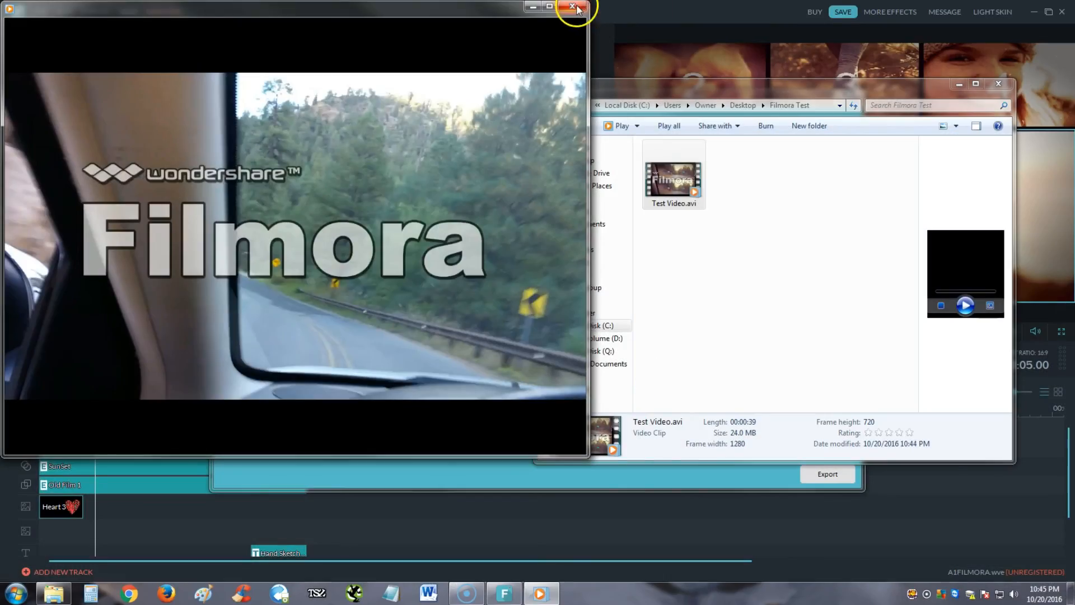
{"action": "left_click", "coordinate": [568, 9]}
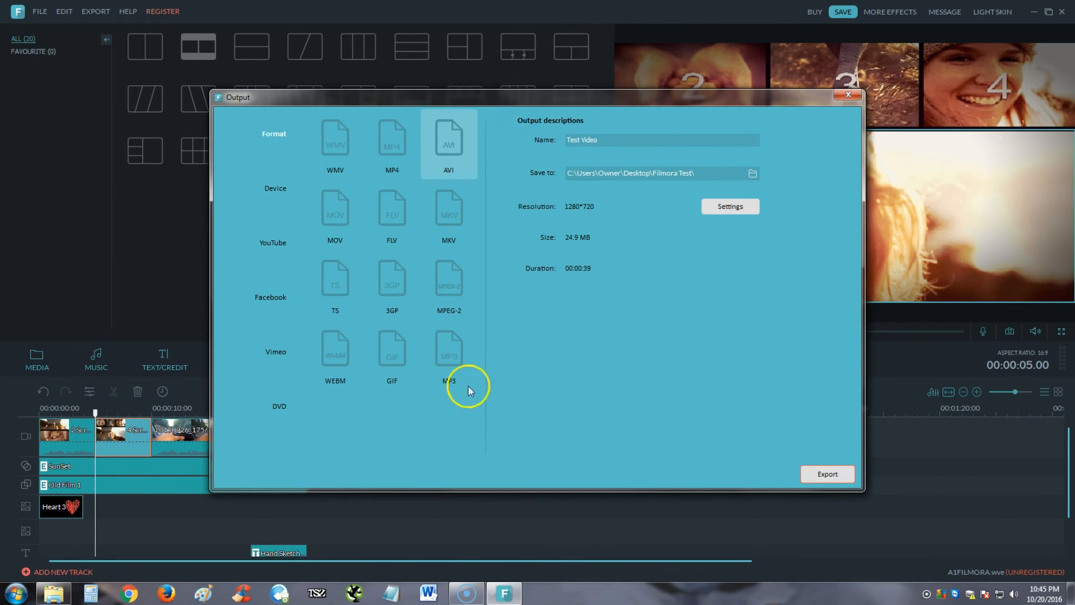
{"action": "mouse_move", "coordinate": [130, 594]}
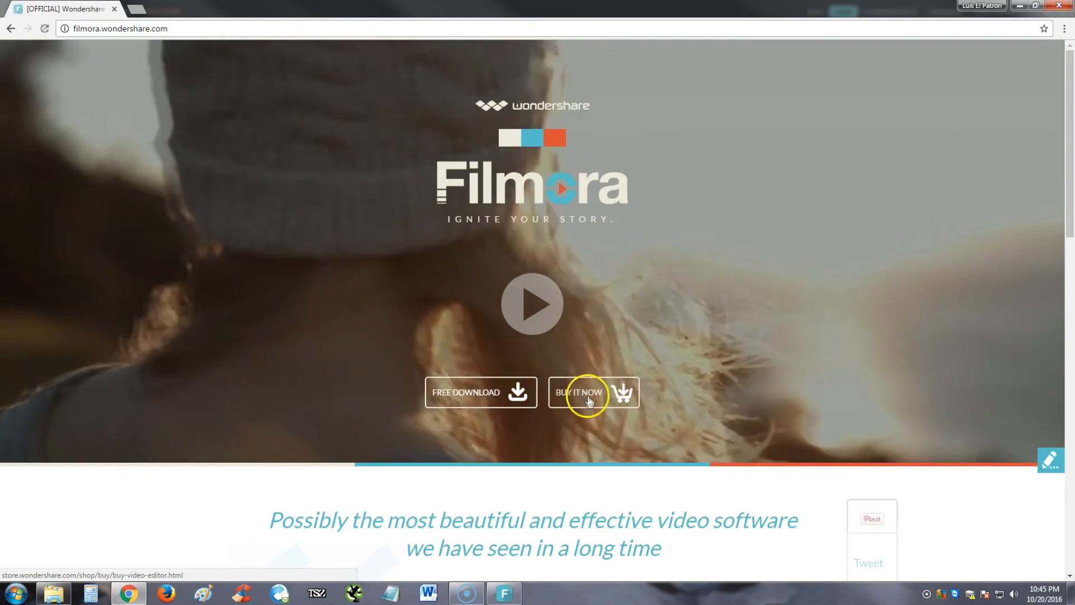
- Go to the Filmora store page listing personal license prices via BUY IT NOW
{"action": "left_click", "coordinate": [582, 392]}
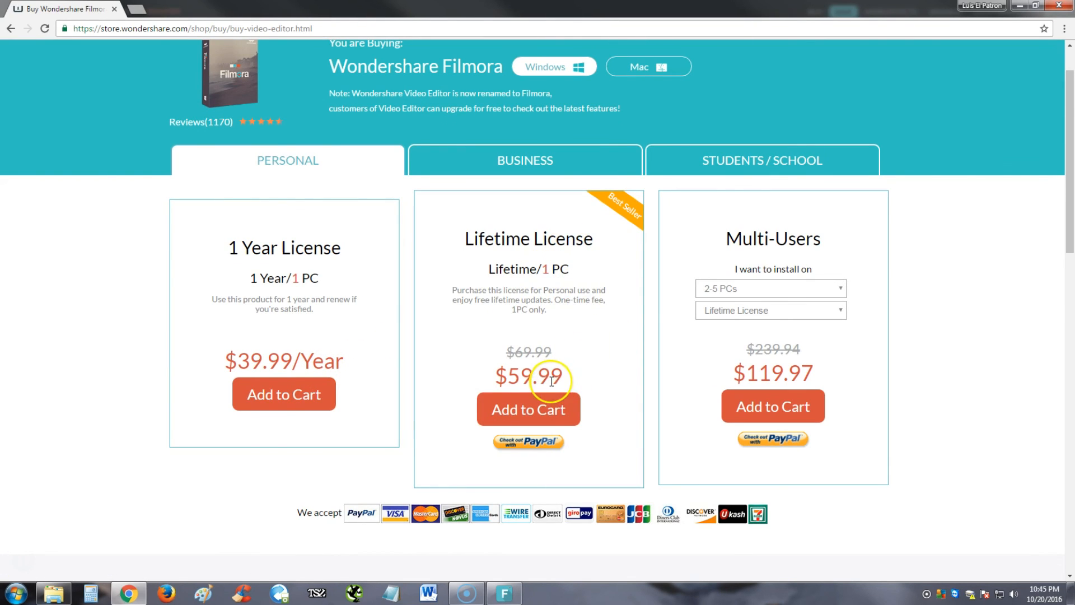
{"action": "mouse_move", "coordinate": [548, 236]}
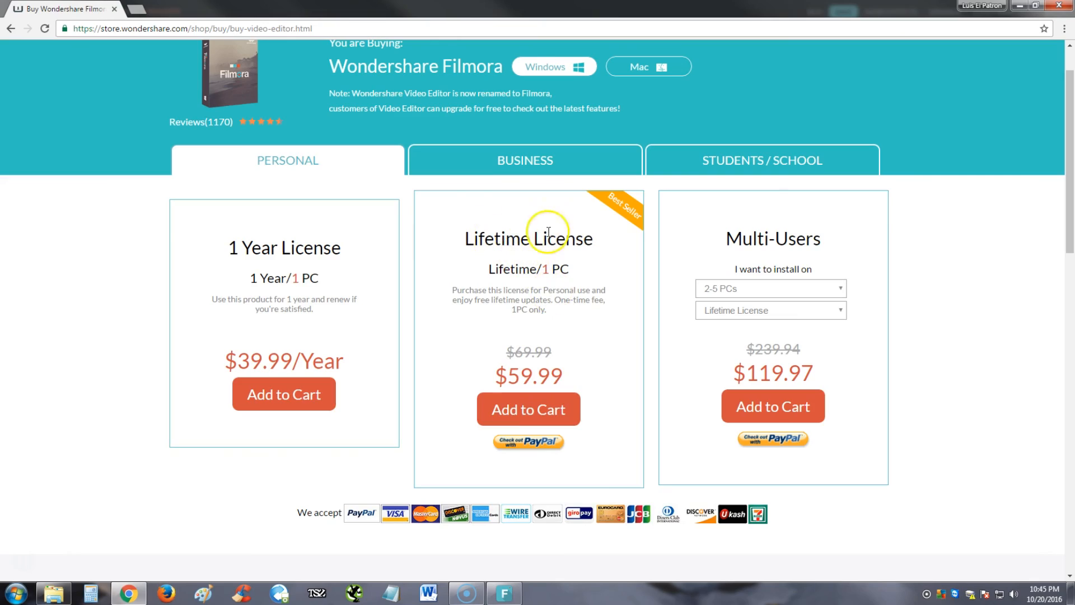